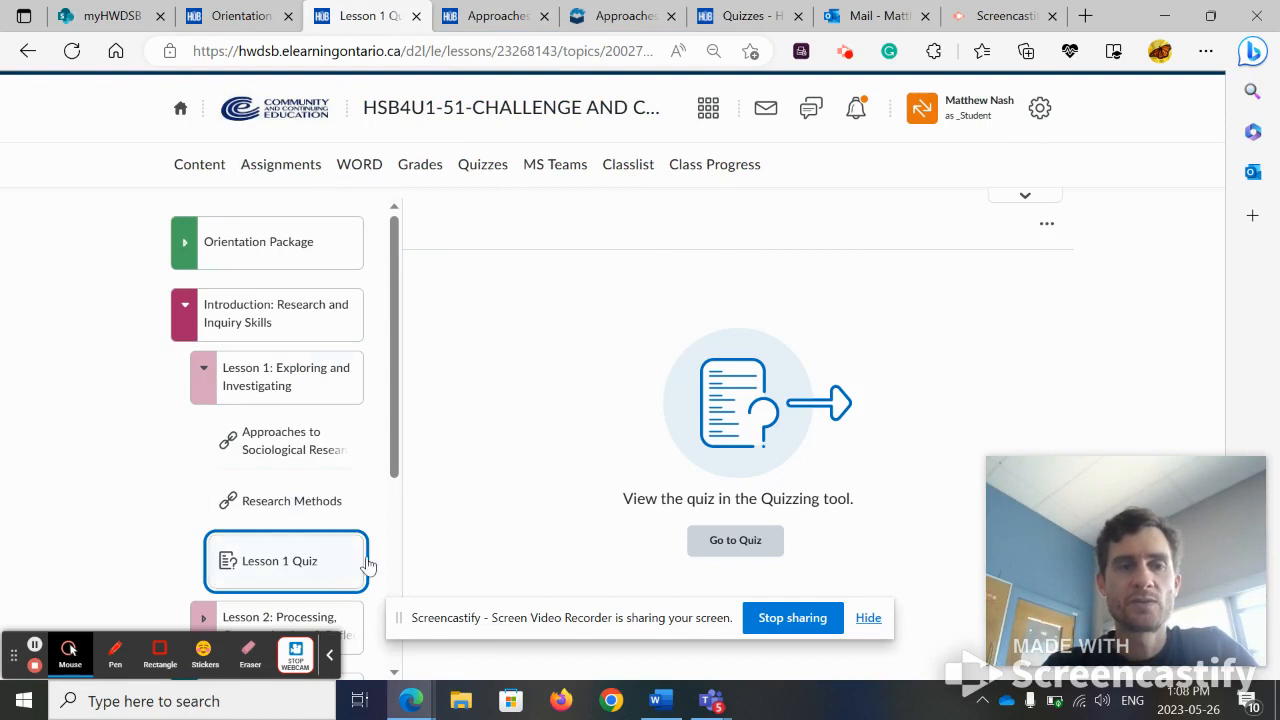
{"action": "mouse_move", "coordinate": [304, 516]}
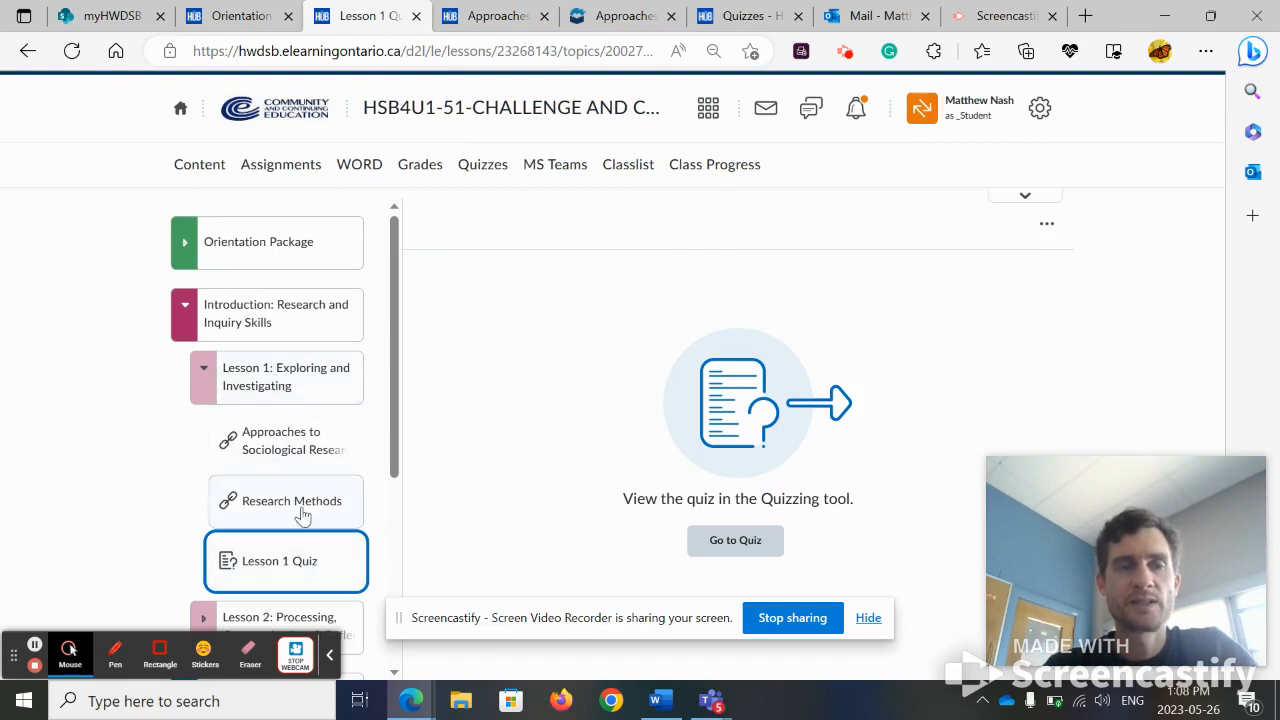
{"action": "mouse_move", "coordinate": [400, 562]}
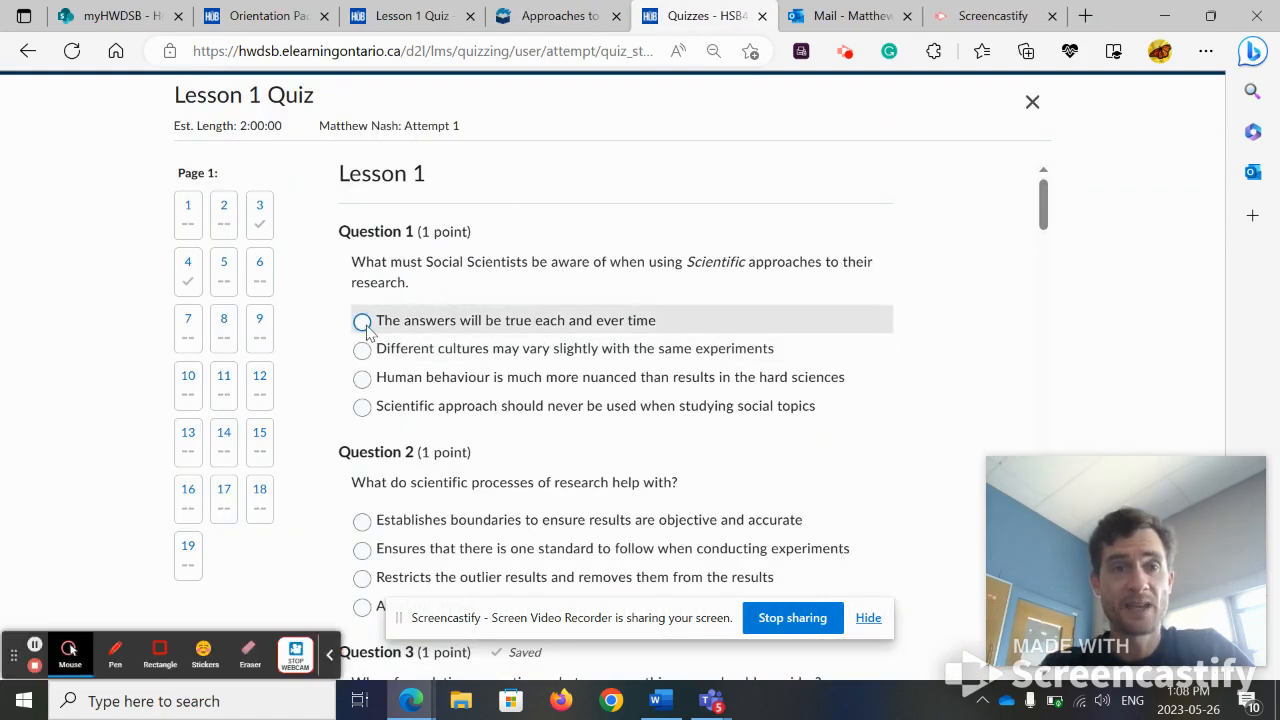
Step: Answer Question 1 with the always-true option and Question 2 with objective, accurate boundaries
{"action": "left_click", "coordinate": [362, 320]}
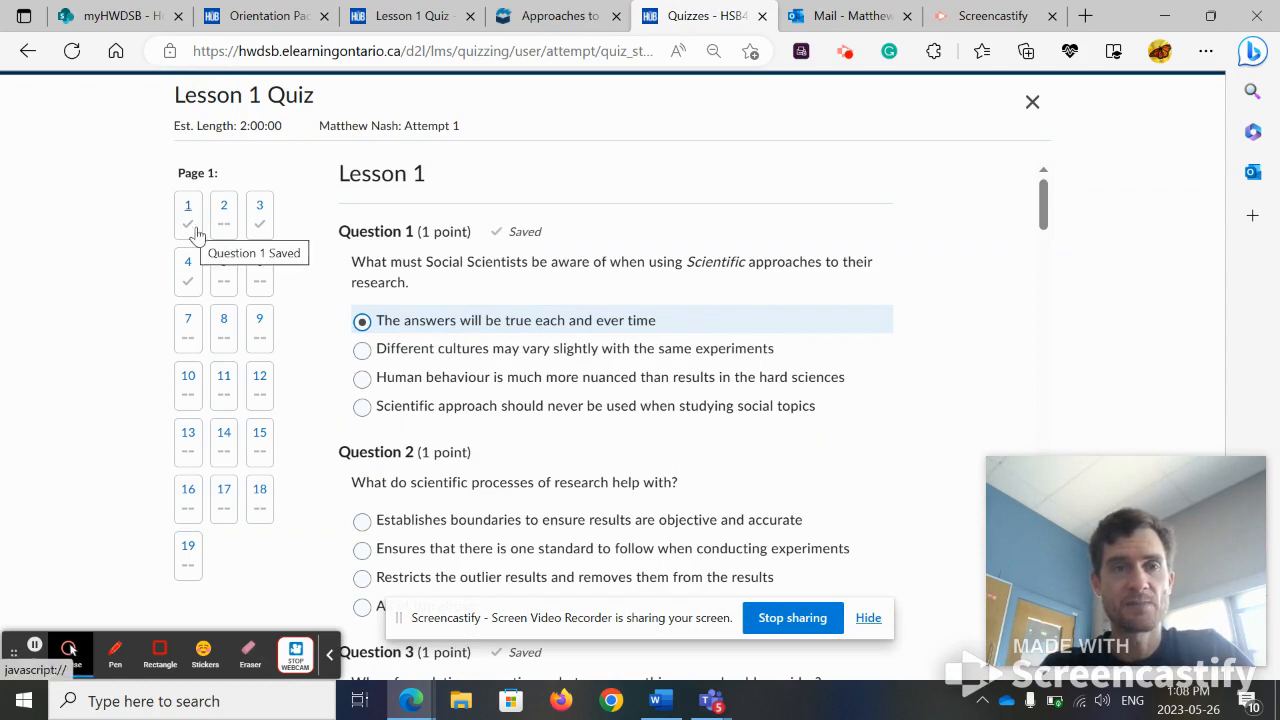
{"action": "left_click", "coordinate": [362, 520]}
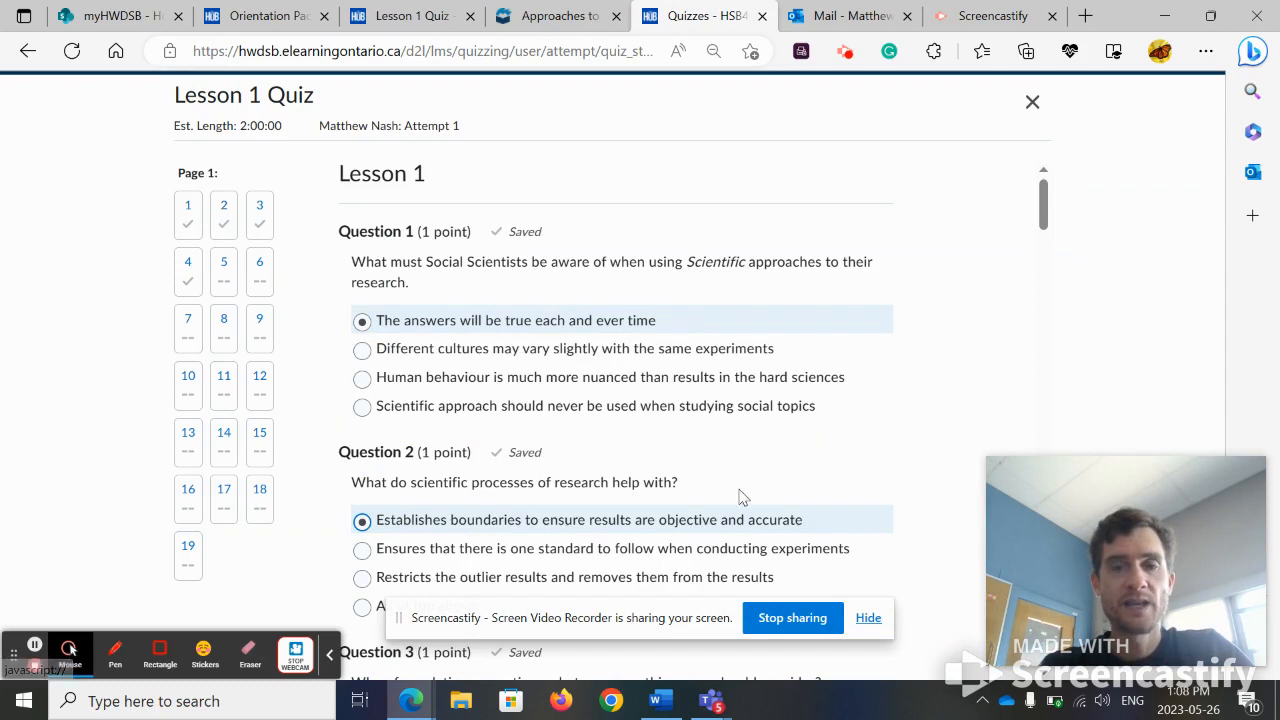
{"action": "scroll", "scroll_direction": "down", "scroll_amount": 3}
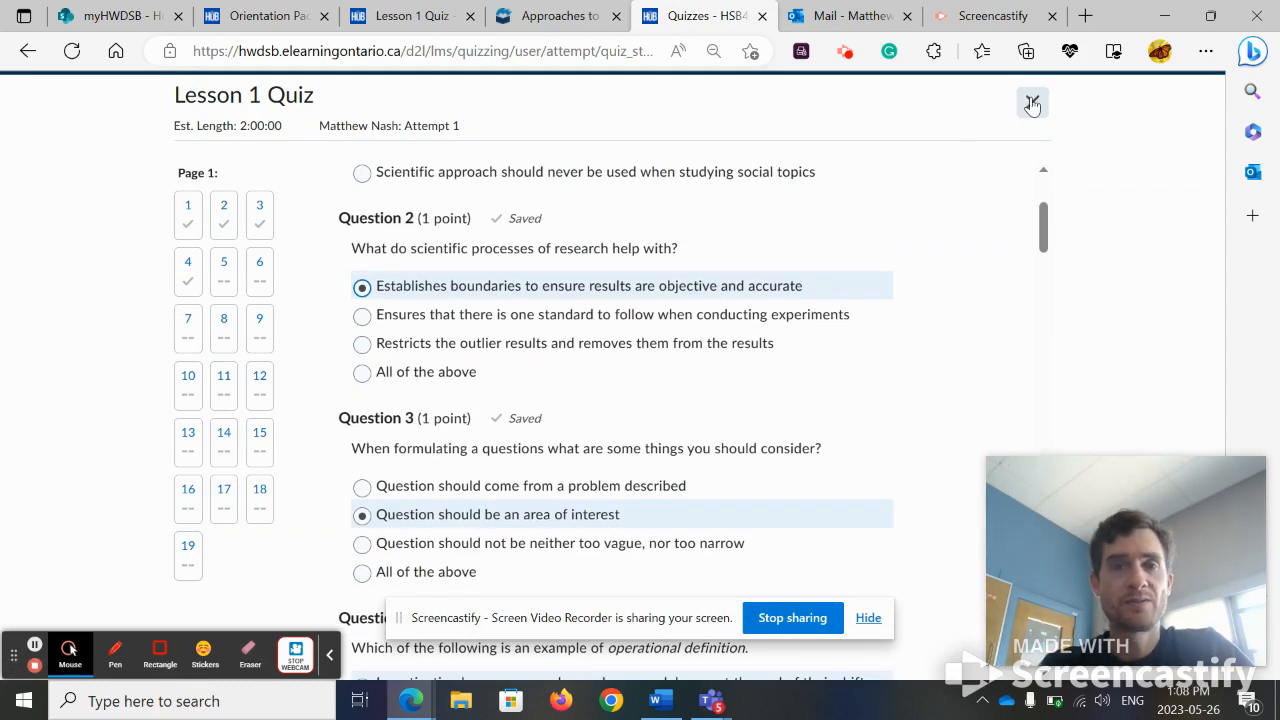
{"action": "left_click", "coordinate": [1032, 104]}
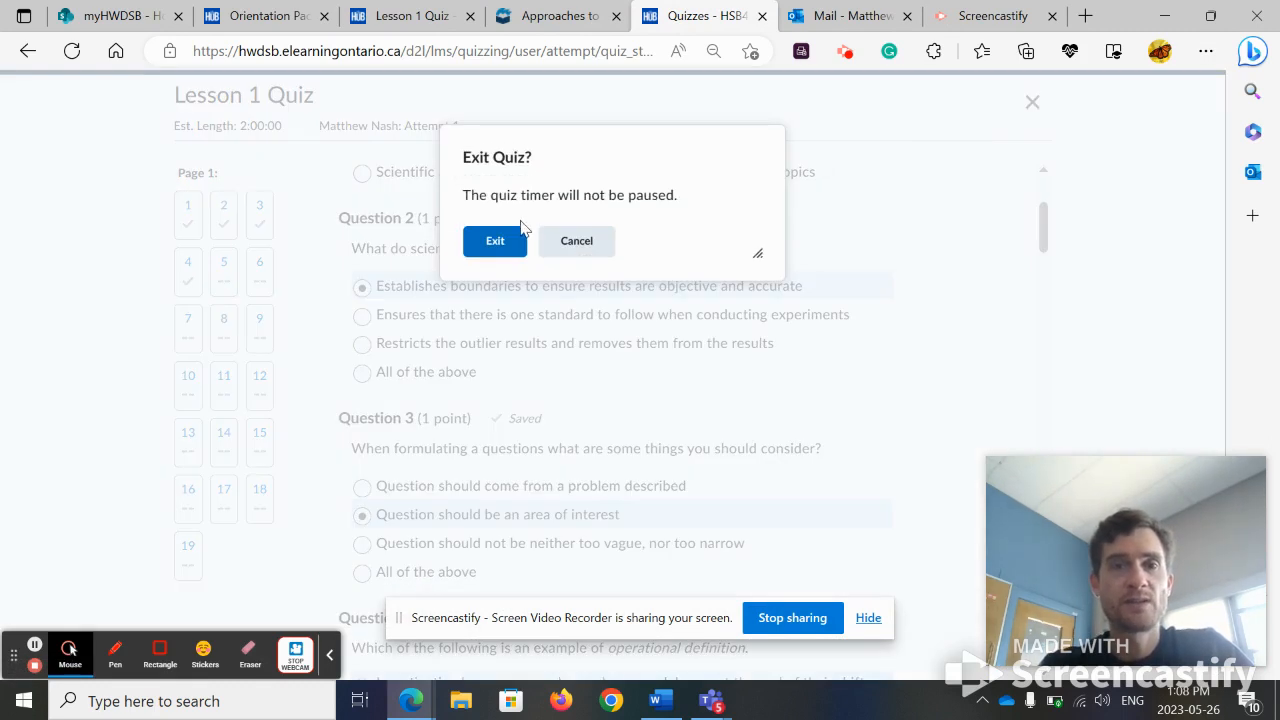
{"action": "left_click", "coordinate": [494, 240]}
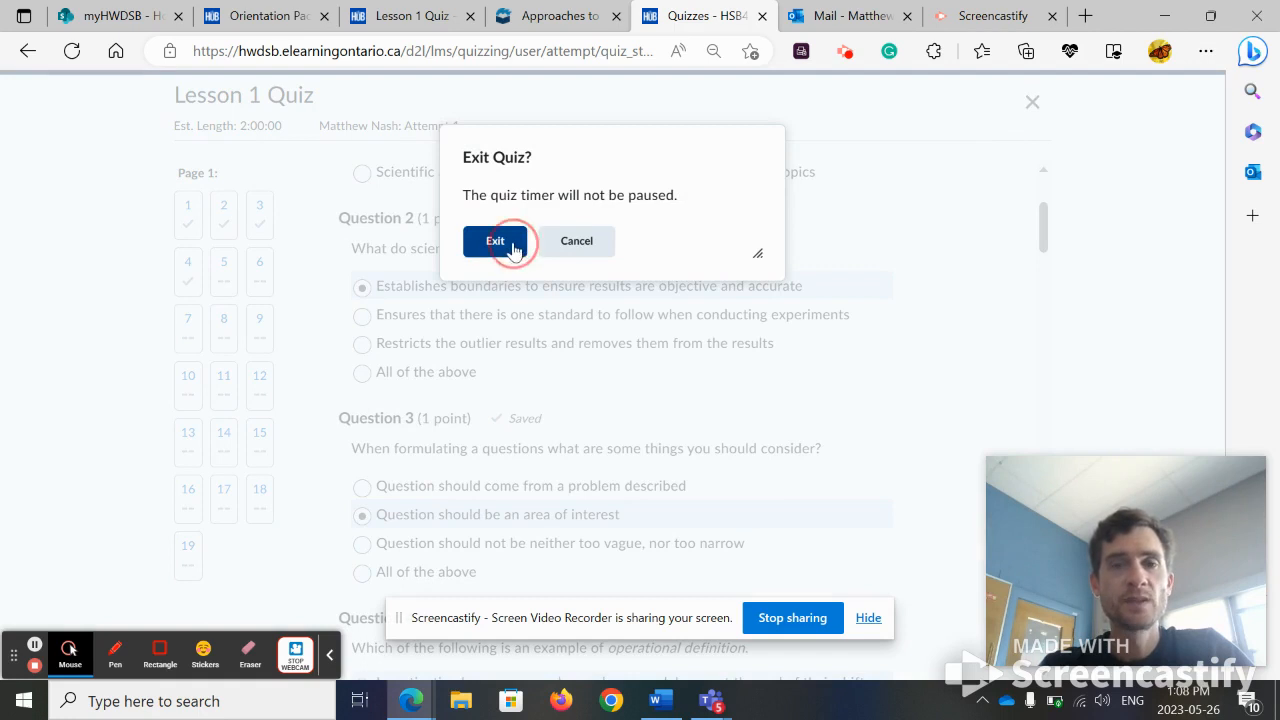
{"action": "left_click", "coordinate": [494, 240]}
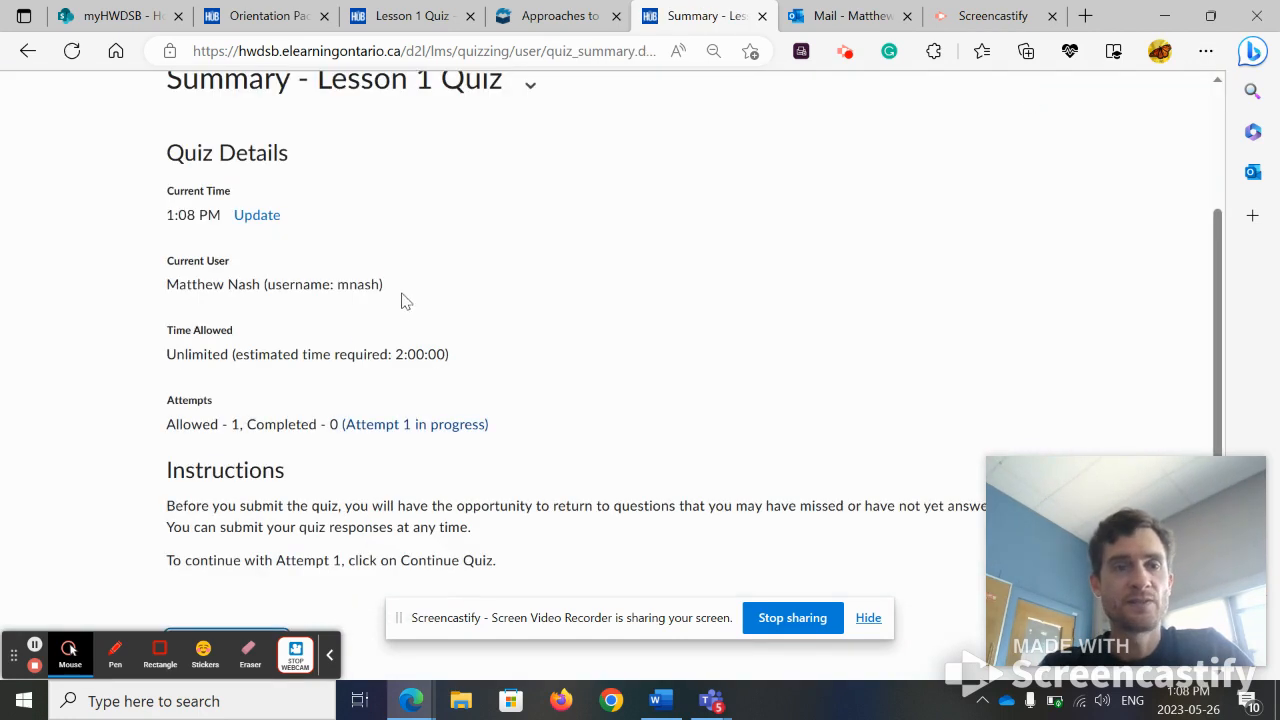
{"action": "mouse_move", "coordinate": [332, 660]}
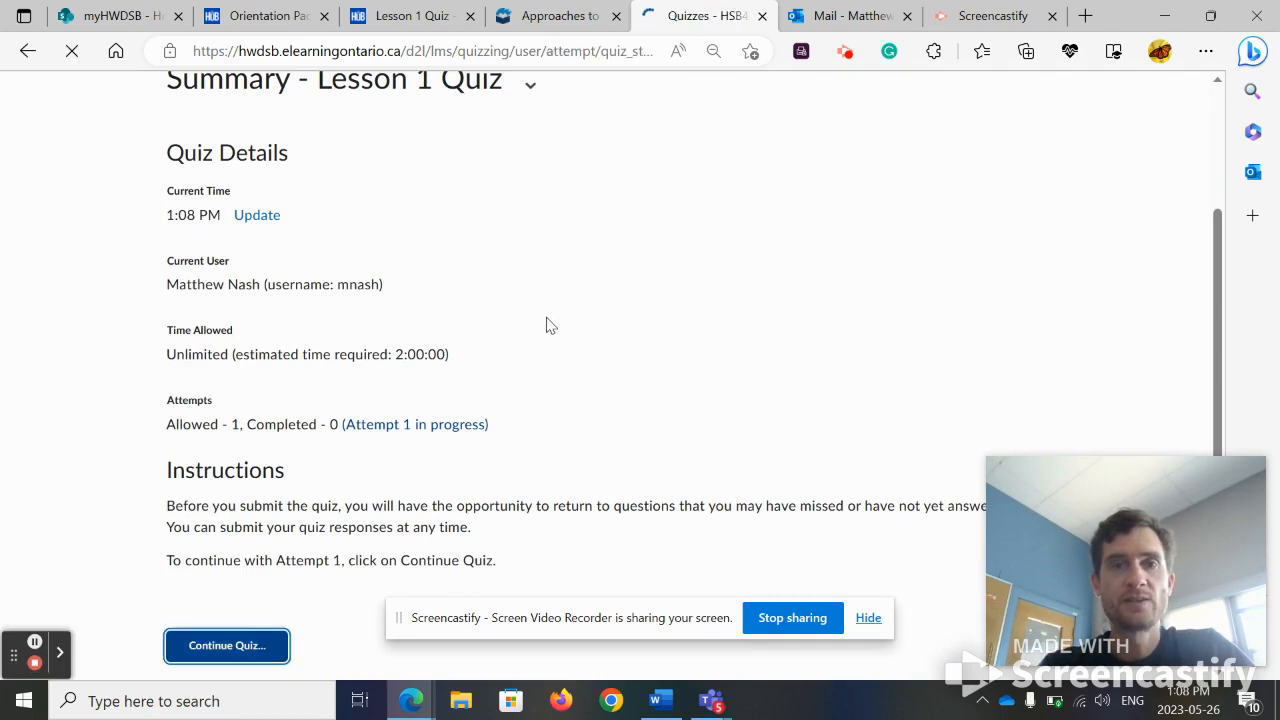
{"action": "left_click", "coordinate": [226, 644]}
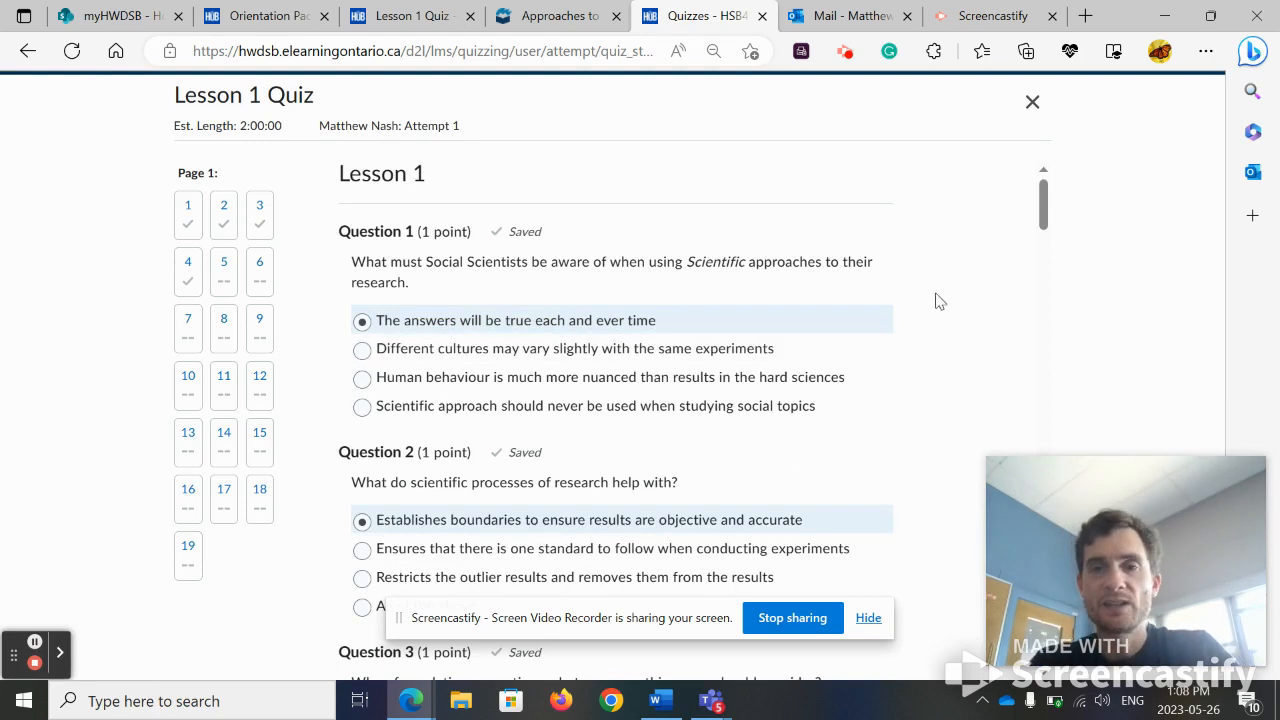
{"action": "mouse_move", "coordinate": [904, 236]}
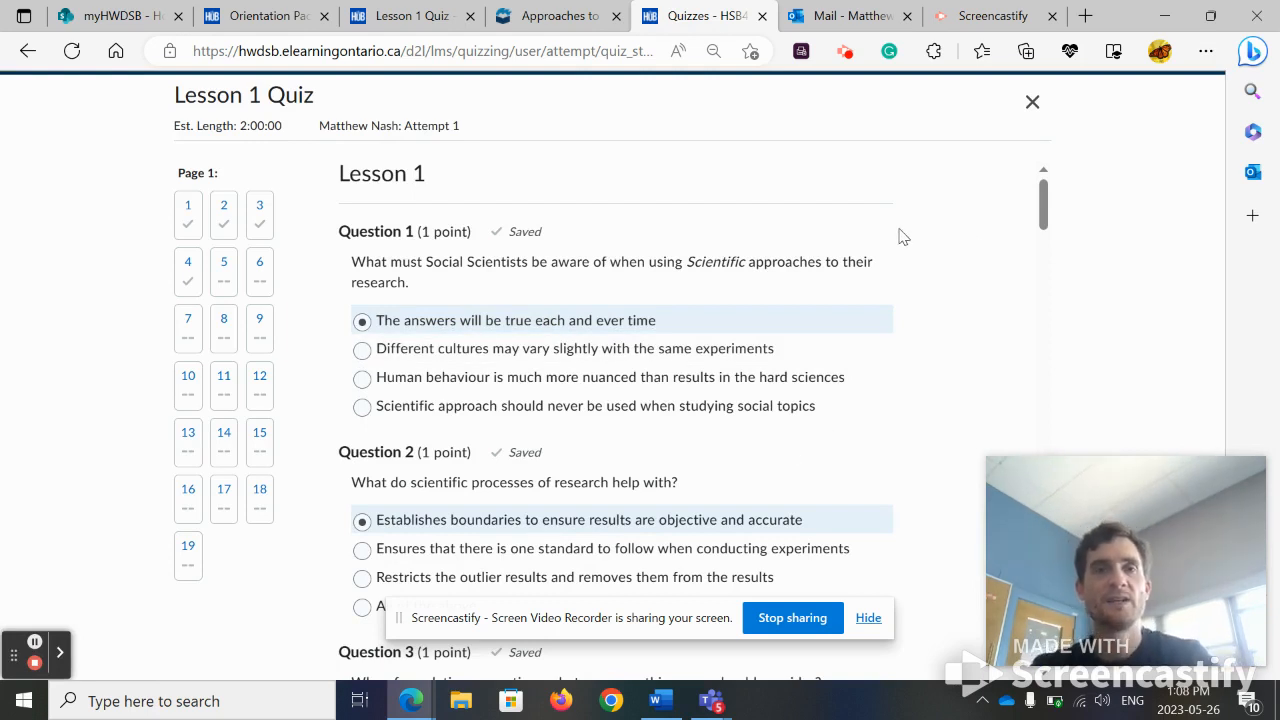
{"action": "scroll", "scroll_direction": "down", "scroll_amount": 3}
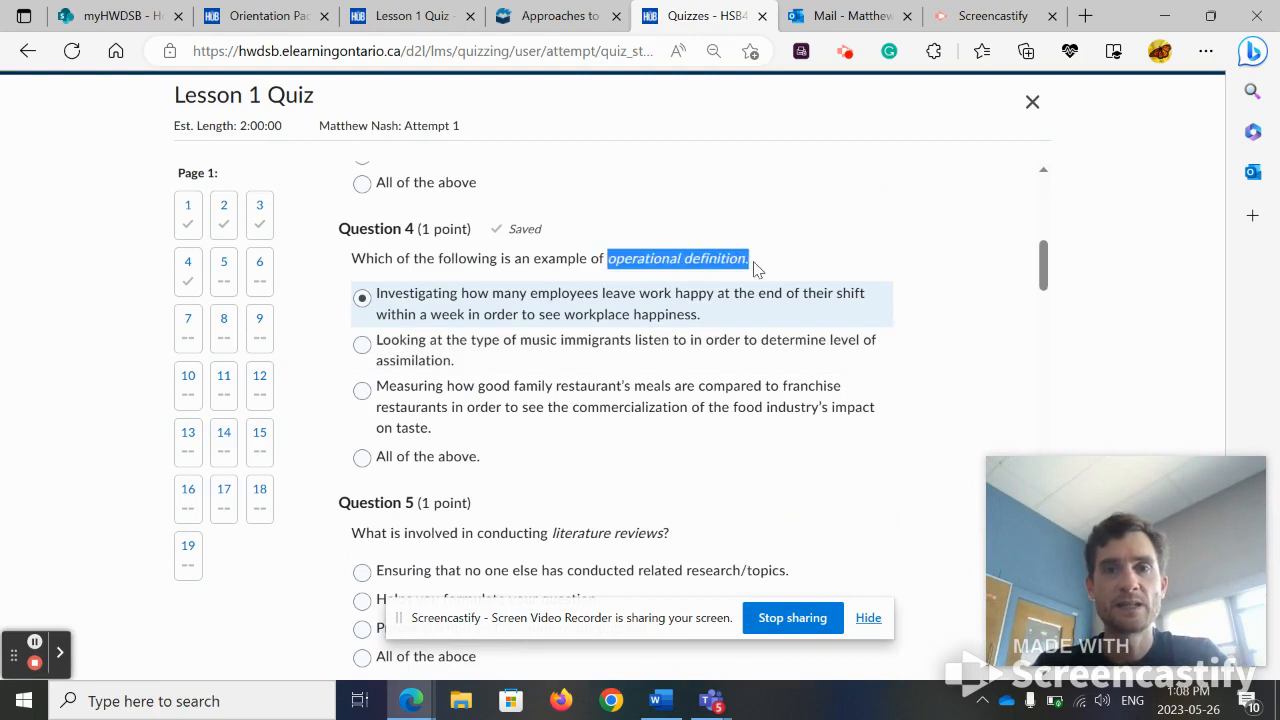
{"action": "left_click", "coordinate": [678, 258]}
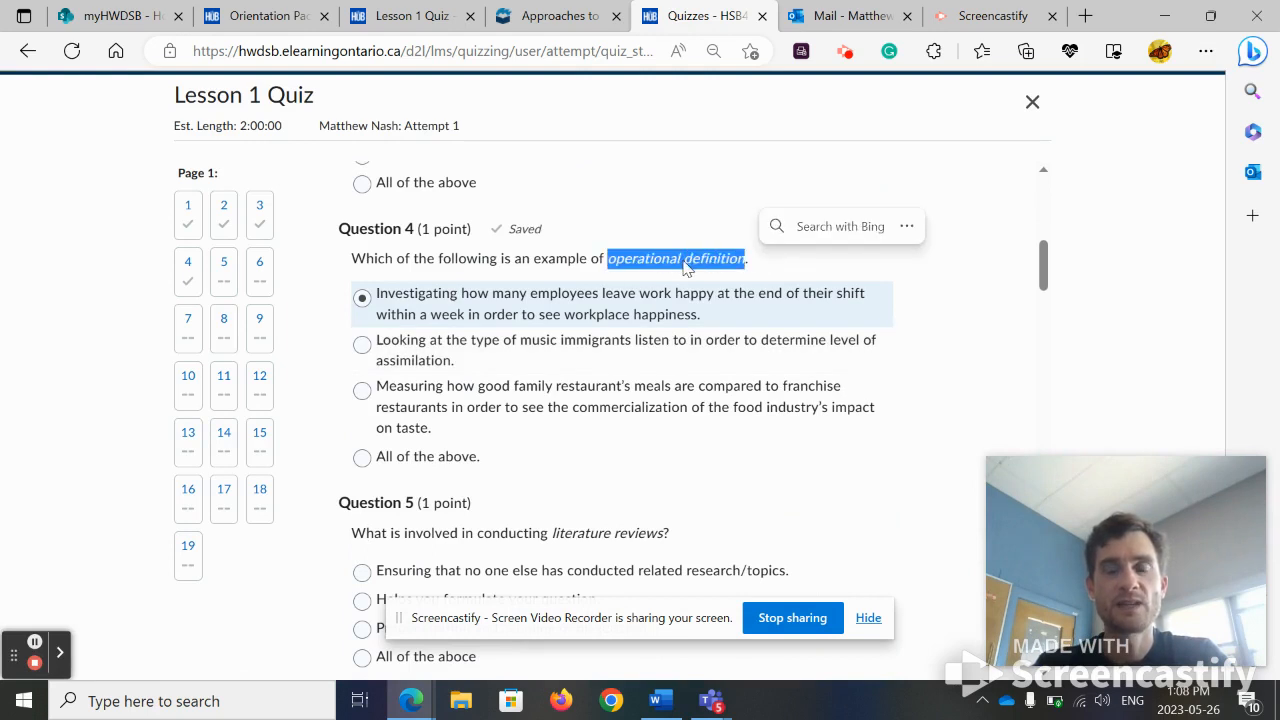
{"action": "right_click", "coordinate": [686, 264]}
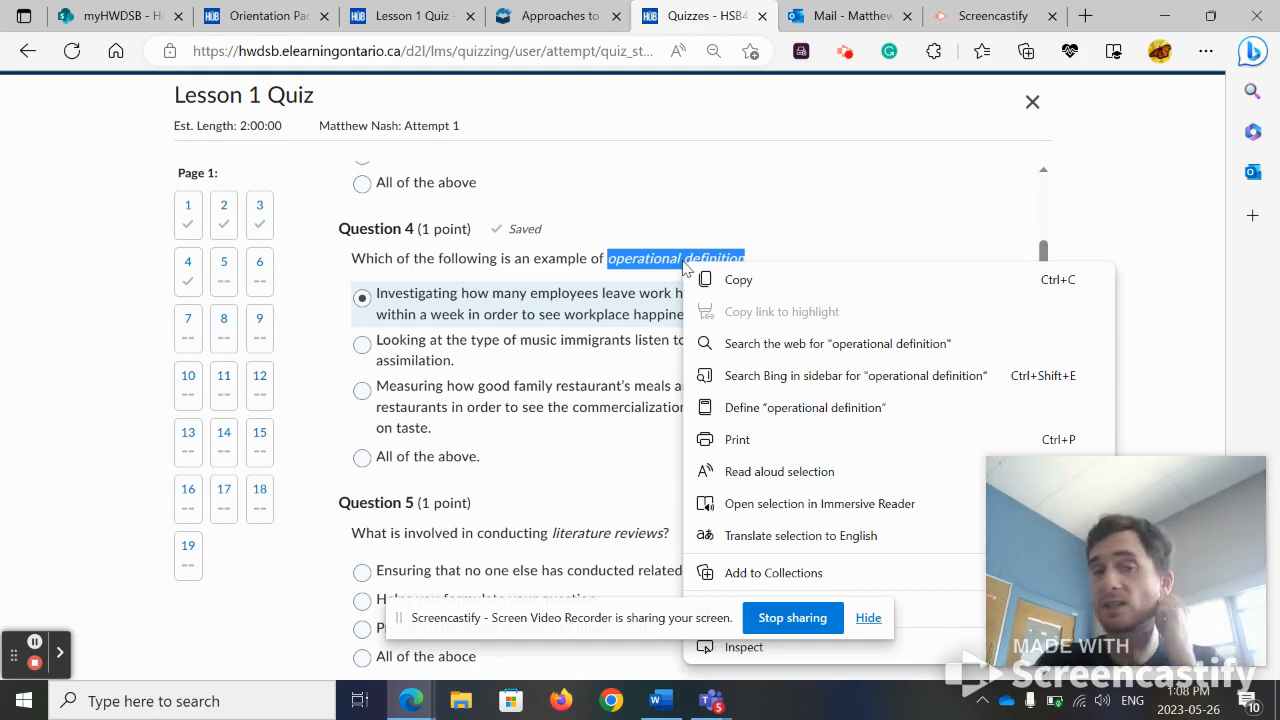
{"action": "mouse_move", "coordinate": [722, 284]}
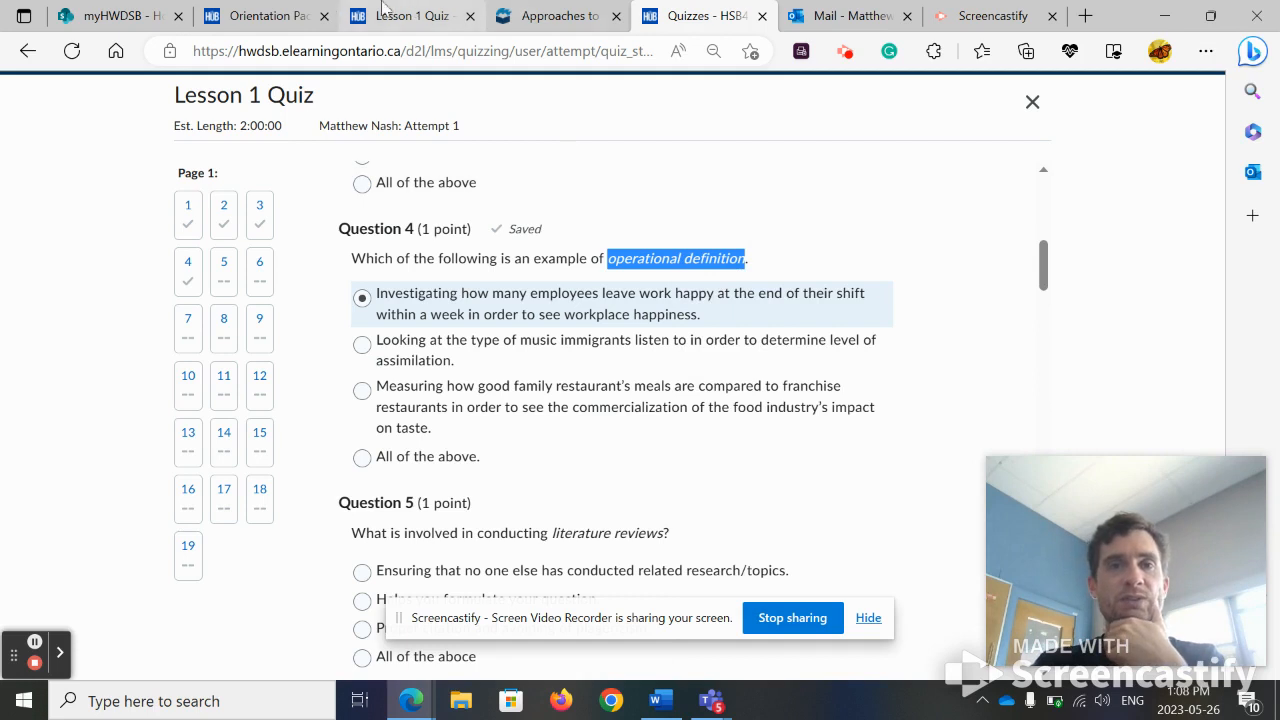
{"action": "left_click", "coordinate": [556, 16]}
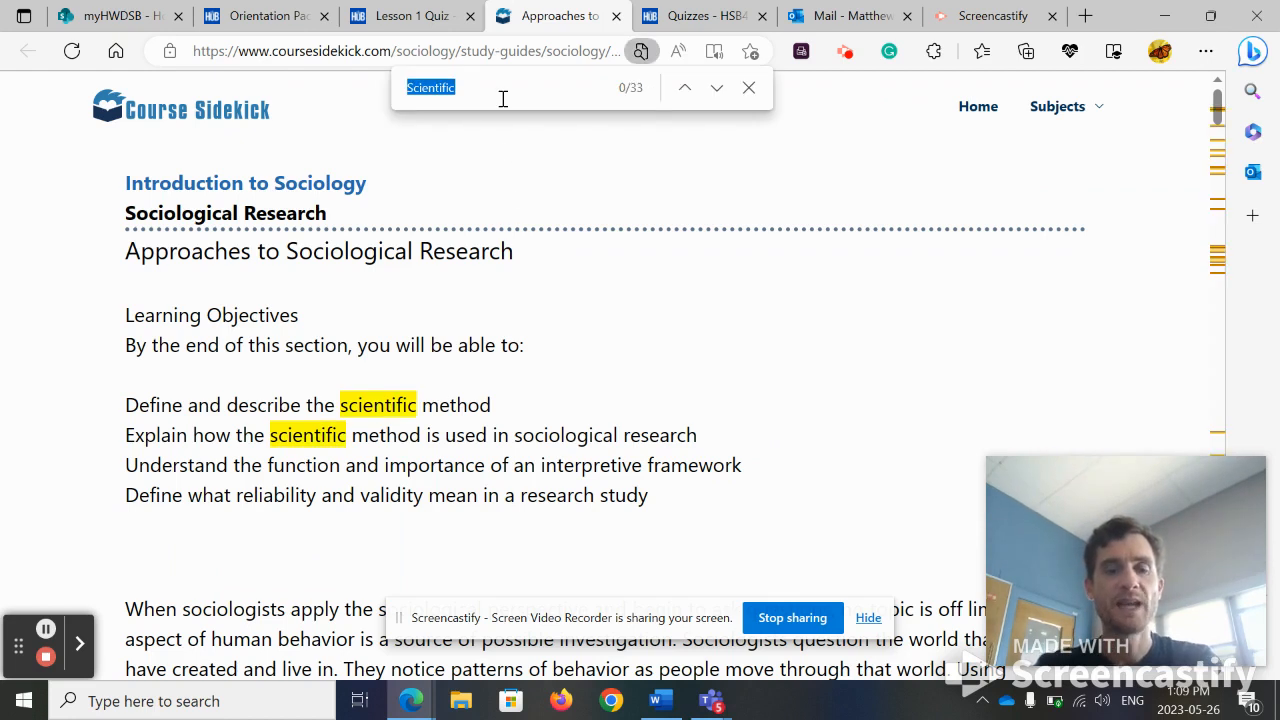
Step: Step through every 'operational definition' match on the Course Sidekick guide, then return to the Lesson 1 Quiz
{"action": "type", "text": "operational definition"}
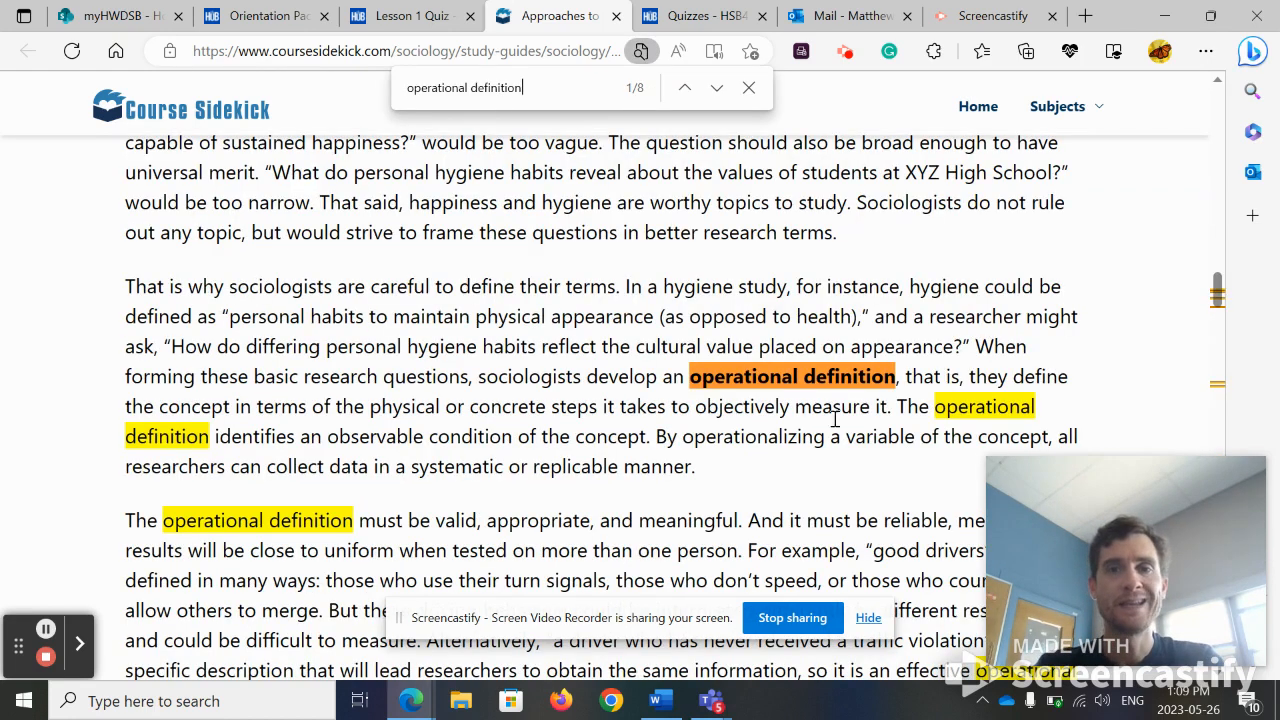
{"action": "mouse_move", "coordinate": [772, 184]}
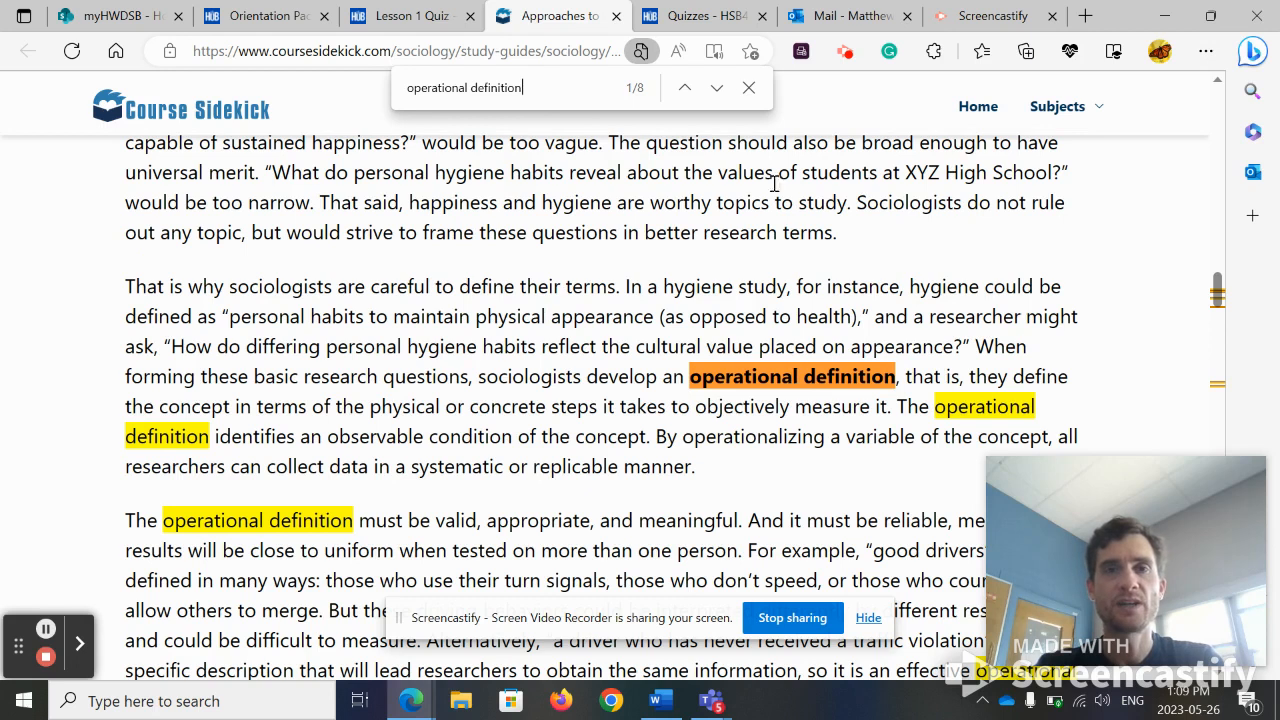
{"action": "mouse_move", "coordinate": [716, 88]}
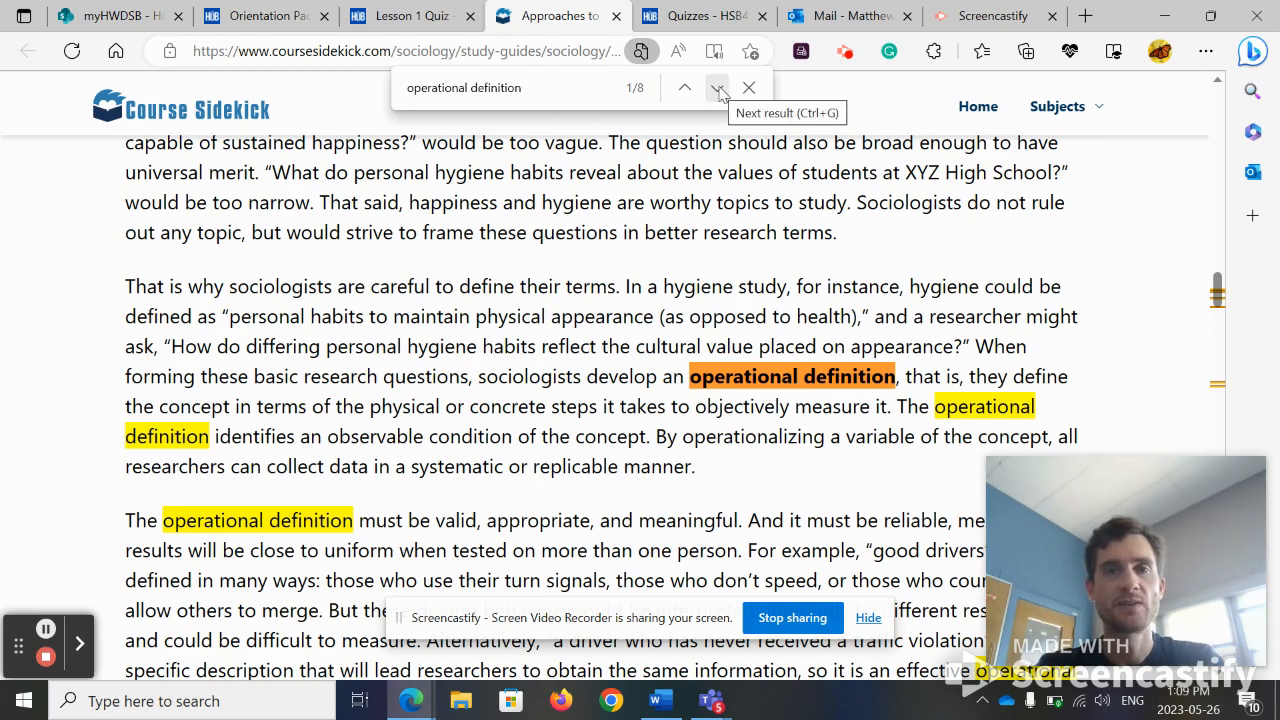
{"action": "left_click", "coordinate": [716, 88]}
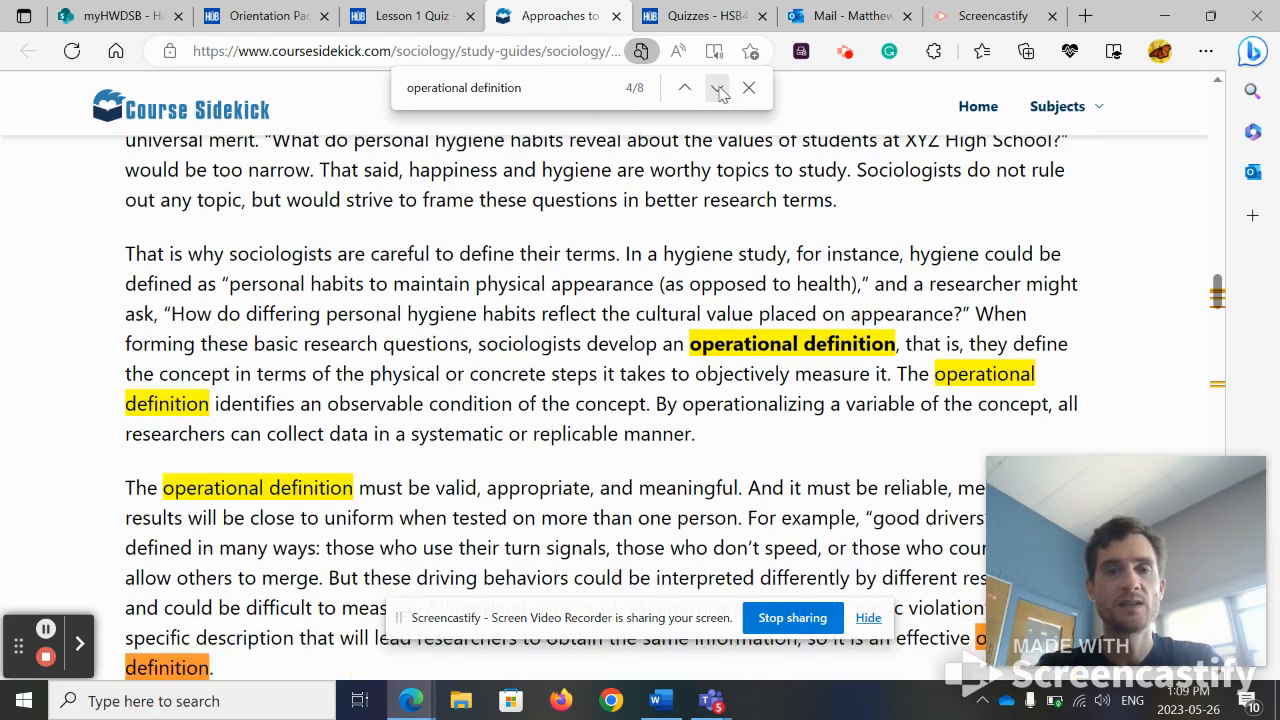
{"action": "left_click", "coordinate": [716, 88]}
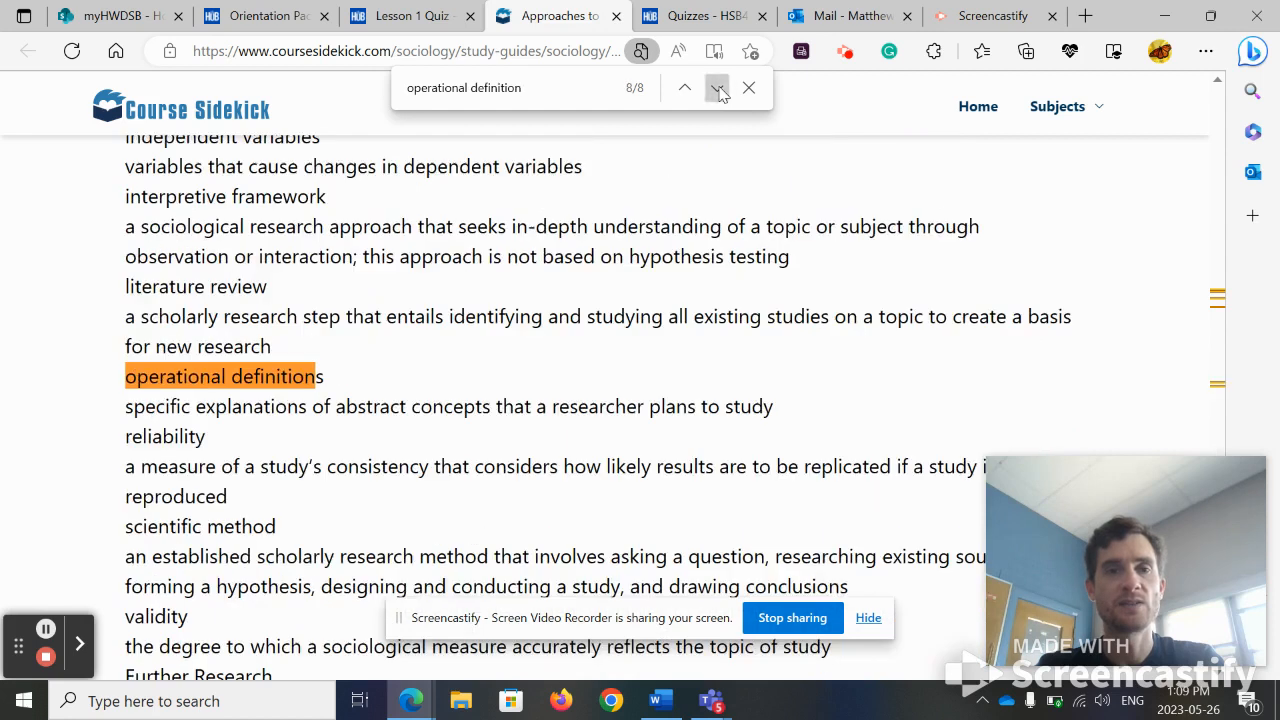
{"action": "left_click", "coordinate": [716, 88]}
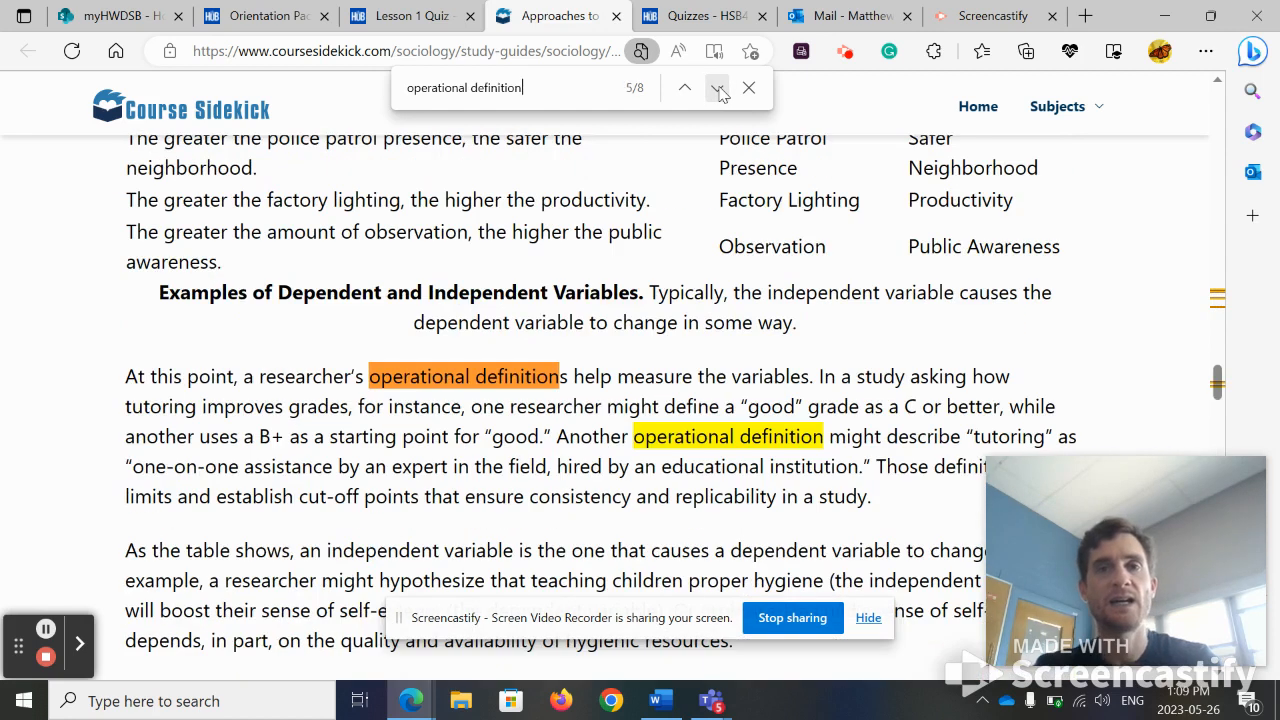
{"action": "left_click", "coordinate": [716, 88]}
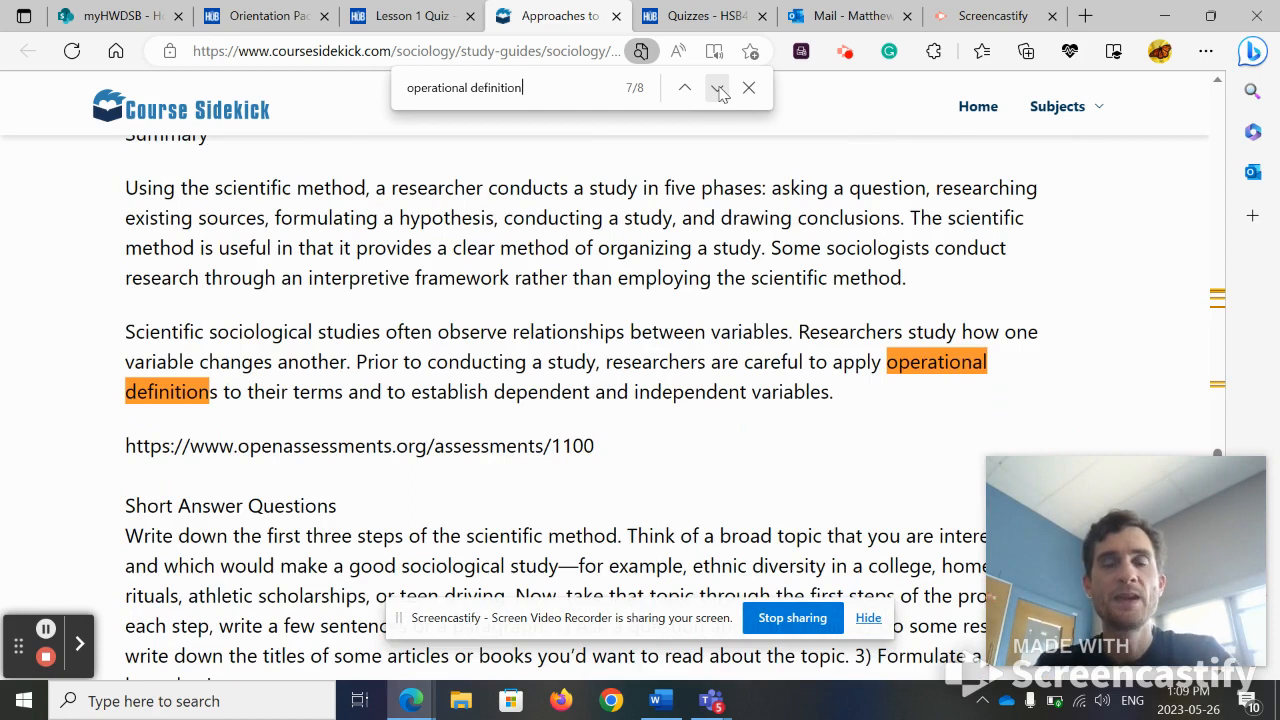
{"action": "left_click", "coordinate": [716, 88]}
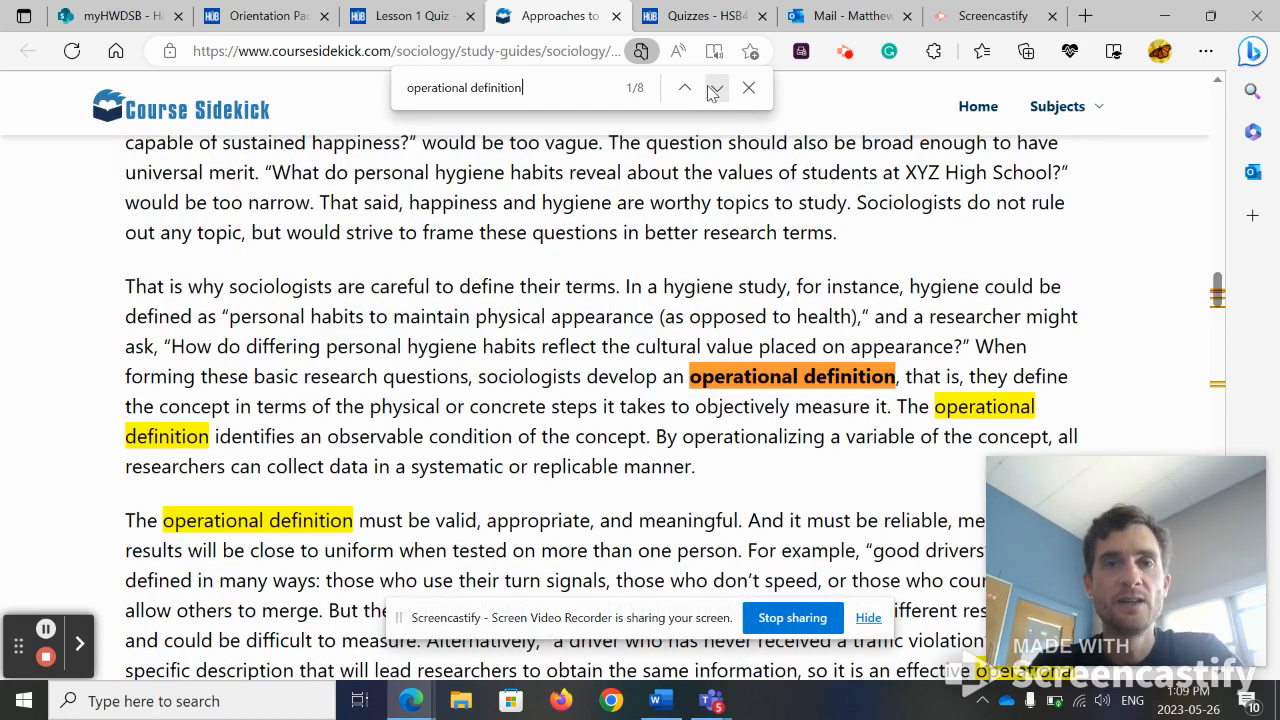
{"action": "left_click", "coordinate": [700, 16]}
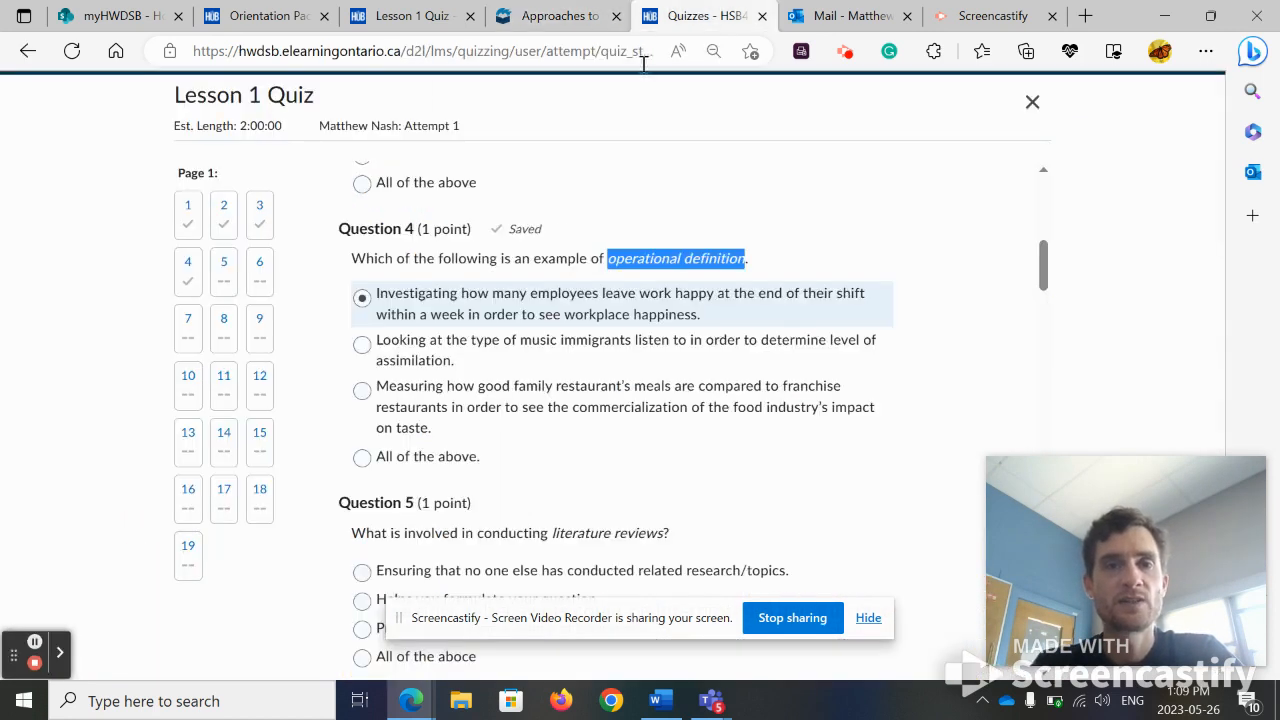
{"action": "mouse_move", "coordinate": [404, 318]}
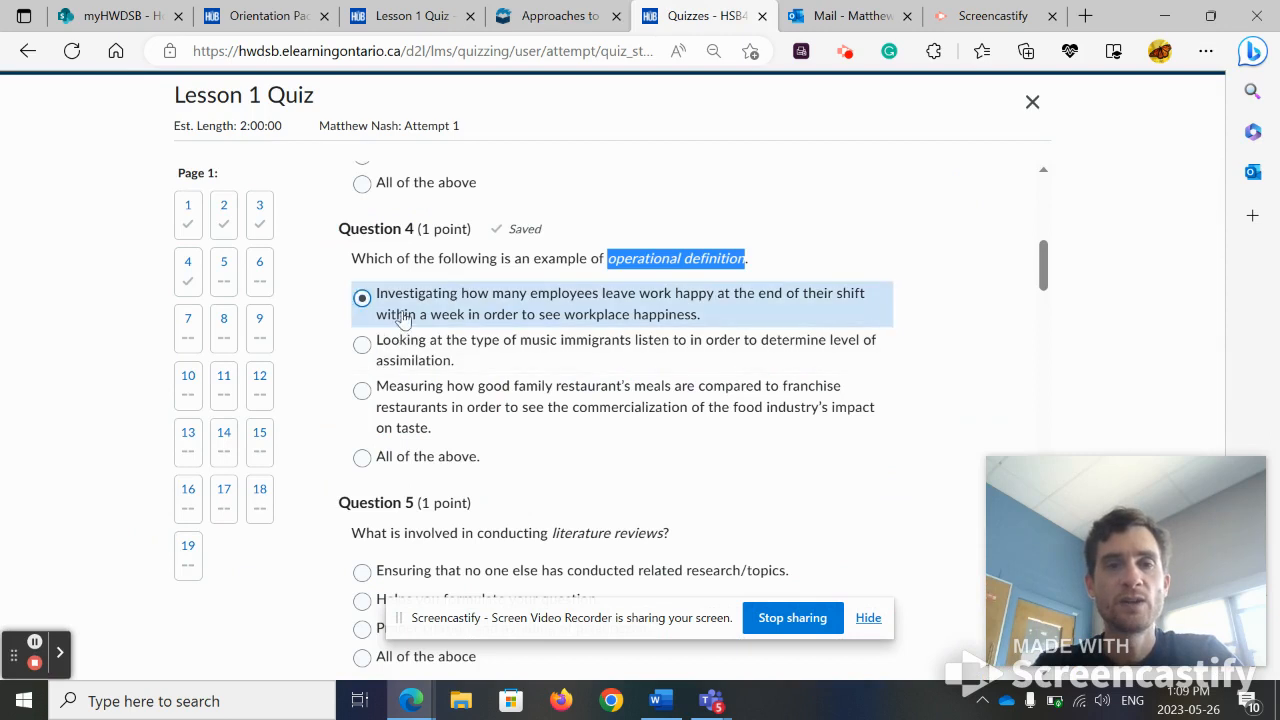
{"action": "mouse_move", "coordinate": [404, 368]}
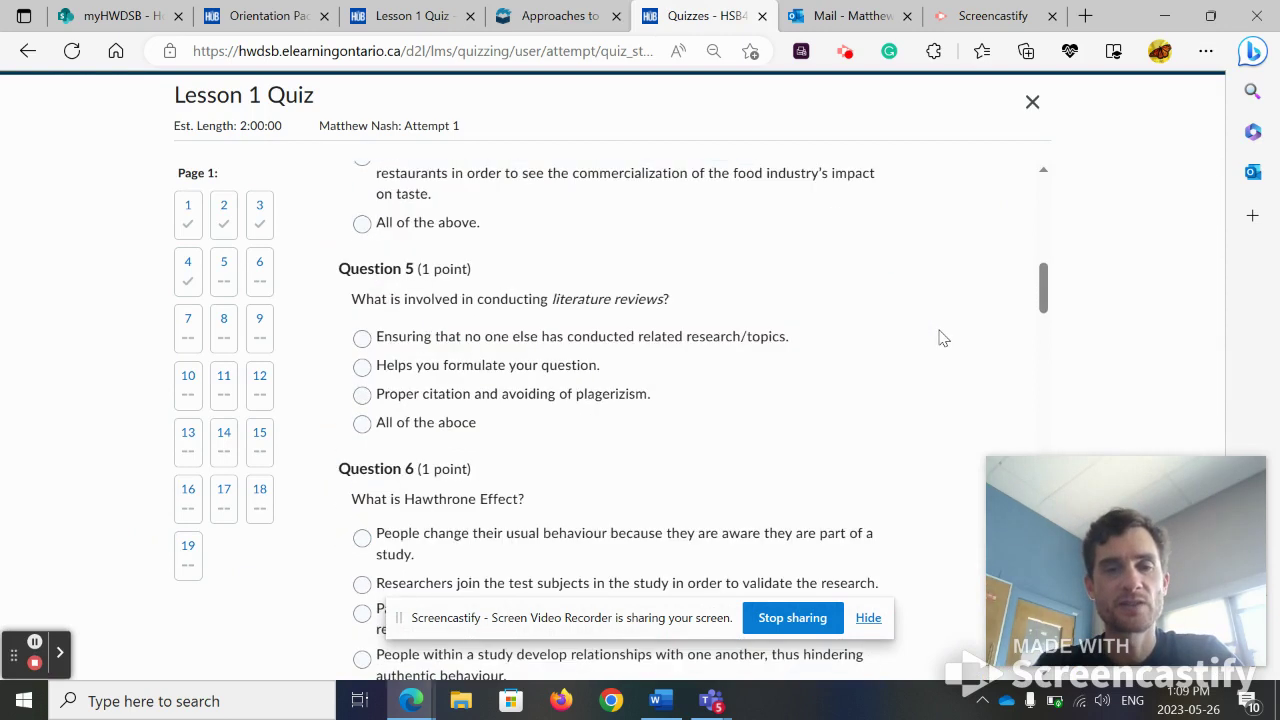
{"action": "scroll", "scroll_direction": "down", "scroll_amount": 3}
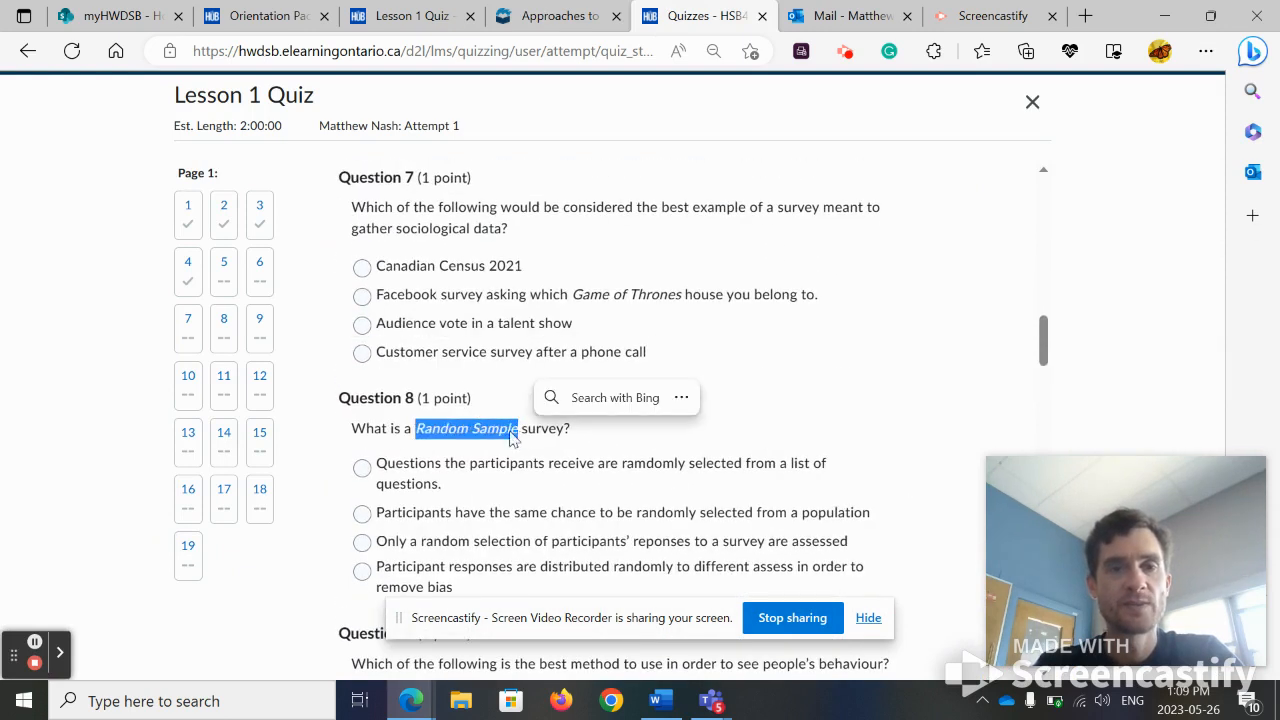
{"action": "right_click", "coordinate": [464, 428]}
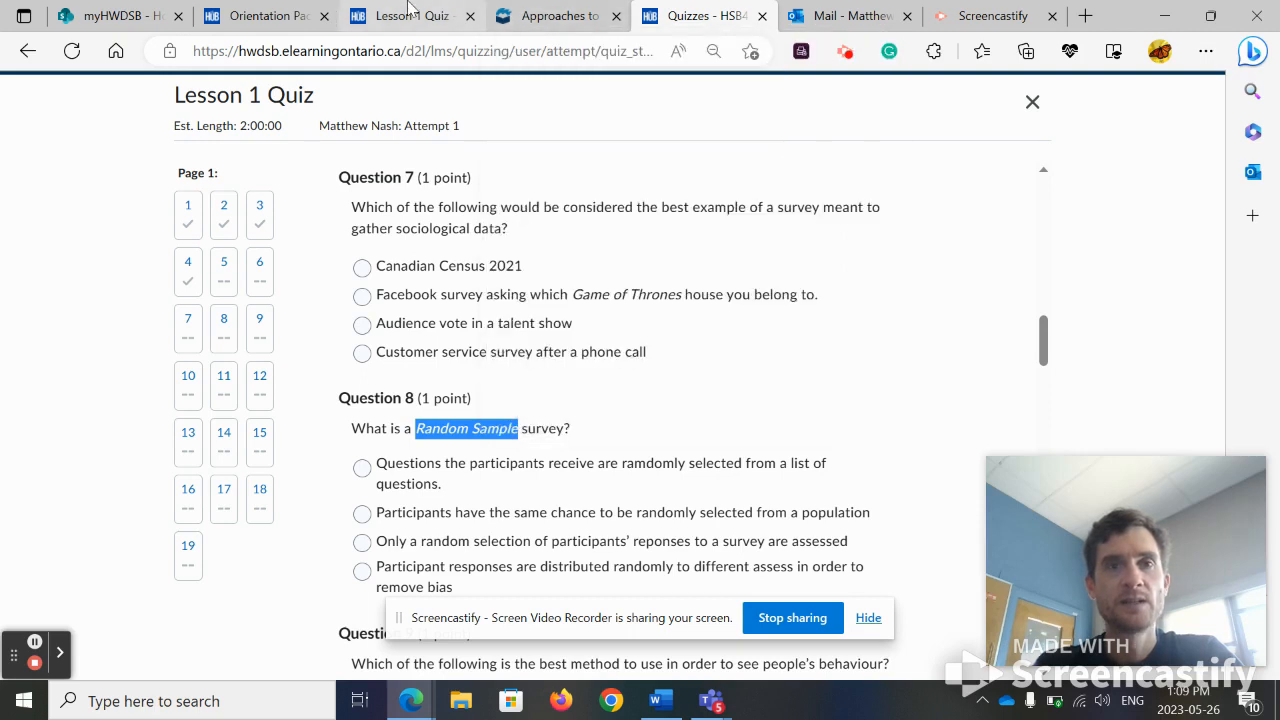
Step: Search the study guide for 'Random Sample' (0/0 results) and return to the Brightspace course lessons
{"action": "left_click", "coordinate": [556, 16]}
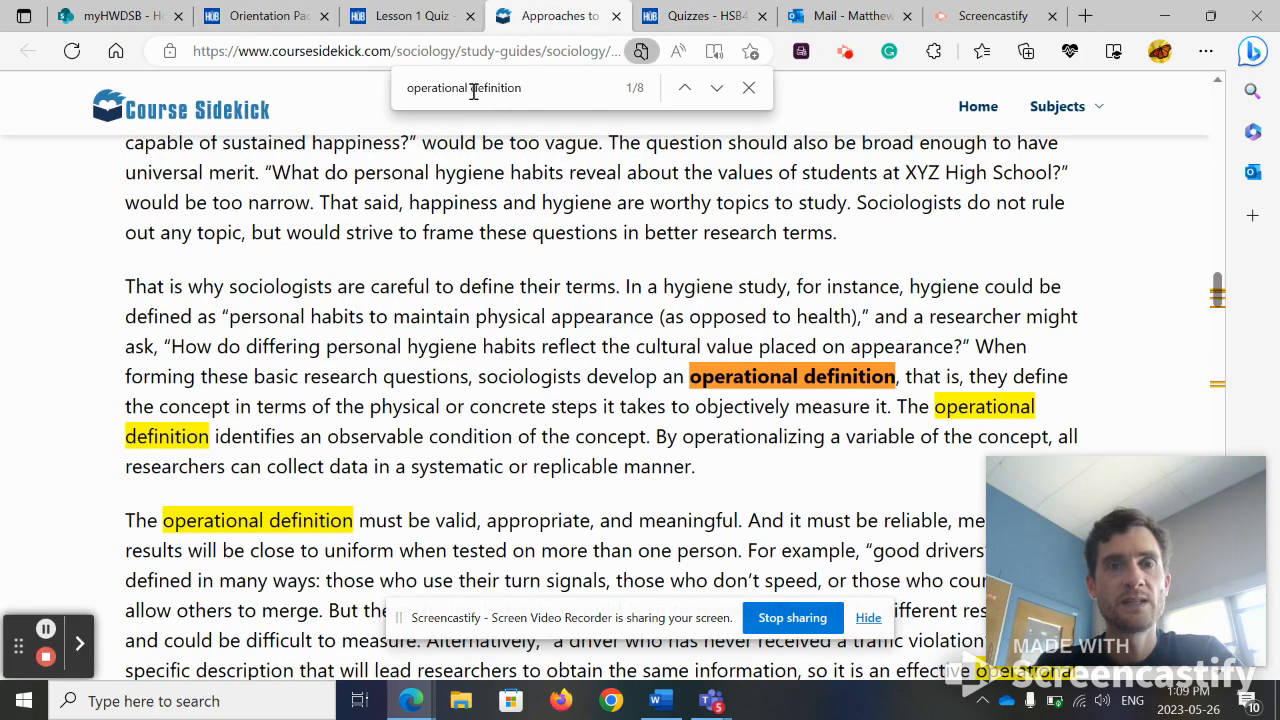
{"action": "triple_click", "coordinate": [464, 88]}
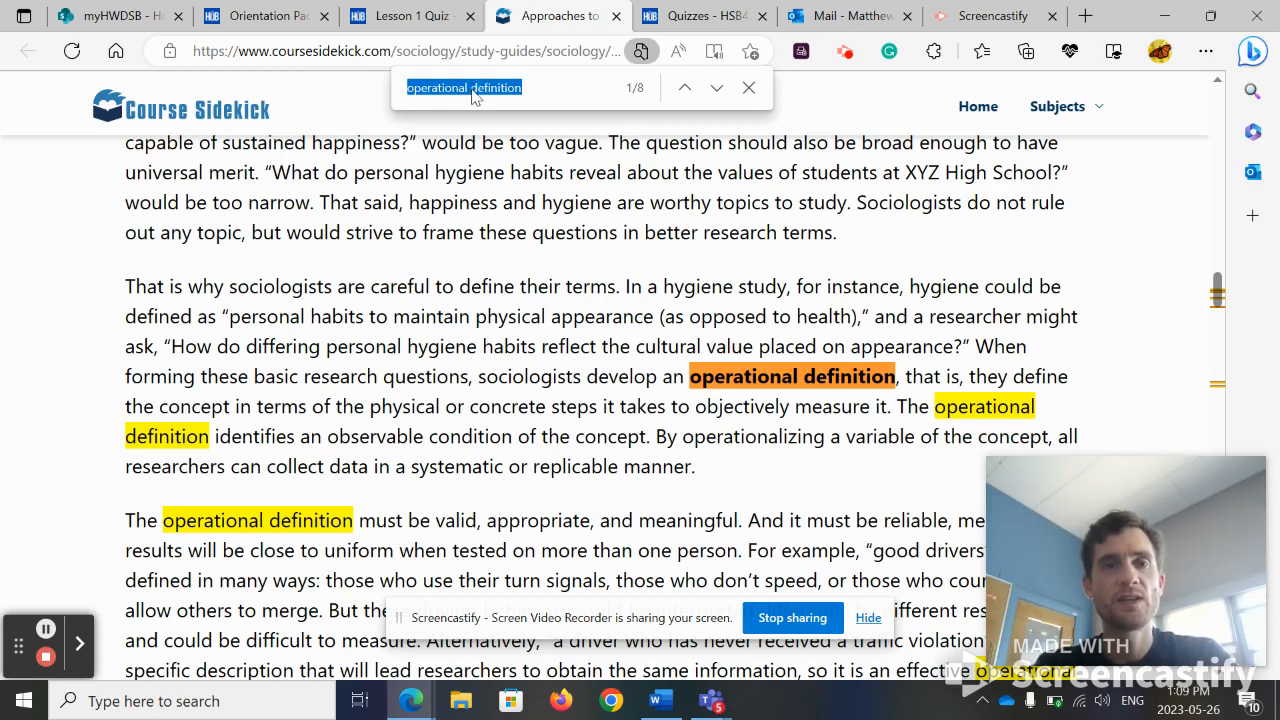
{"action": "type", "text": "Random Sample"}
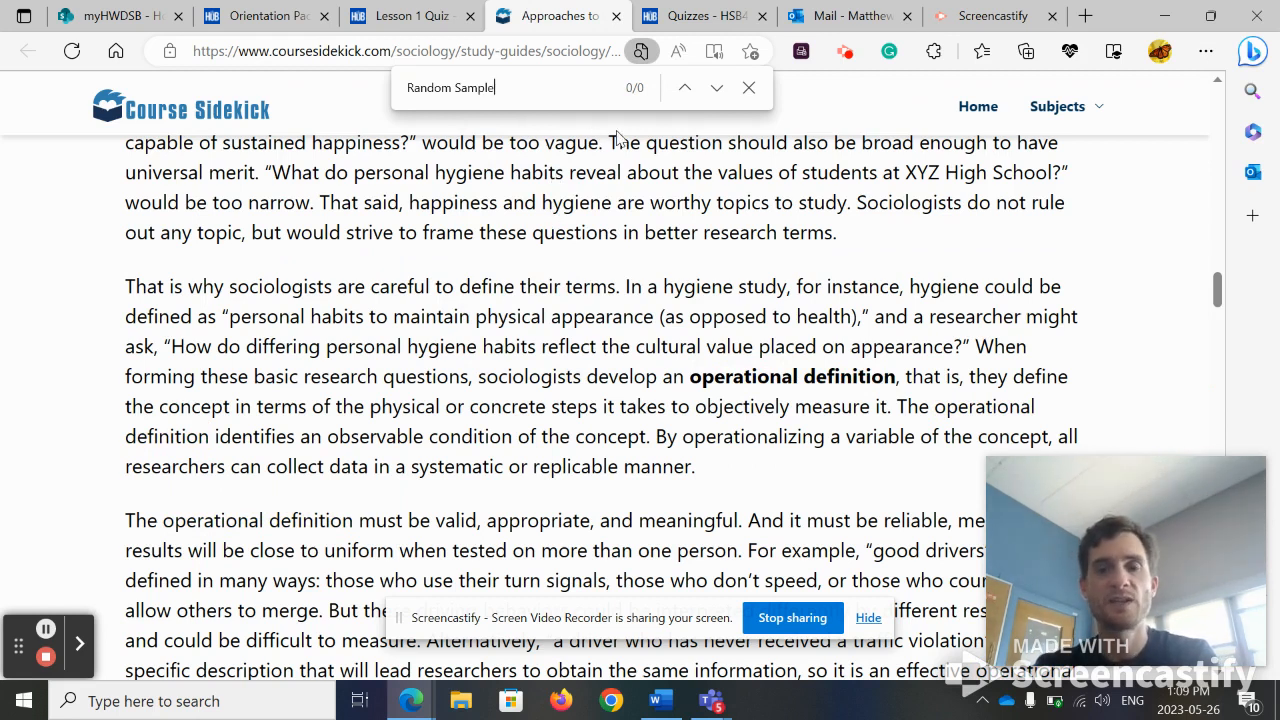
{"action": "double_click", "coordinate": [472, 88]}
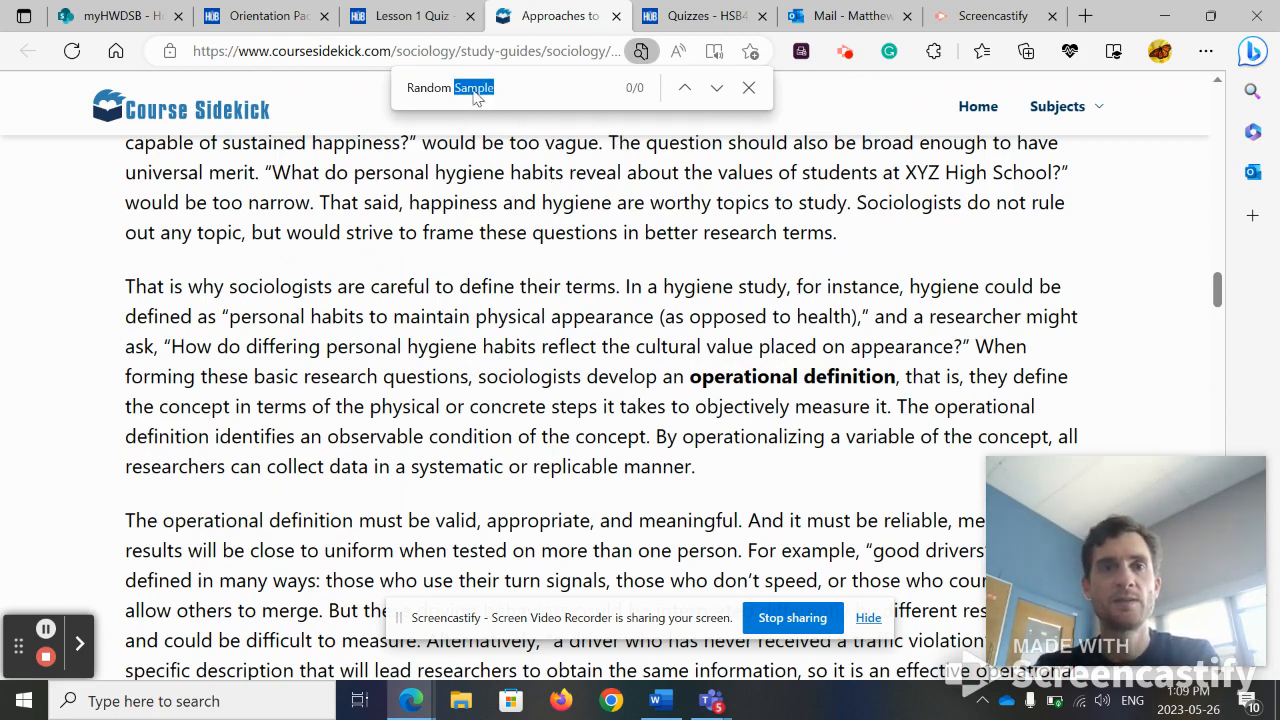
{"action": "left_click", "coordinate": [264, 16]}
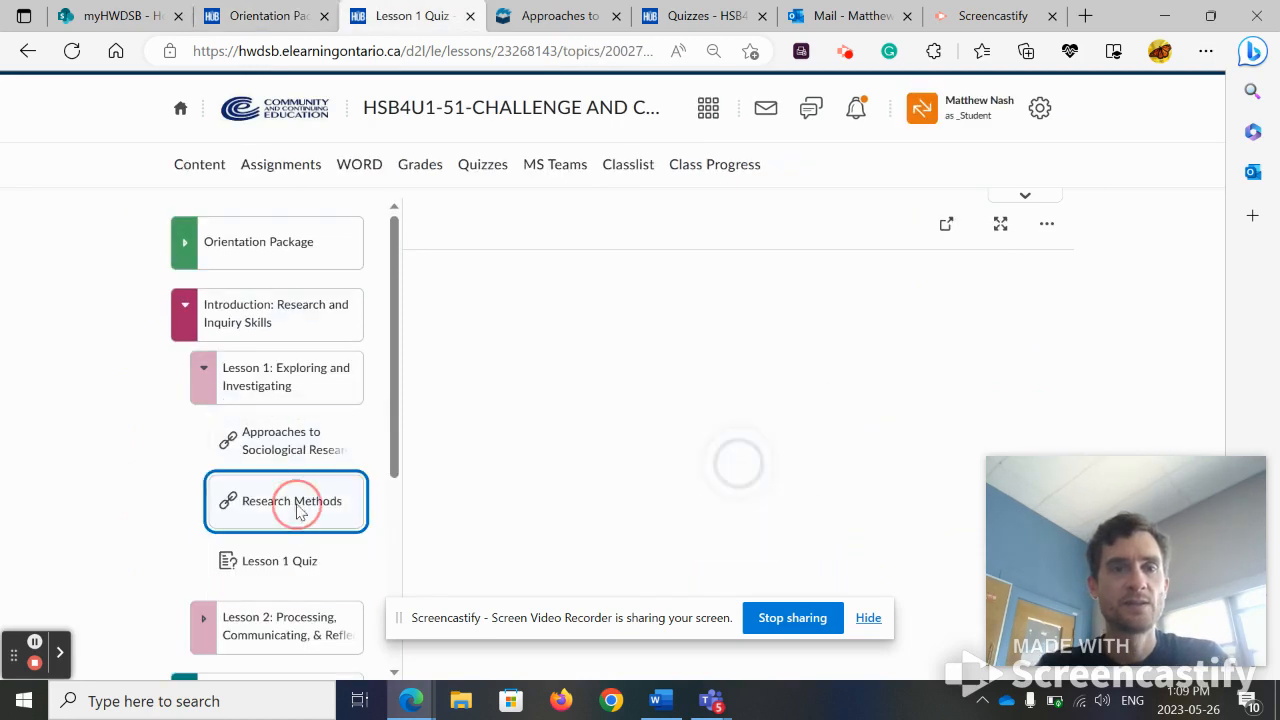
Step: View the Research Methods guide's 'Random Sample' matches, then return to the Lesson 1 Quiz
{"action": "left_click", "coordinate": [292, 500]}
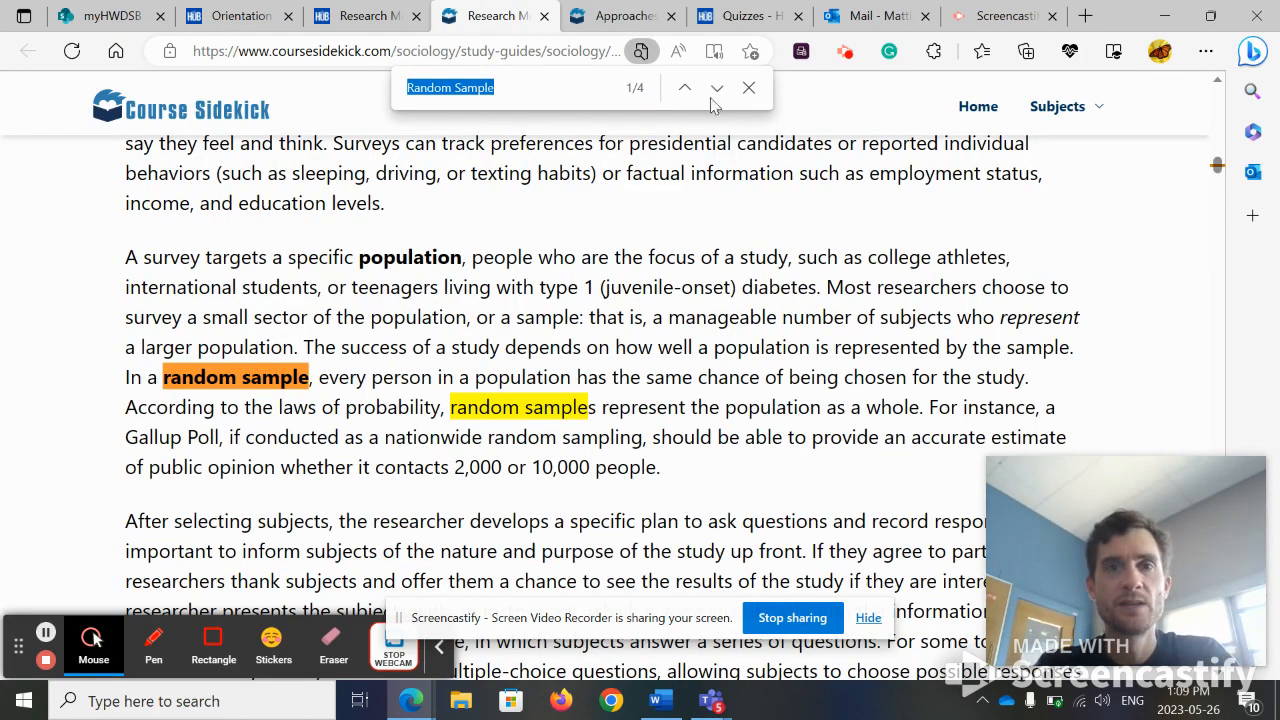
{"action": "left_click", "coordinate": [716, 88]}
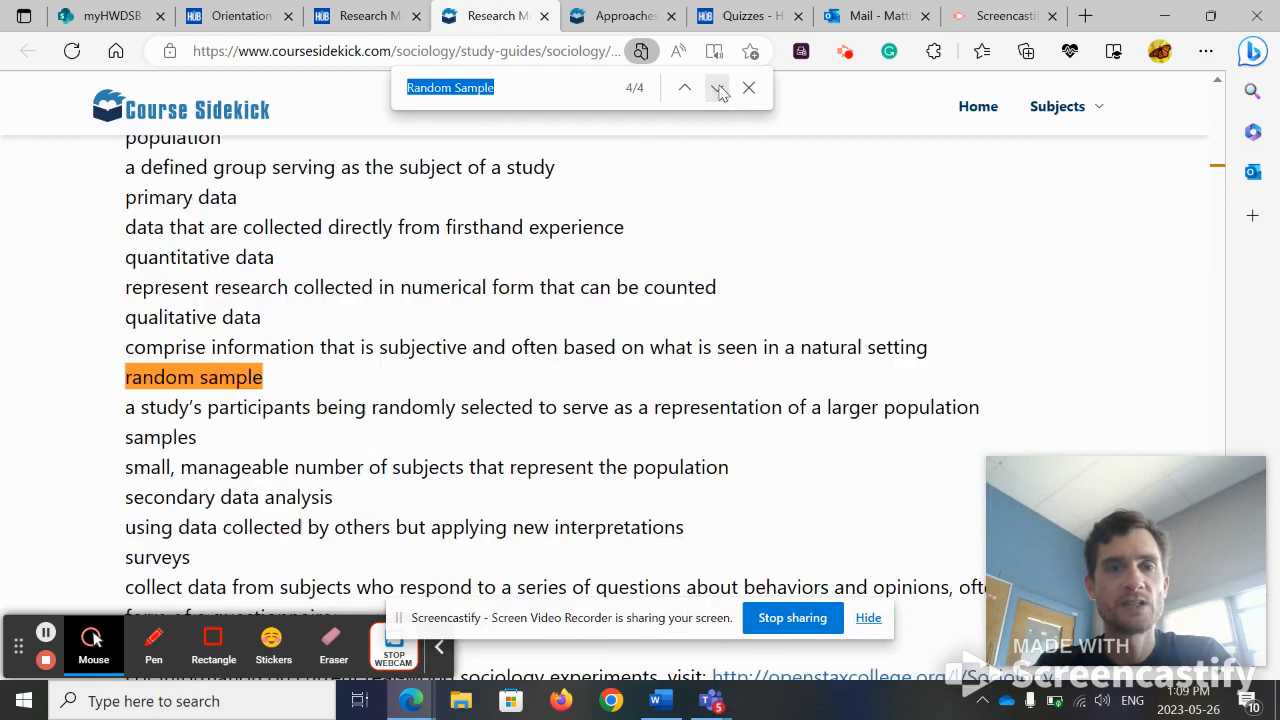
{"action": "left_click", "coordinate": [716, 88]}
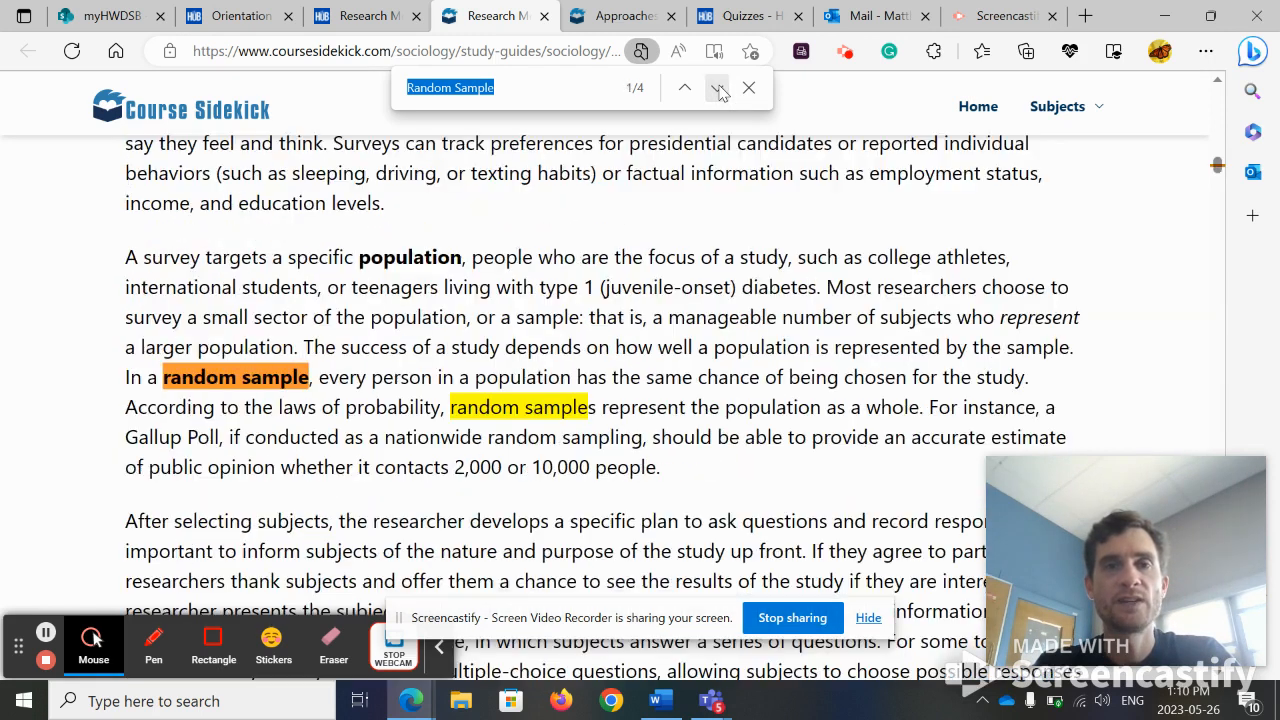
{"action": "mouse_move", "coordinate": [740, 16]}
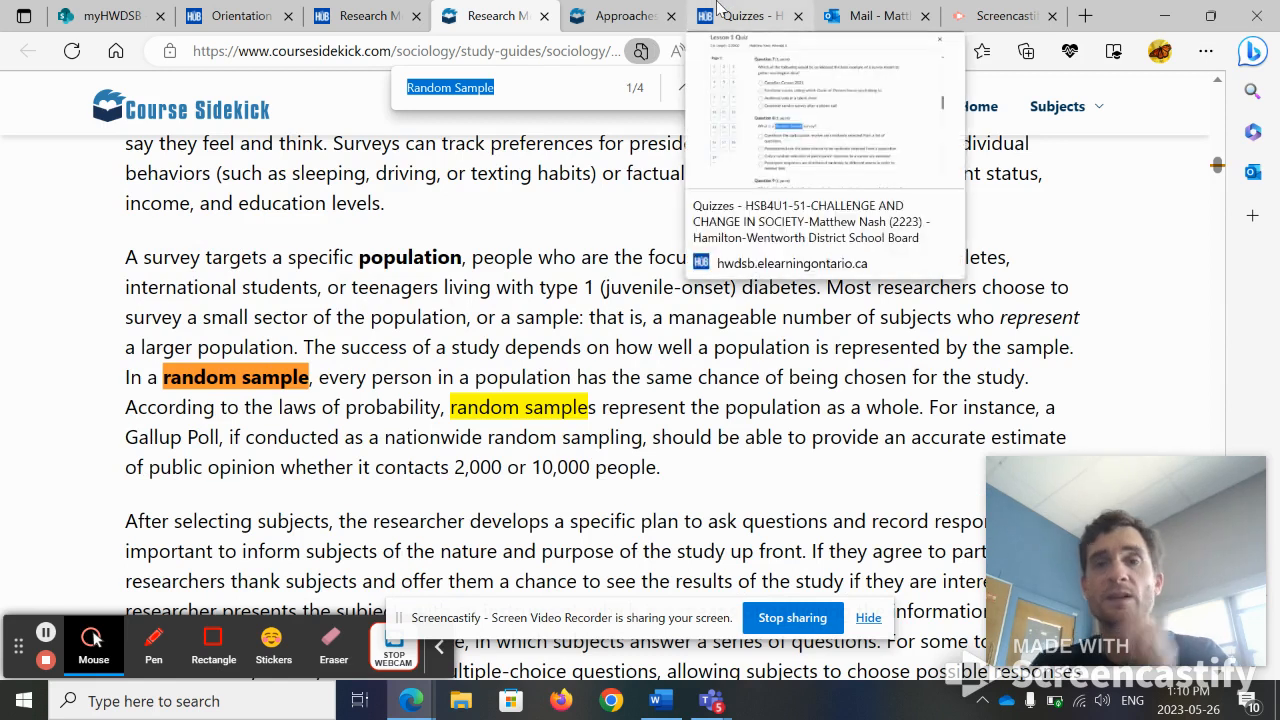
{"action": "left_click", "coordinate": [738, 16]}
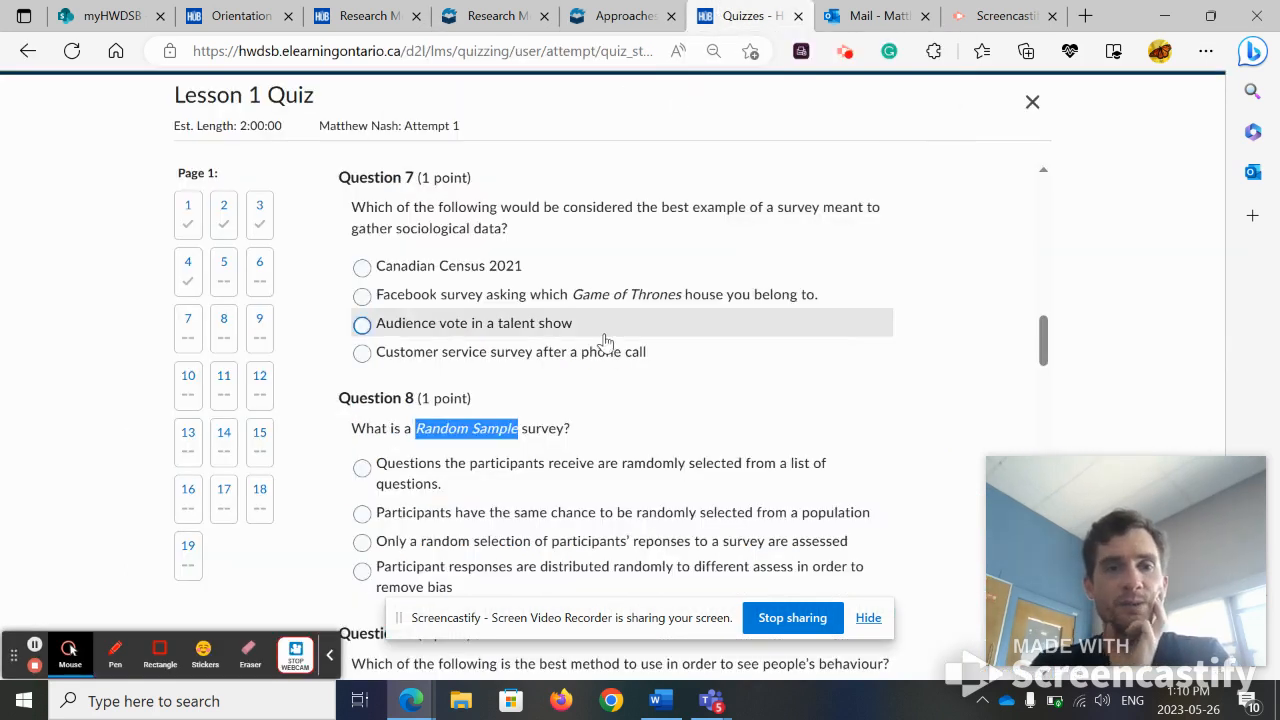
Step: Review quiz questions through Question 19, starting an answer for Question 16, then return to the Research Methods lesson
{"action": "scroll", "scroll_direction": "down", "scroll_amount": 3}
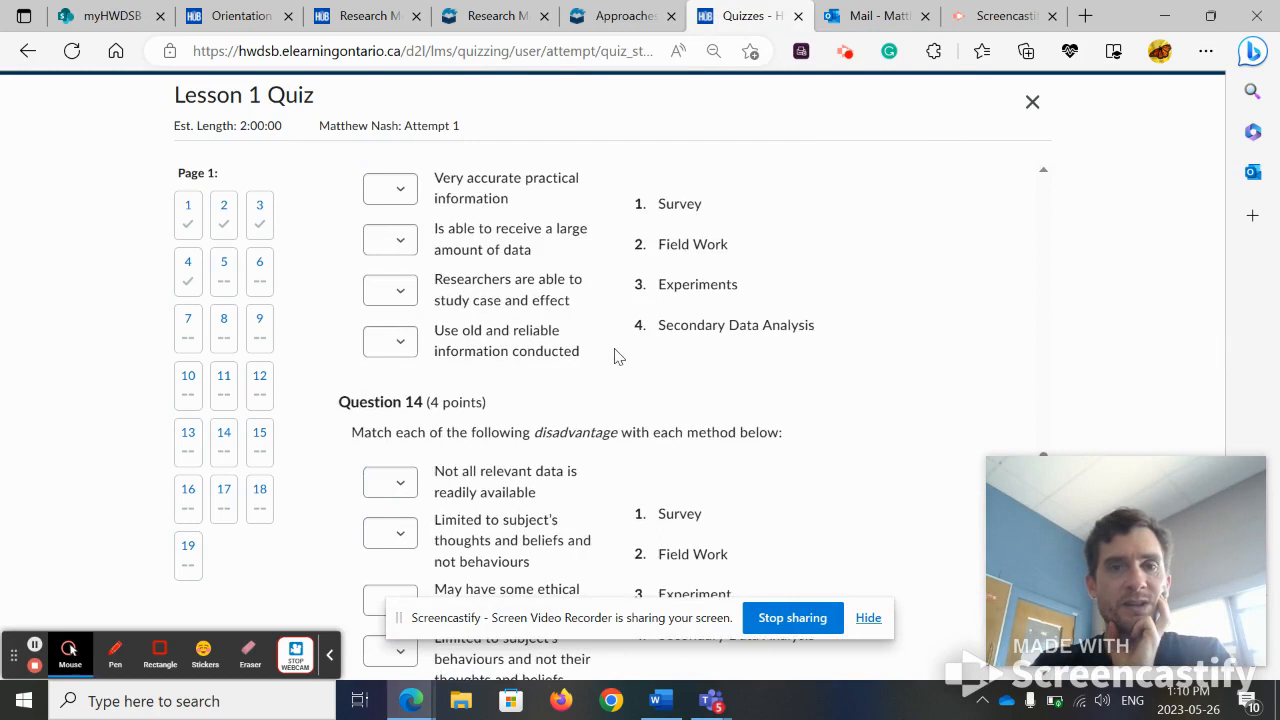
{"action": "scroll", "scroll_direction": "down", "scroll_amount": 3}
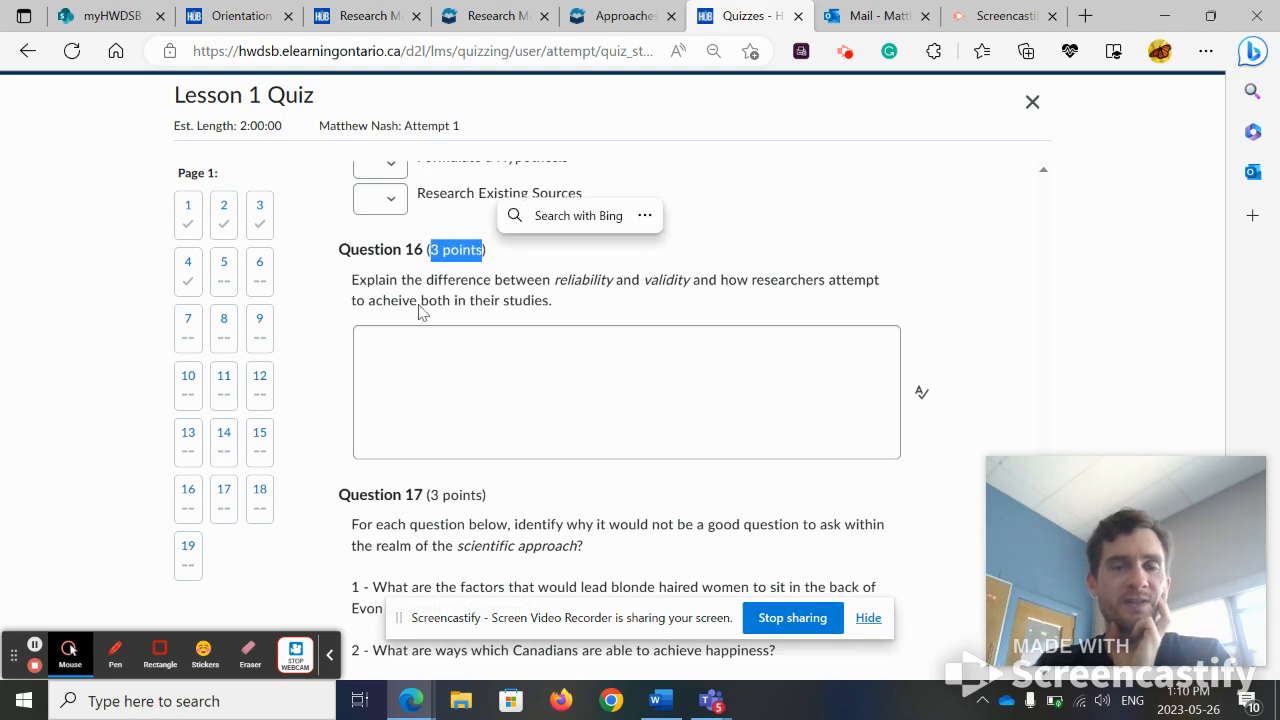
{"action": "left_click", "coordinate": [626, 390]}
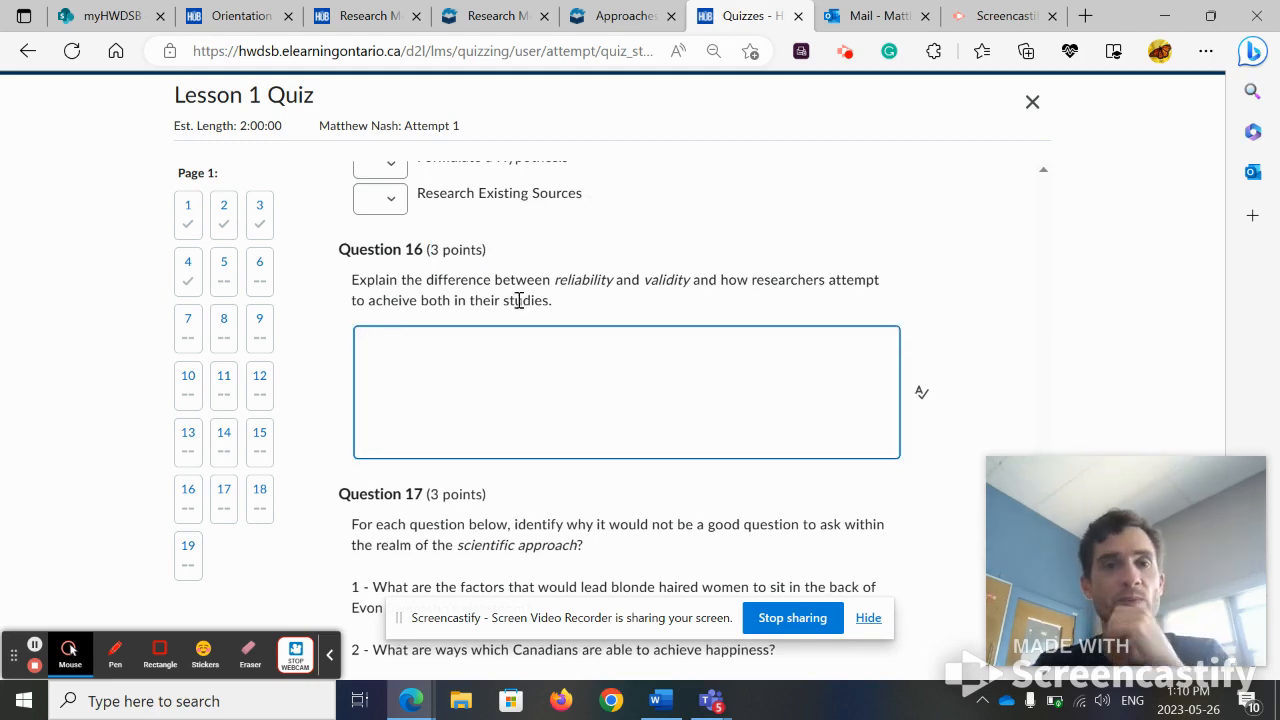
{"action": "left_click", "coordinate": [480, 352]}
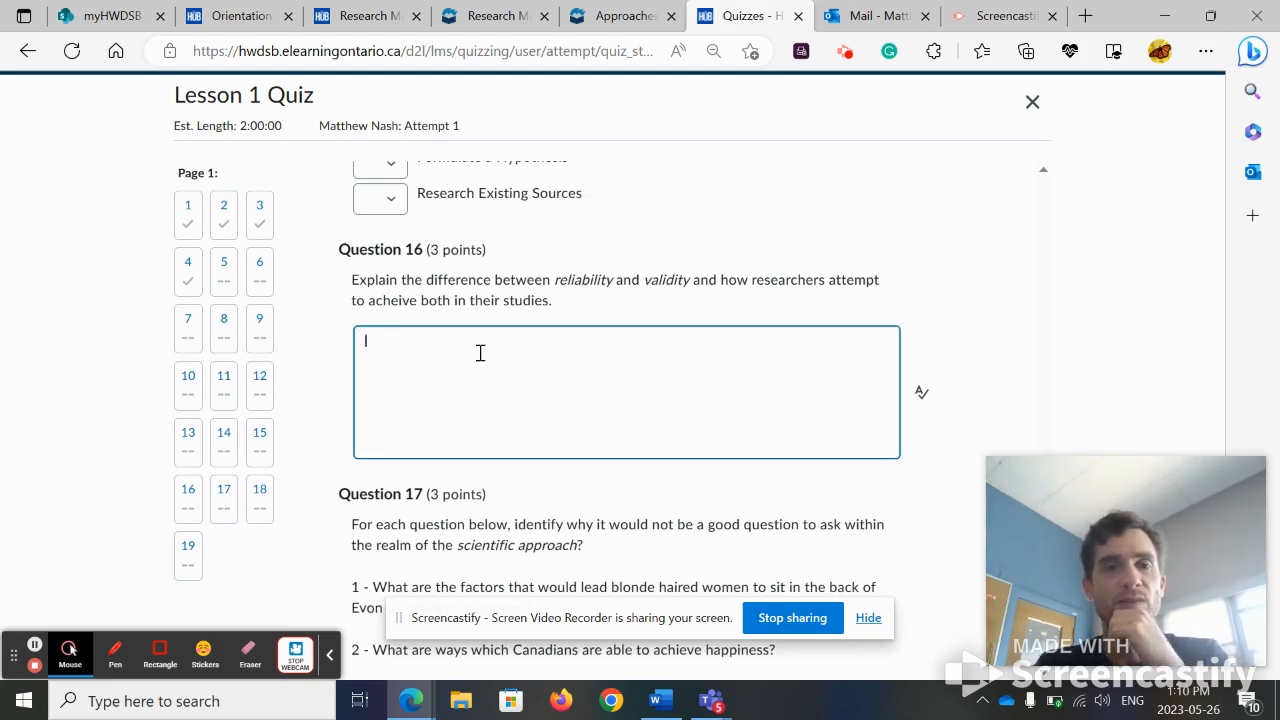
{"action": "scroll", "scroll_direction": "down", "scroll_amount": 3}
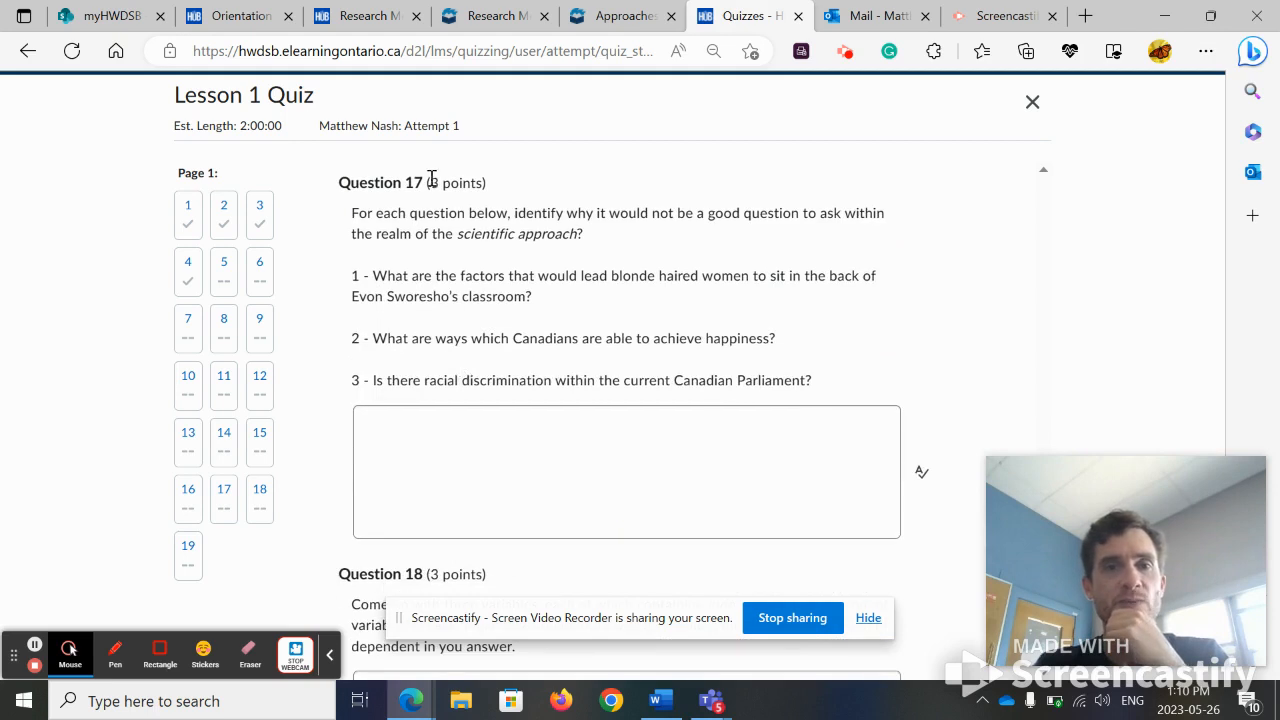
{"action": "double_click", "coordinate": [456, 184]}
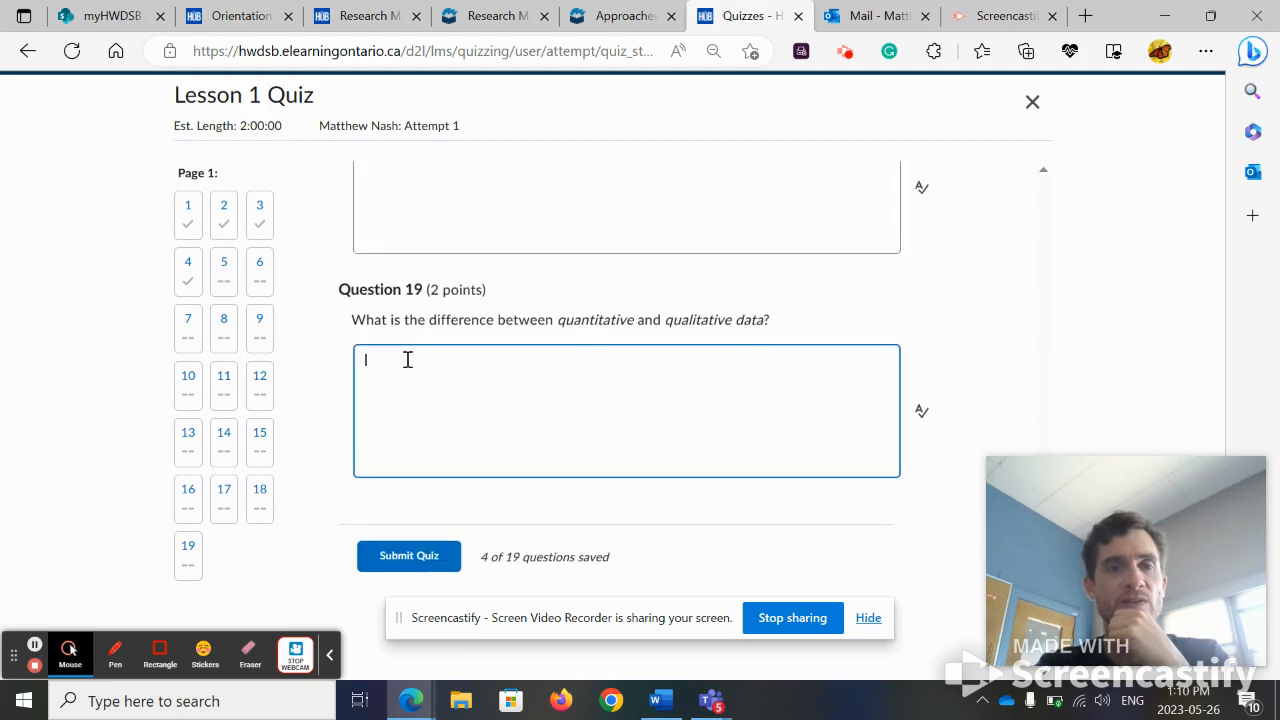
{"action": "mouse_move", "coordinate": [488, 374]}
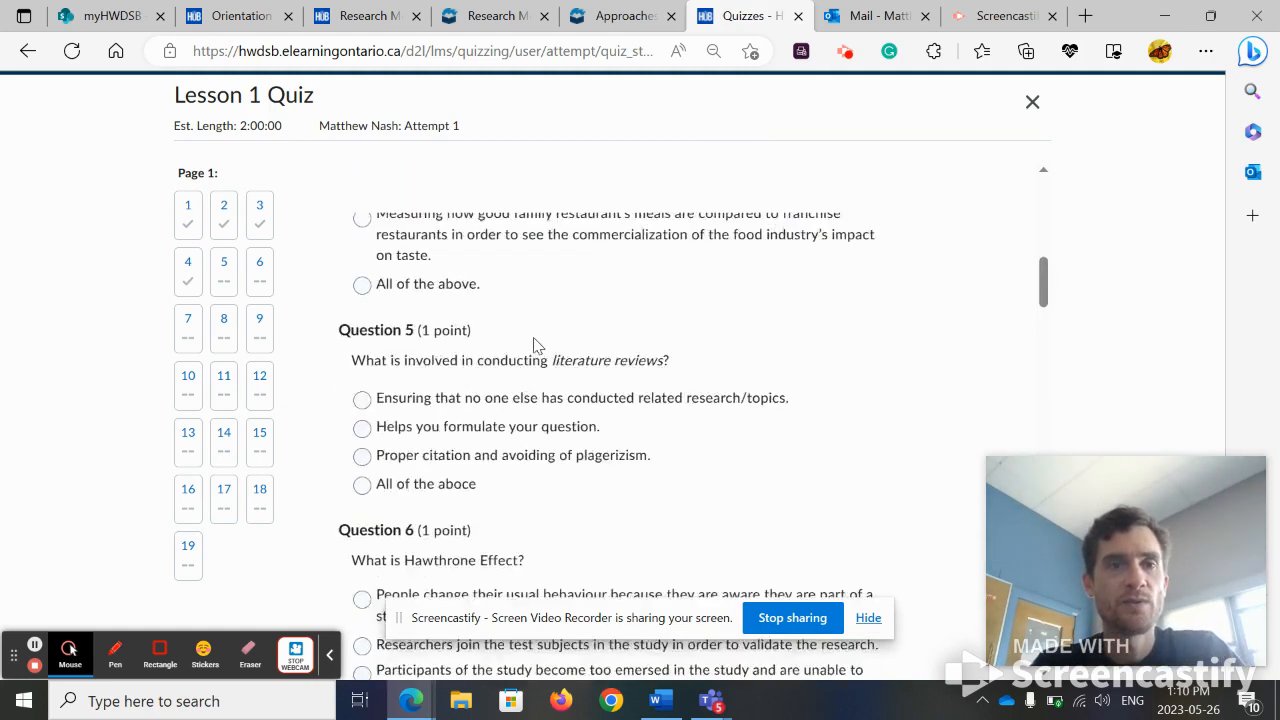
{"action": "left_click", "coordinate": [364, 16]}
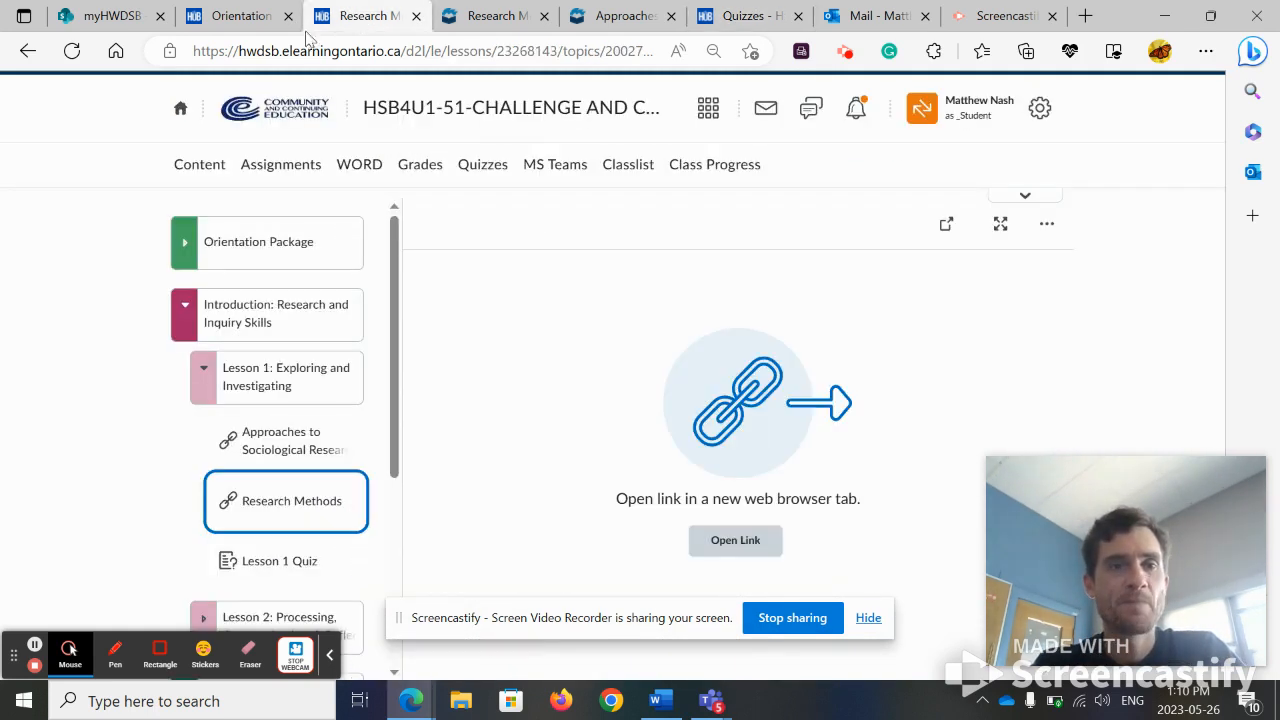
Step: Open Module 1's Unit 1 Project and highlight its list of Canadians to choose from
{"action": "scroll", "scroll_direction": "down", "scroll_amount": 3}
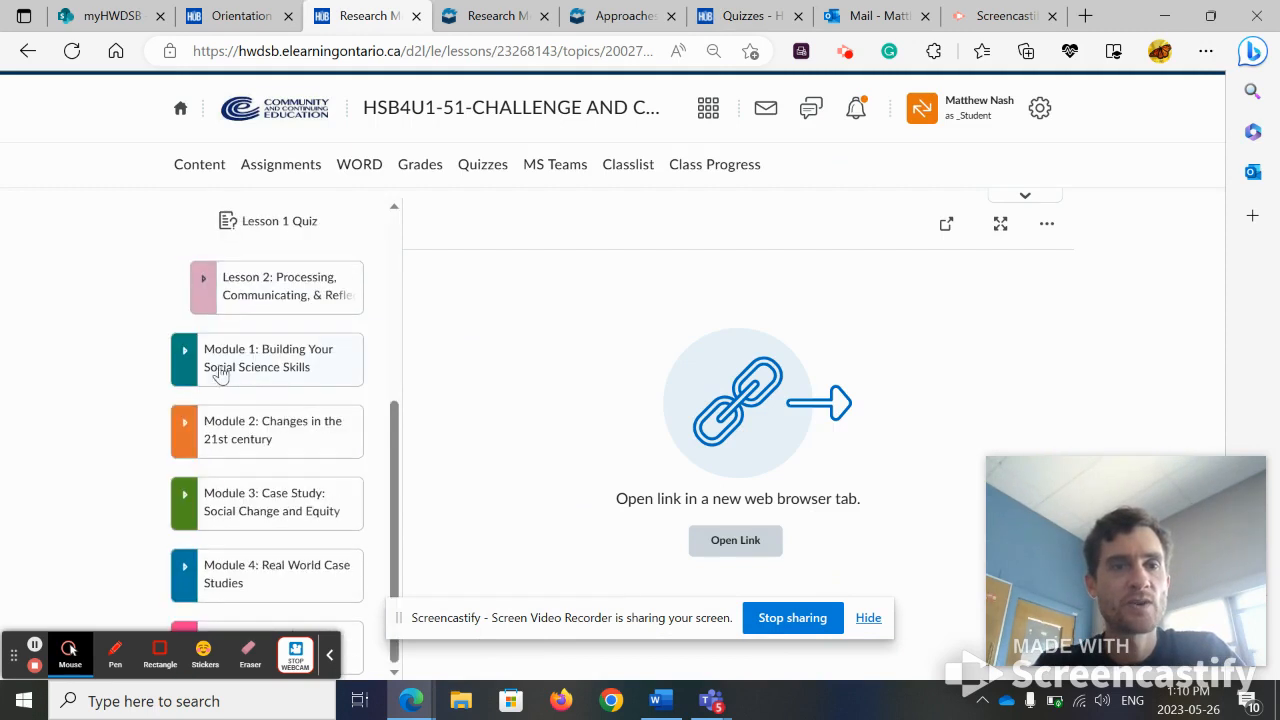
{"action": "left_click", "coordinate": [268, 358]}
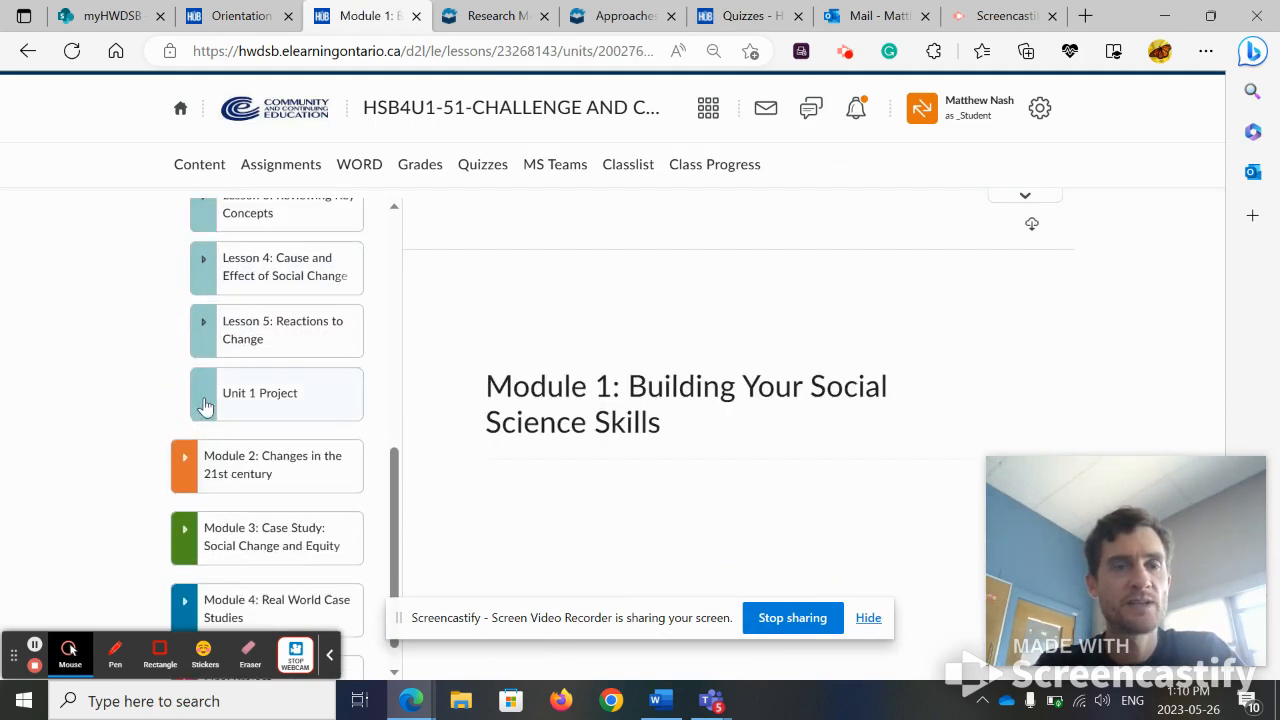
{"action": "left_click", "coordinate": [260, 392]}
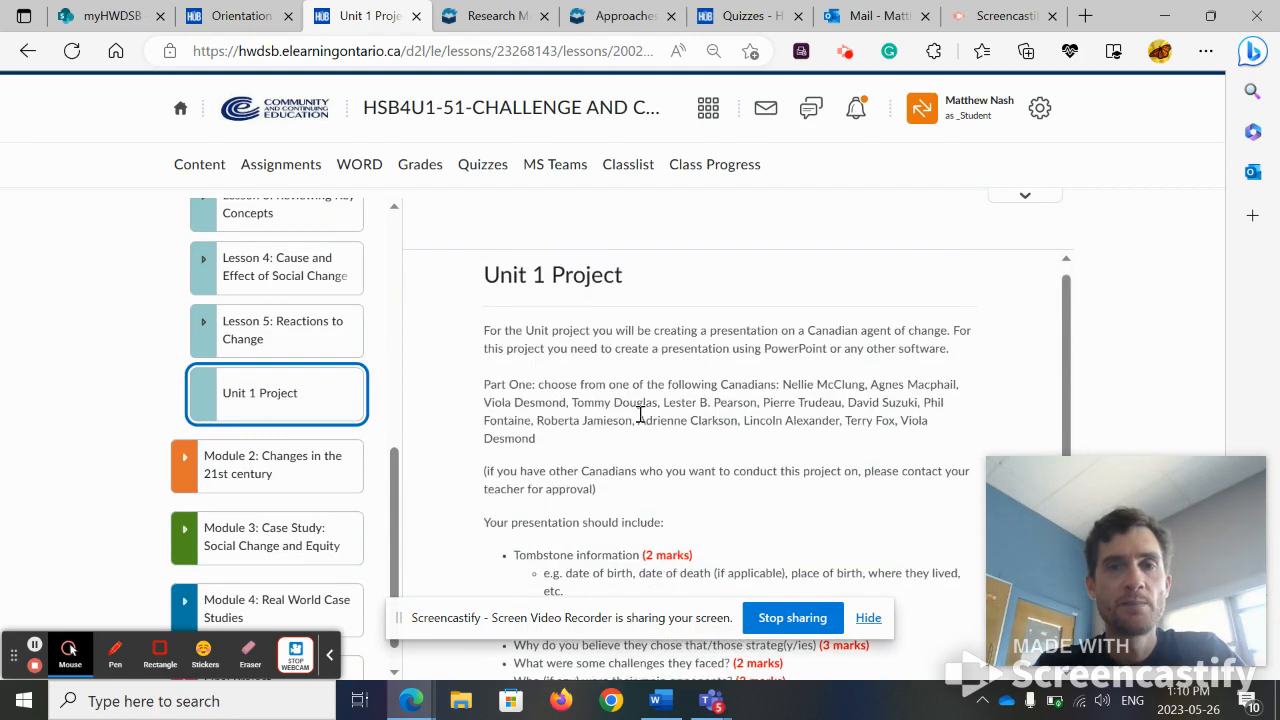
{"action": "left_click", "coordinate": [780, 386]}
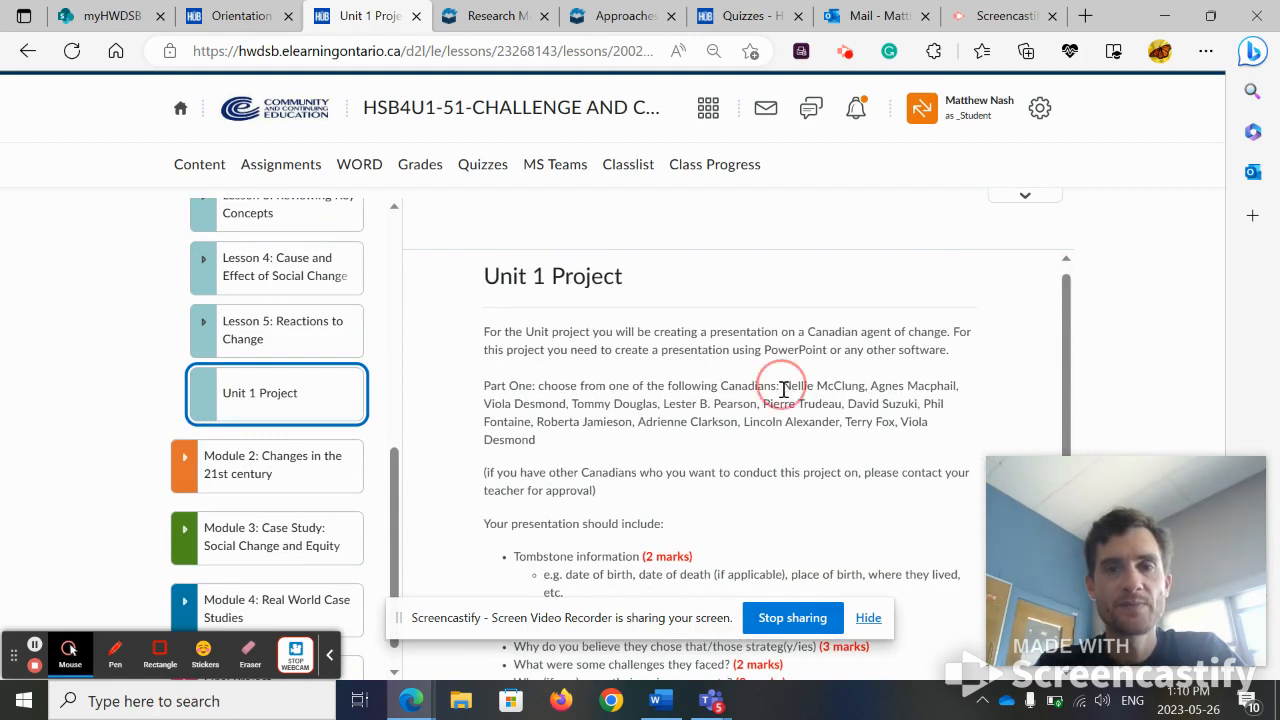
{"action": "left_click_drag", "start_coordinate": [782, 384], "coordinate": [538, 440]}
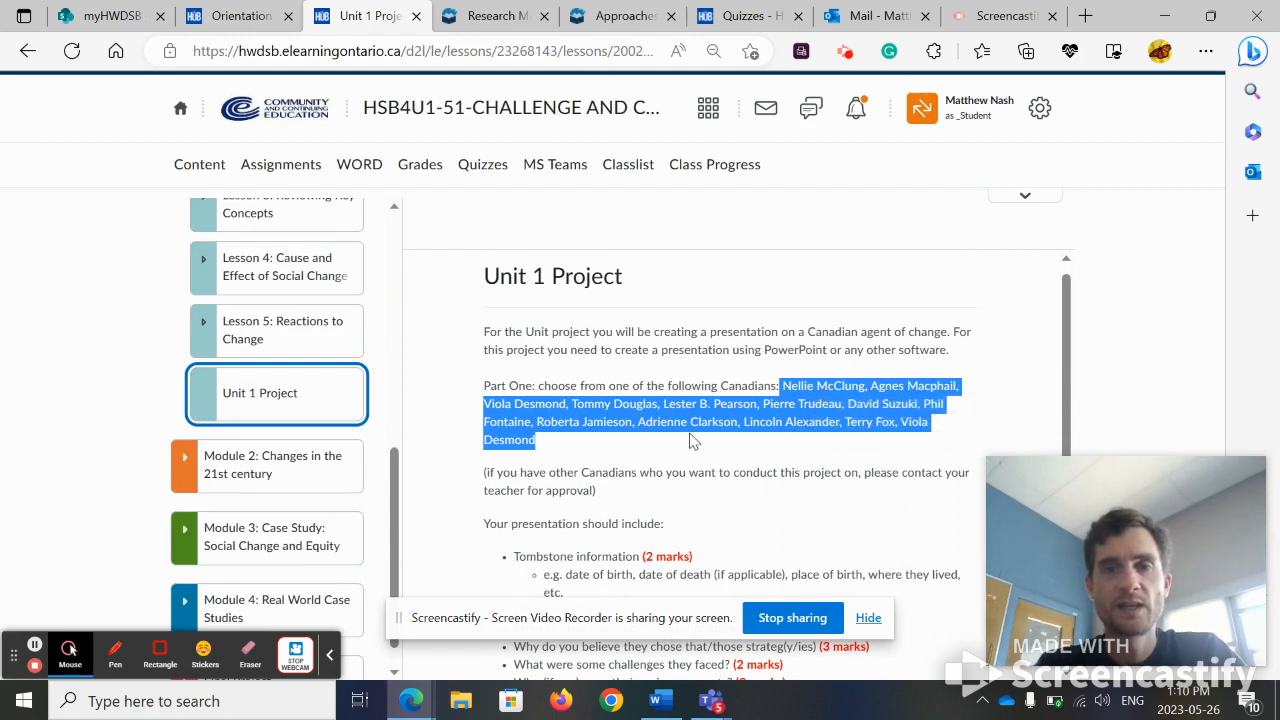
{"action": "mouse_move", "coordinate": [640, 452]}
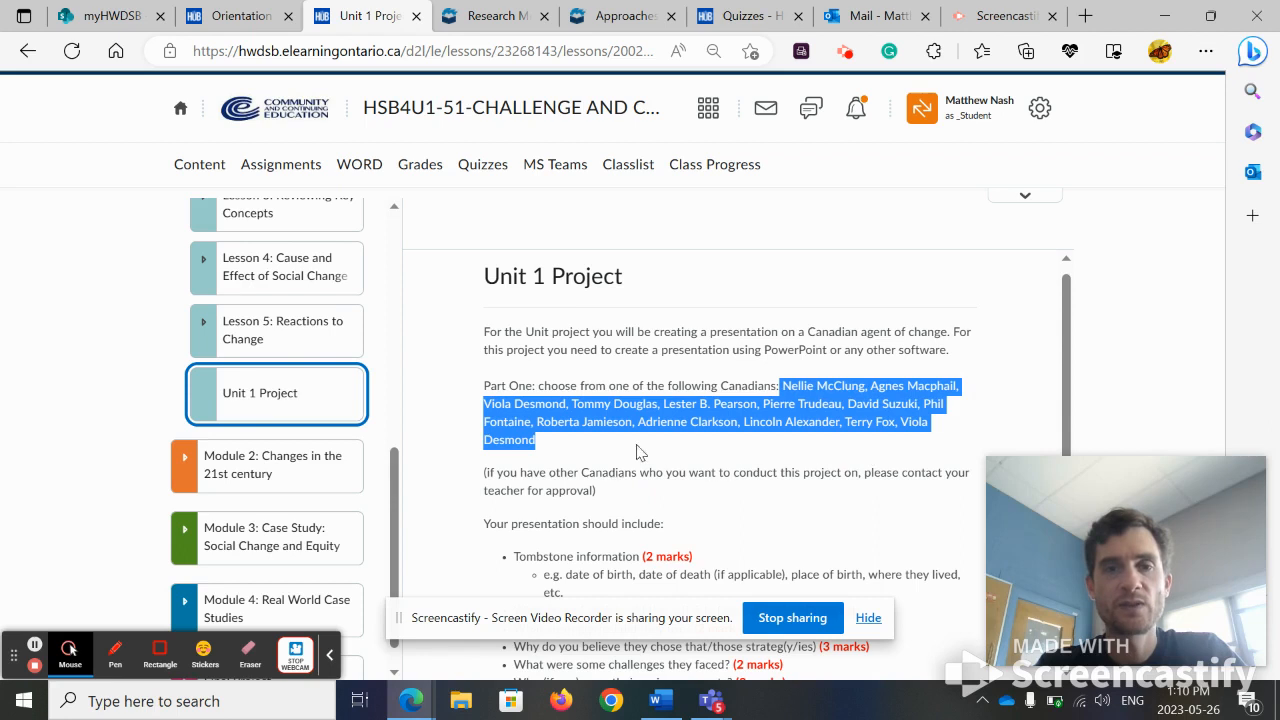
{"action": "mouse_move", "coordinate": [632, 420]}
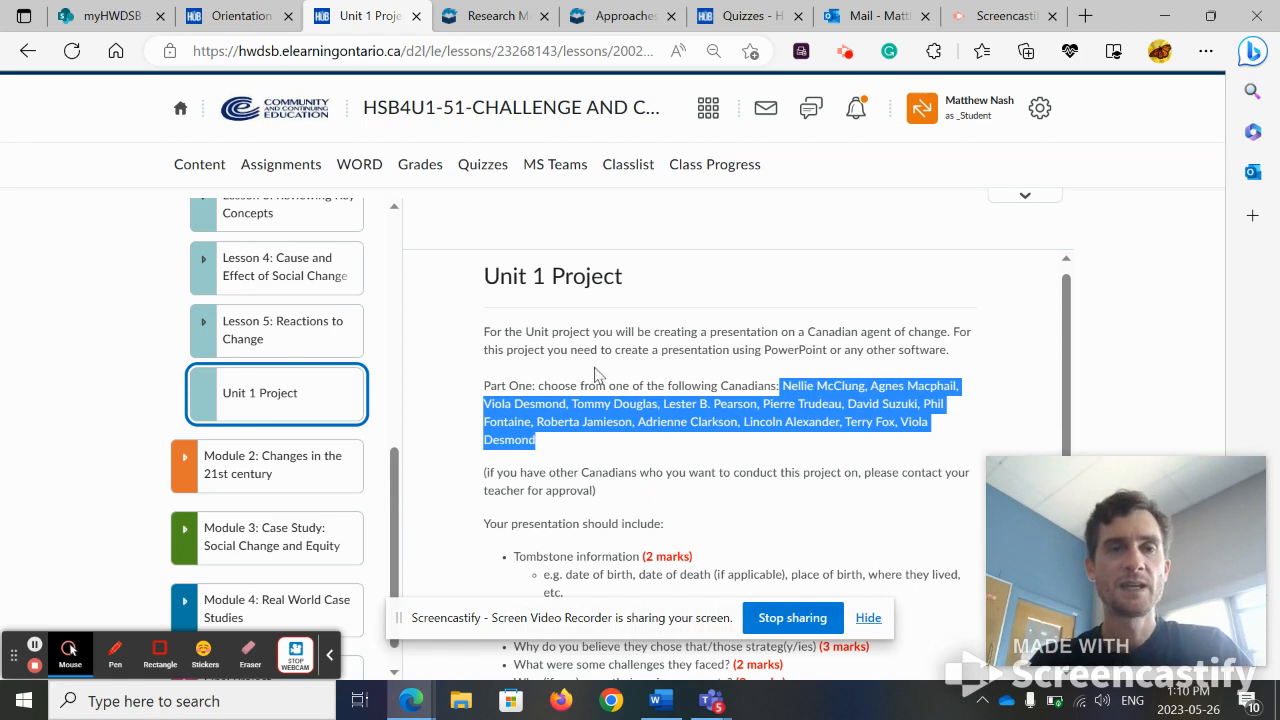
Step: Review the presentation requirements, then switch to the myHWDSB school portal
{"action": "scroll", "scroll_direction": "down", "scroll_amount": 3}
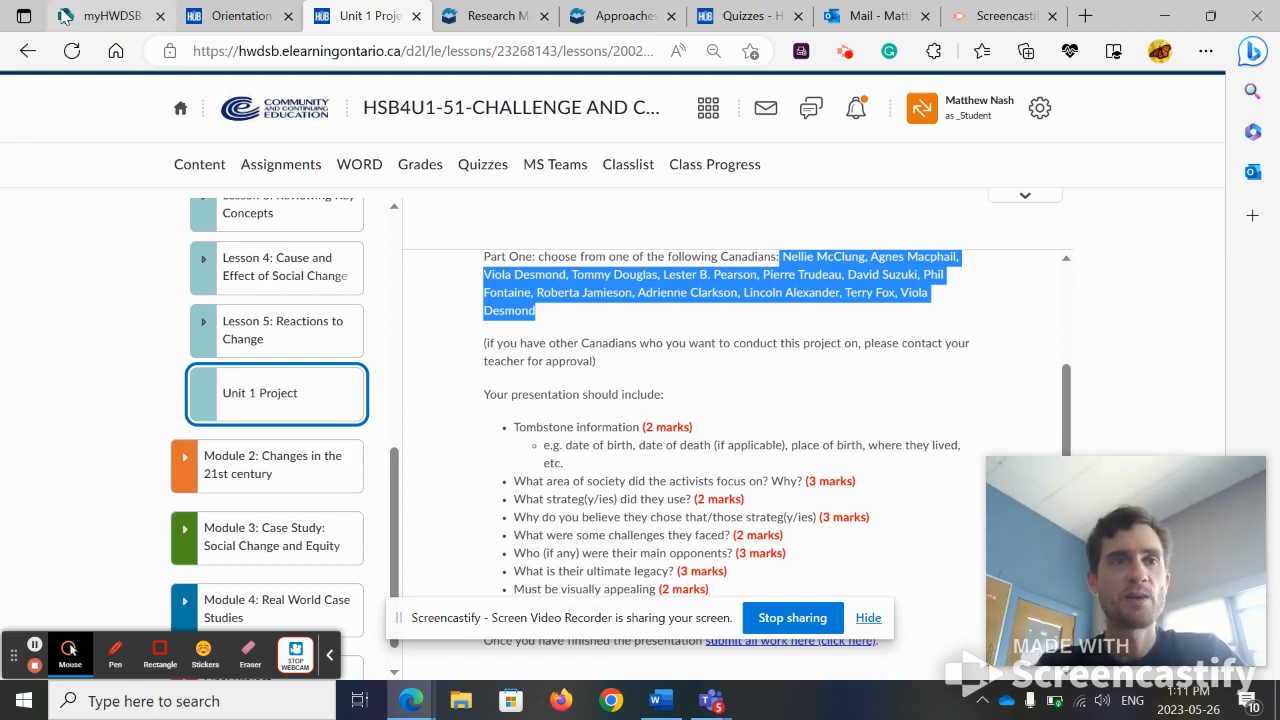
{"action": "left_click", "coordinate": [110, 16]}
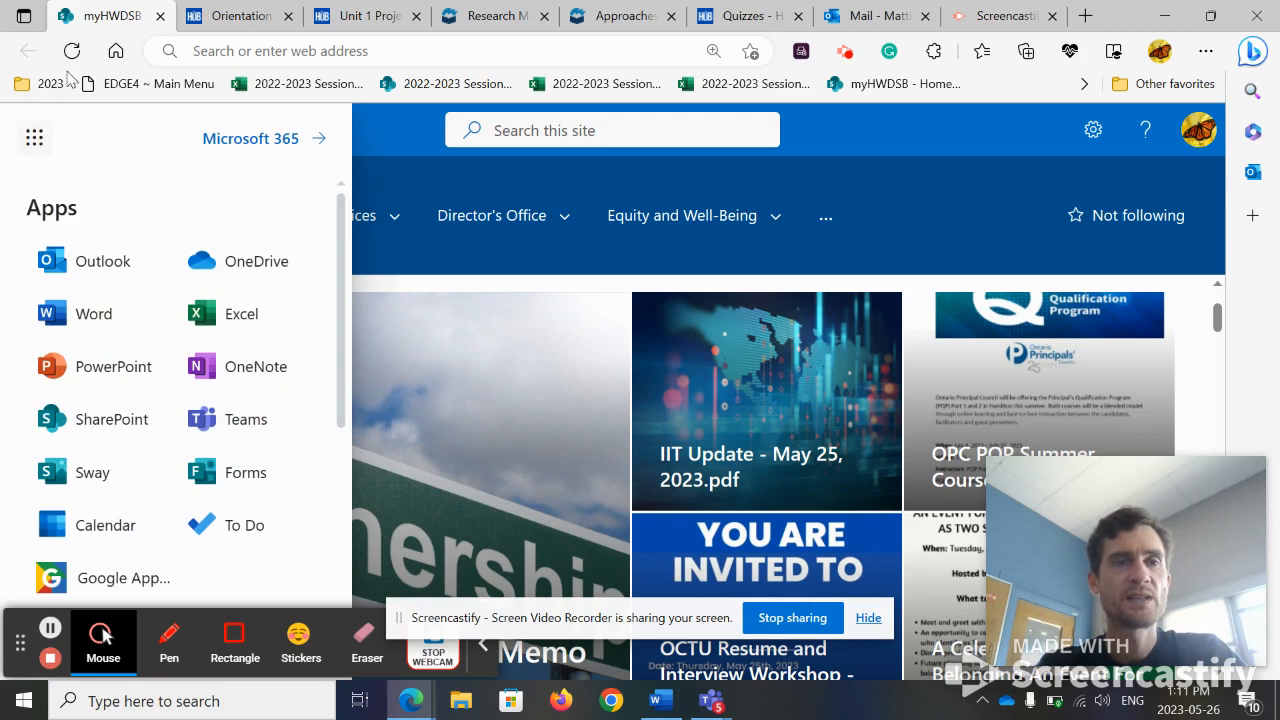
{"action": "mouse_move", "coordinate": [98, 144]}
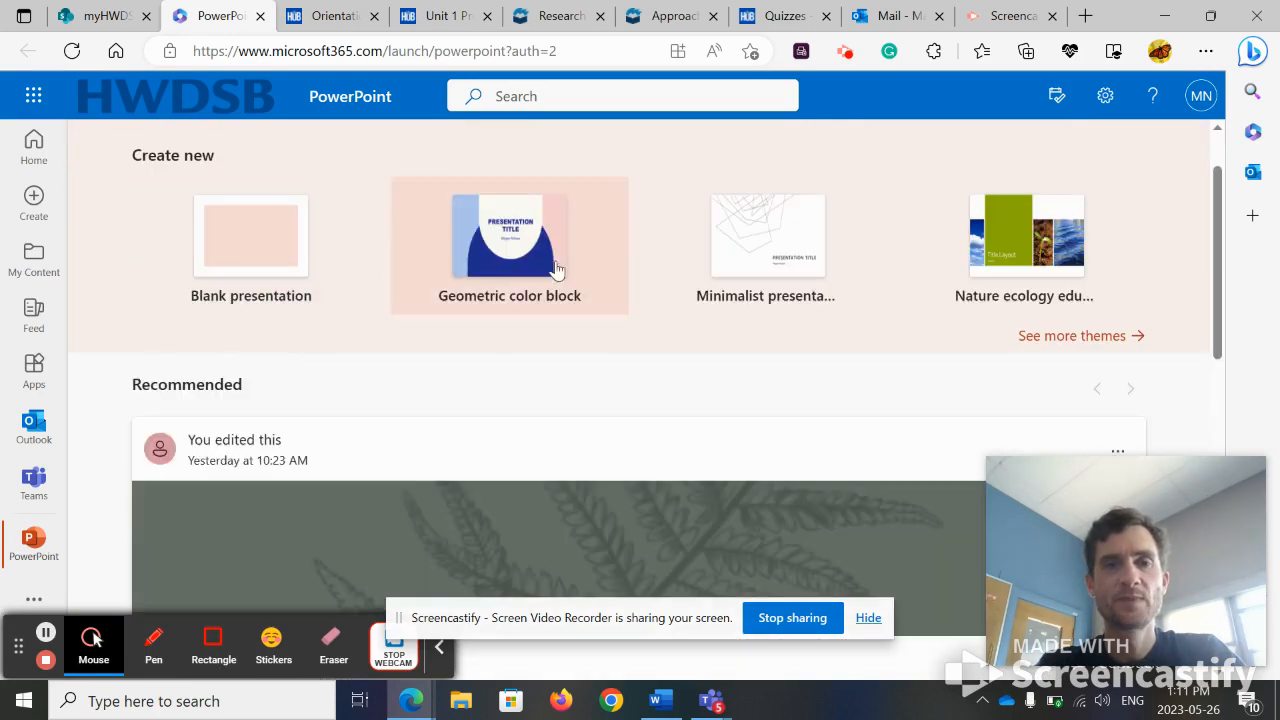
Step: Start a new PowerPoint presentation from the Biography presentation template
{"action": "left_click", "coordinate": [508, 240]}
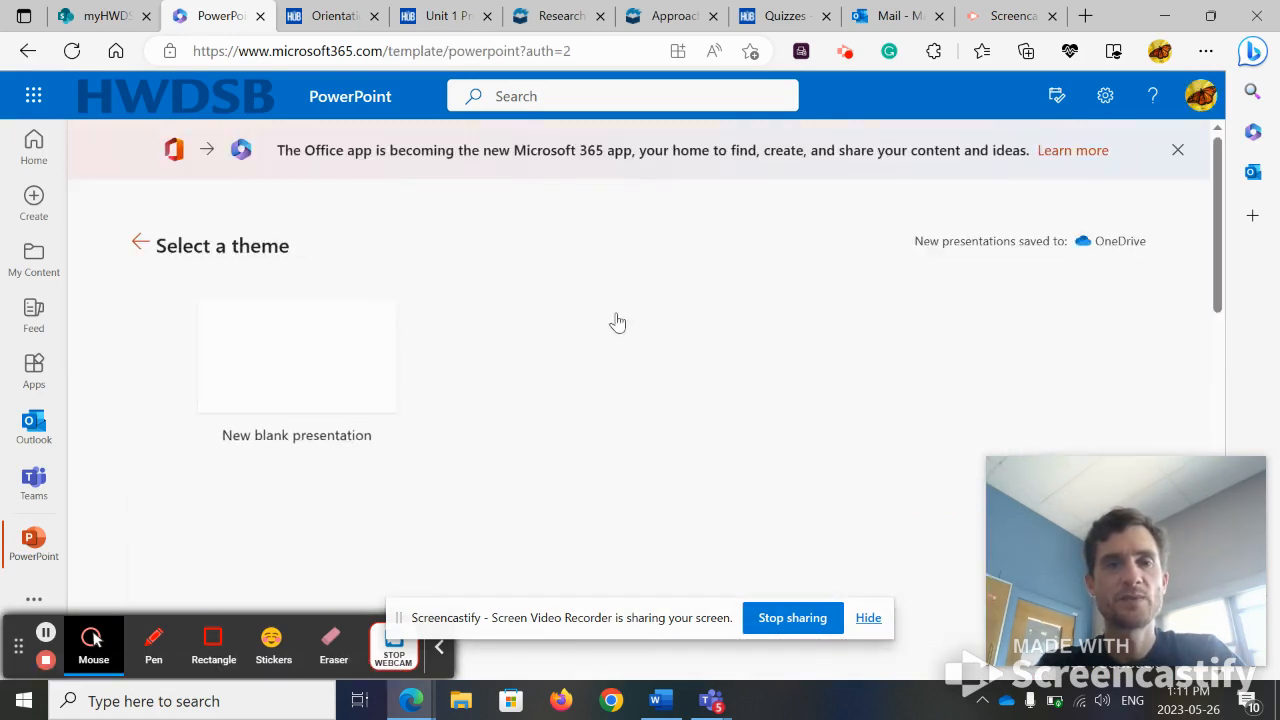
{"action": "scroll", "scroll_direction": "down", "scroll_amount": 3}
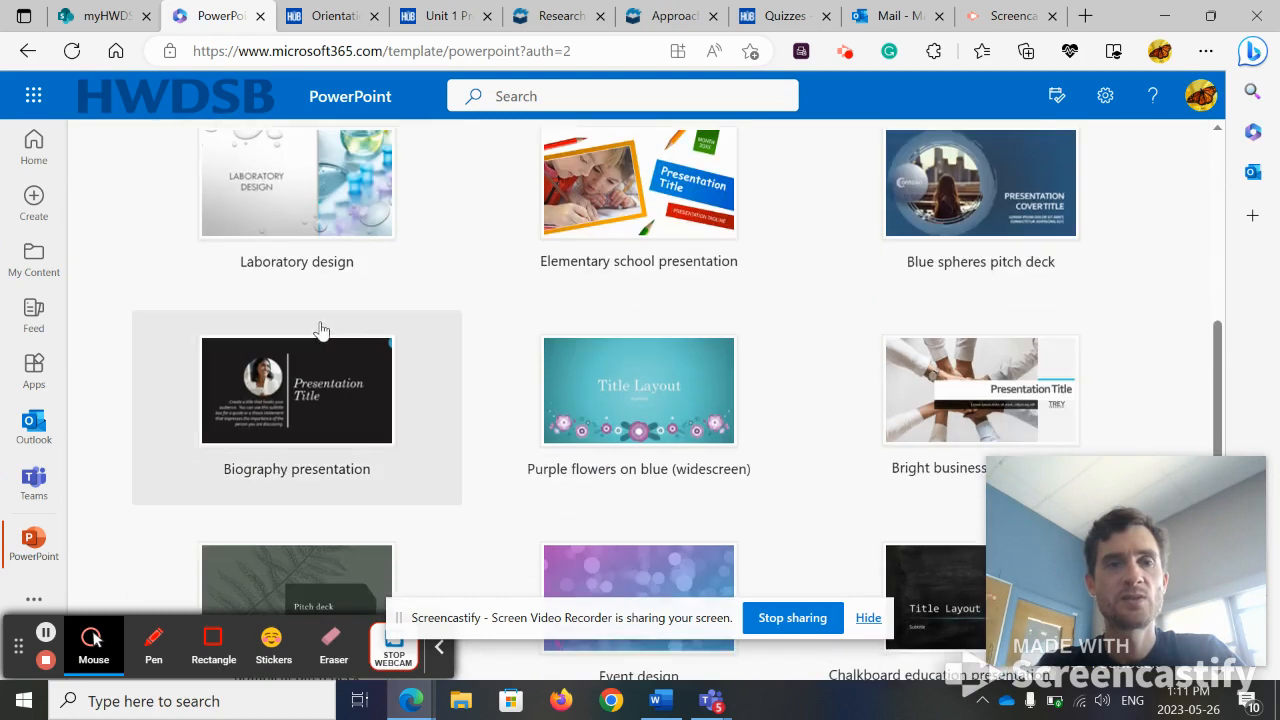
{"action": "scroll", "scroll_direction": "down", "scroll_amount": 3}
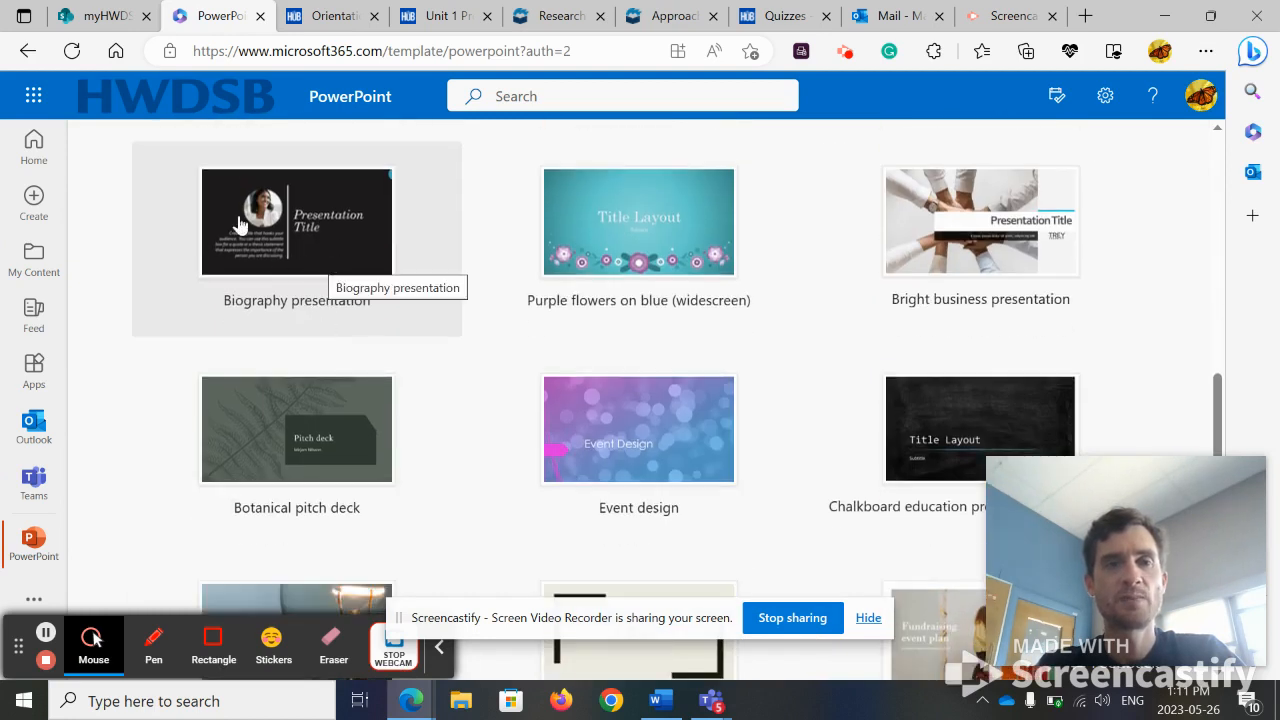
{"action": "mouse_move", "coordinate": [300, 240]}
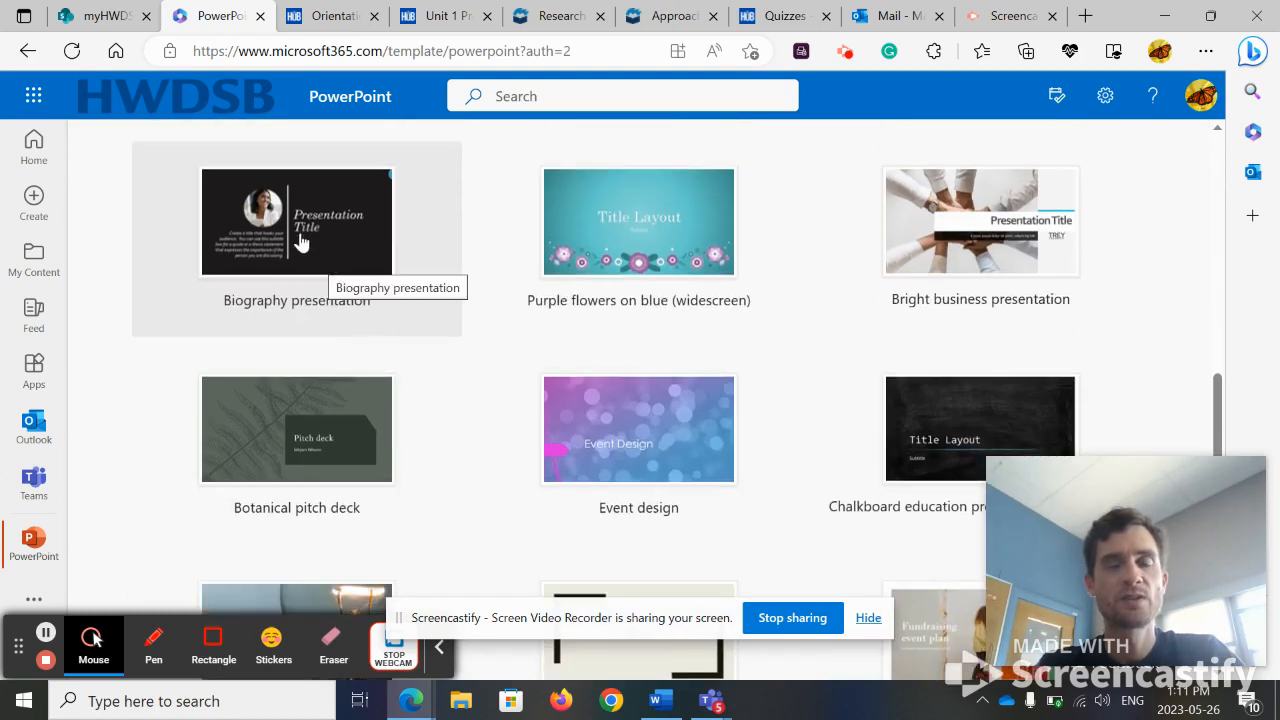
{"action": "left_click", "coordinate": [300, 220]}
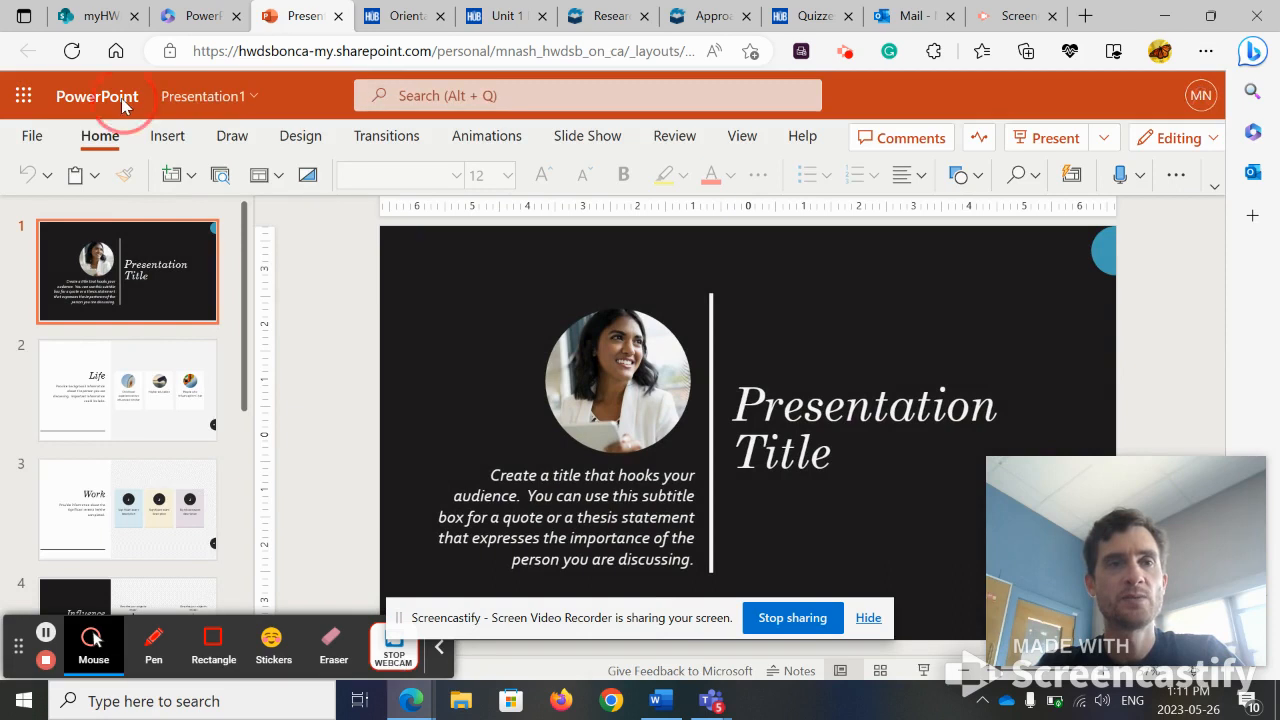
Step: Duplicate the Legacy slide so the deck has two consecutive Legacy slides
{"action": "left_click", "coordinate": [204, 96]}
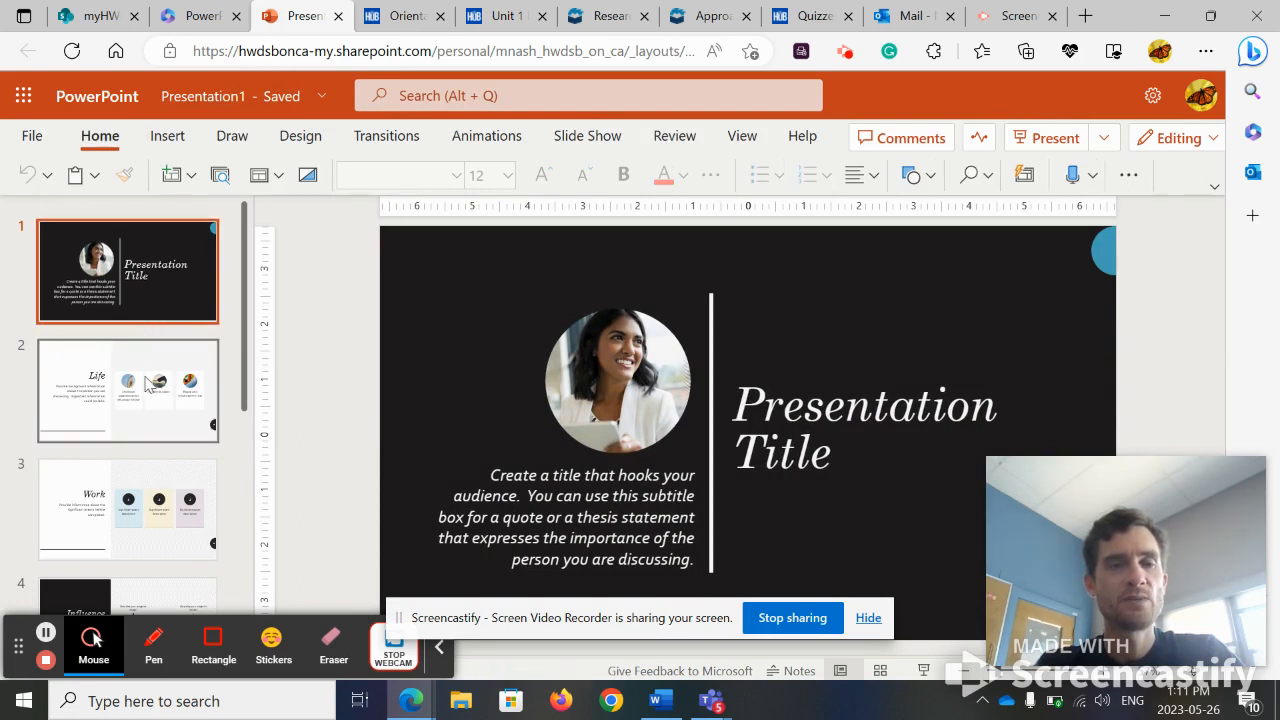
{"action": "left_click", "coordinate": [138, 390]}
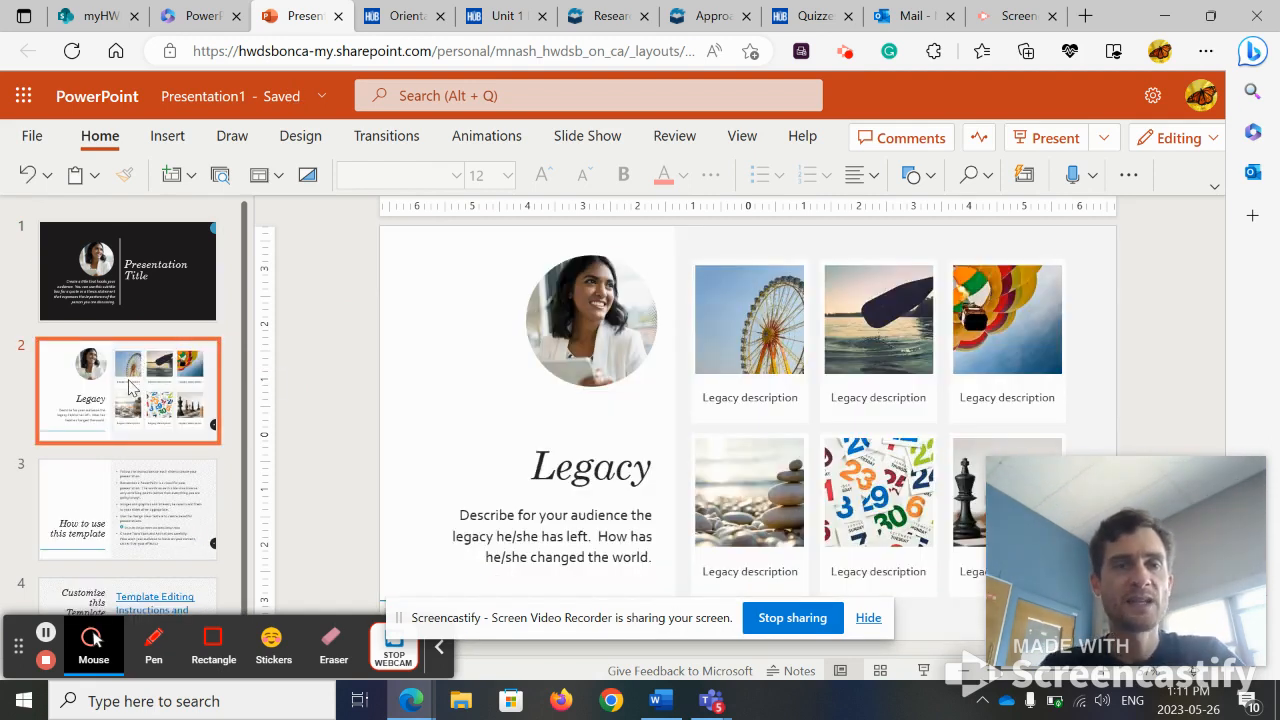
{"action": "right_click", "coordinate": [128, 388]}
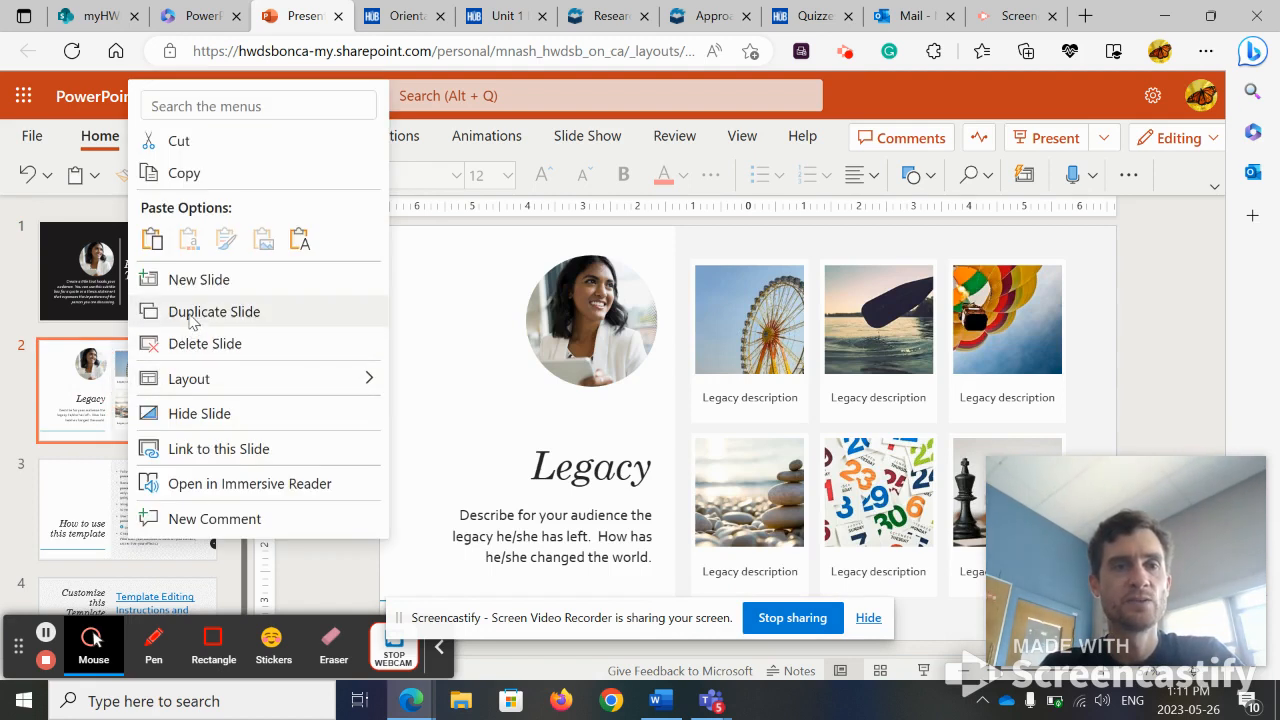
{"action": "left_click", "coordinate": [214, 312]}
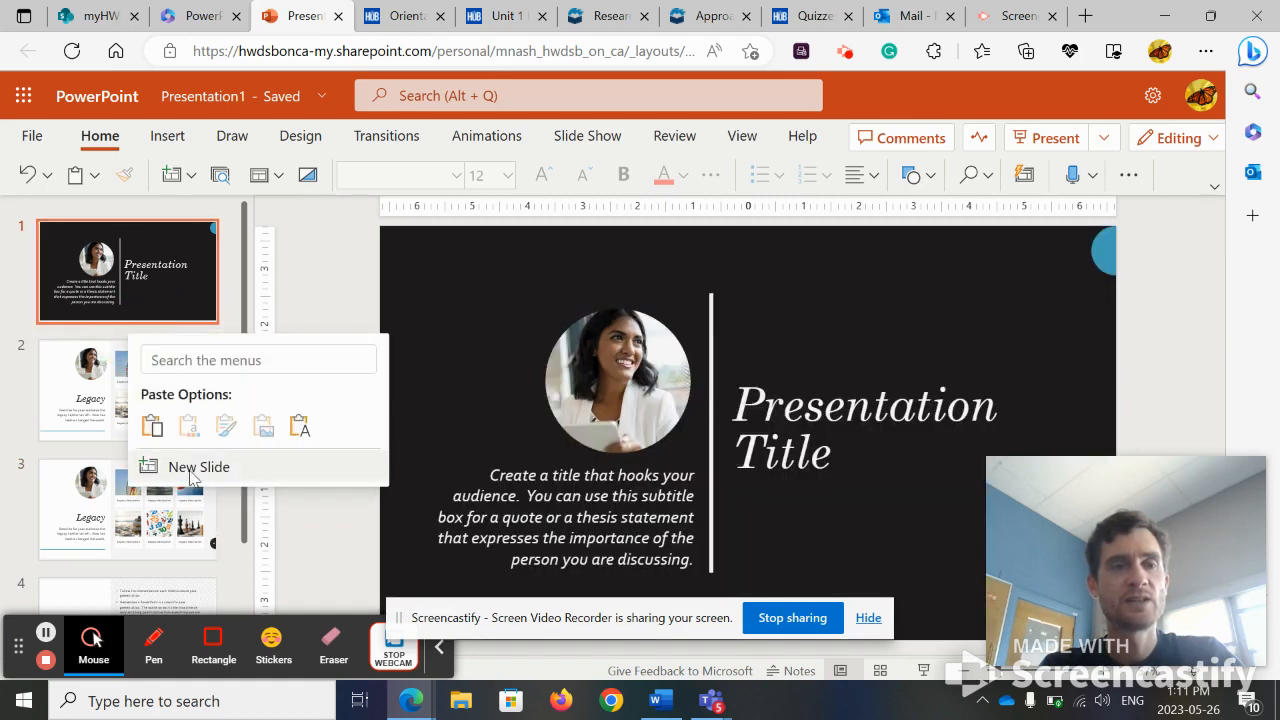
{"action": "mouse_move", "coordinate": [172, 176]}
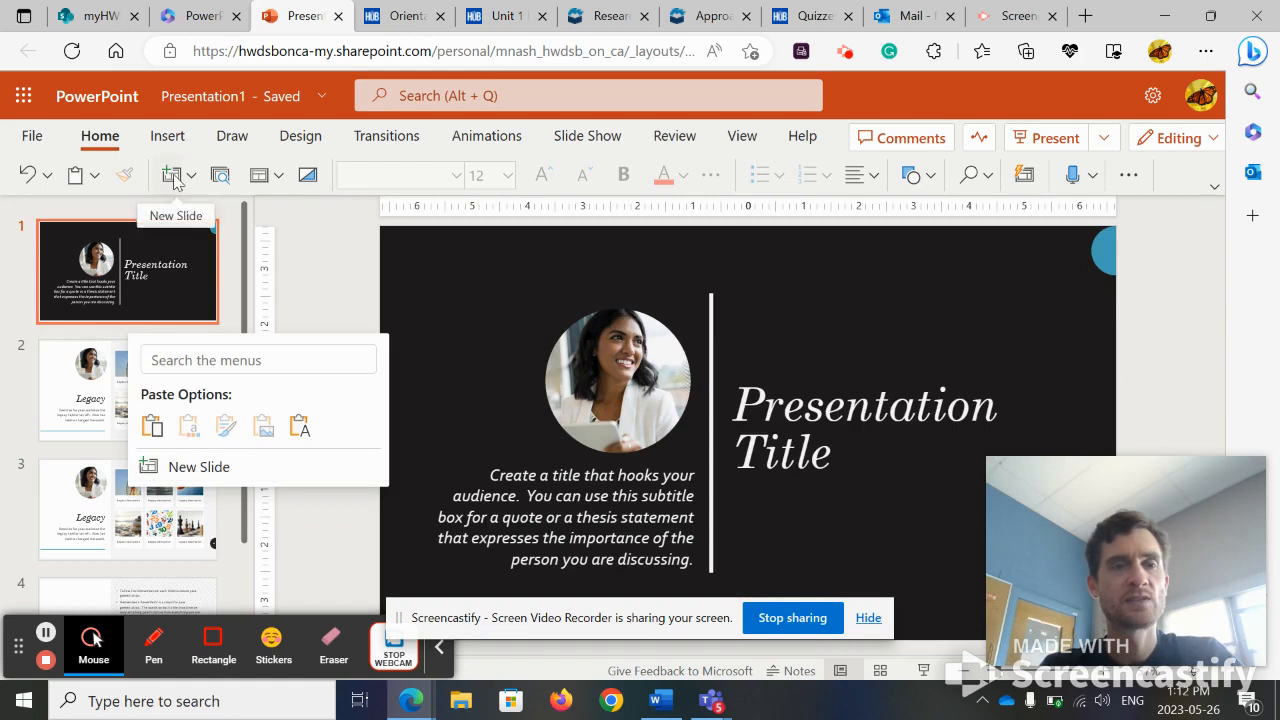
Step: Add a new second slide with a dark title layout, then switch to the Brightspace course site
{"action": "left_click", "coordinate": [198, 466]}
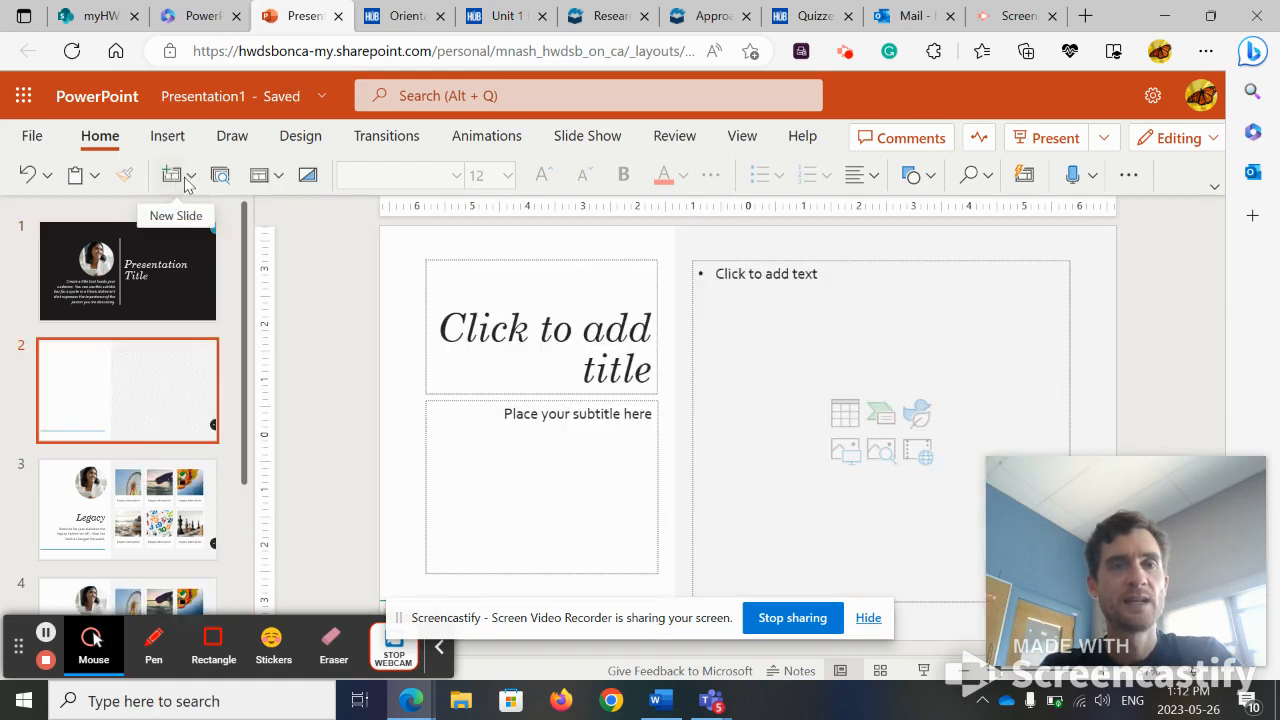
{"action": "left_click", "coordinate": [192, 176]}
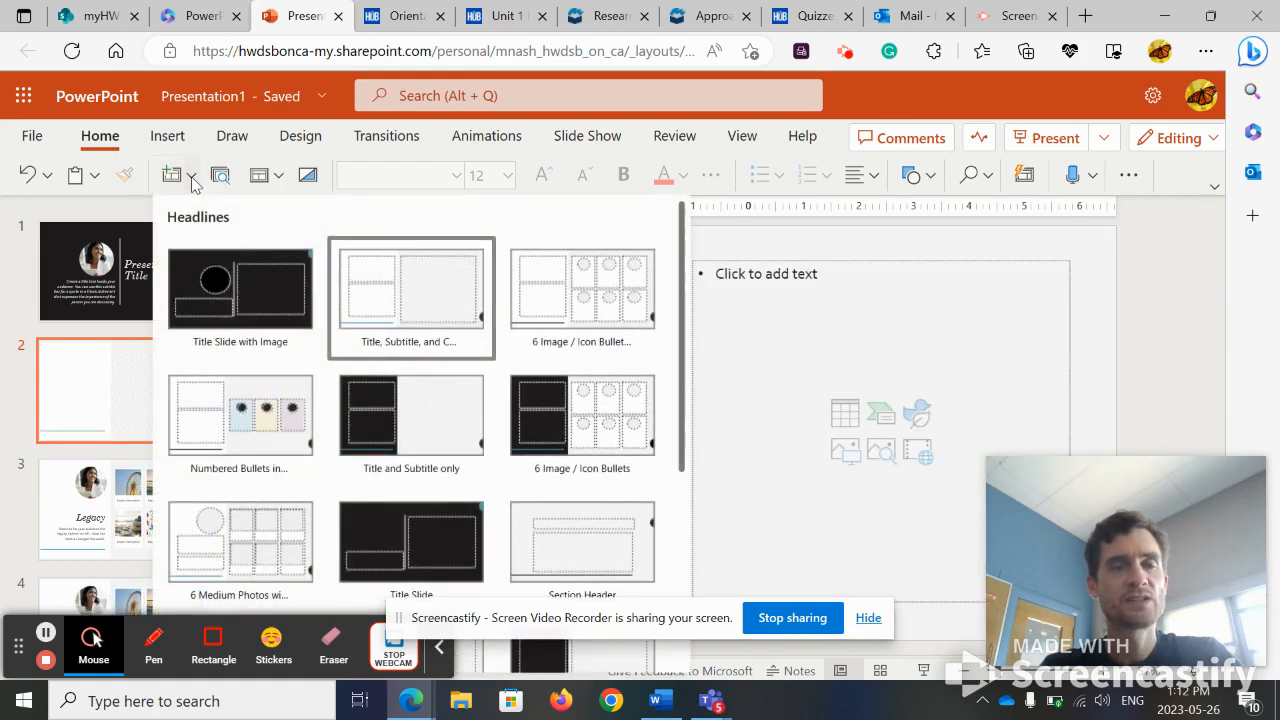
{"action": "scroll", "scroll_direction": "down", "scroll_amount": 3}
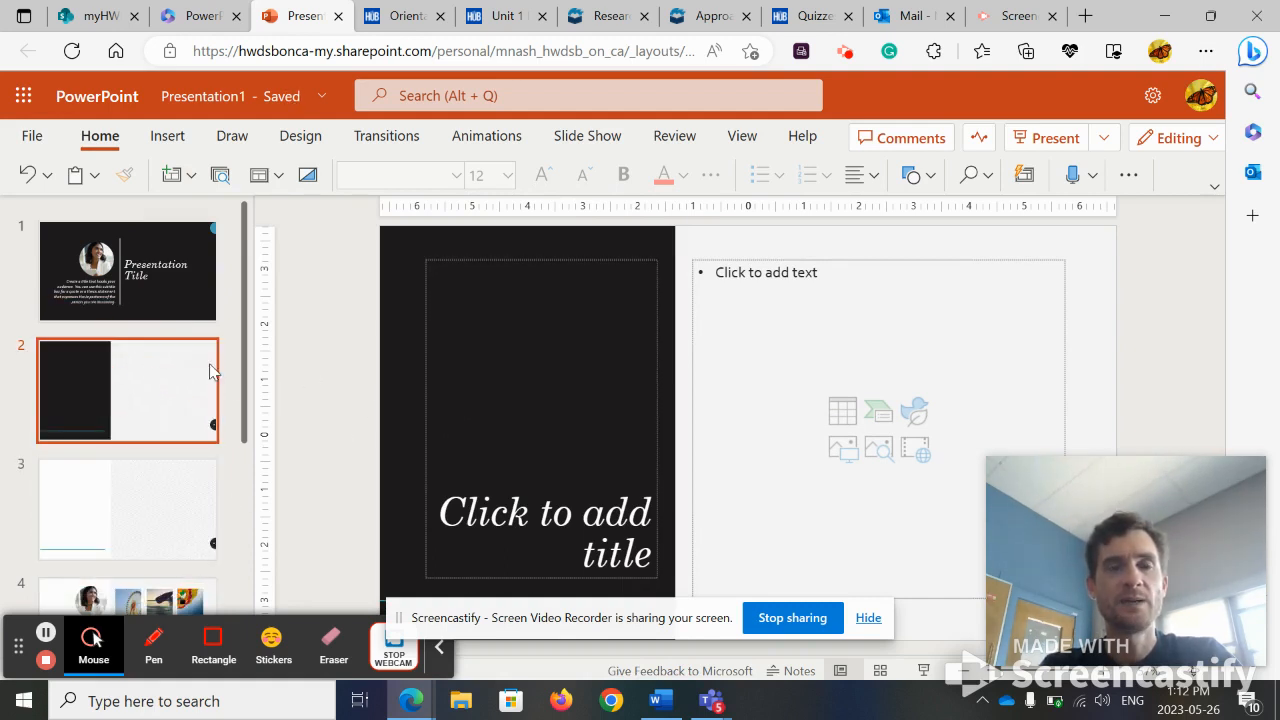
{"action": "mouse_move", "coordinate": [200, 352]}
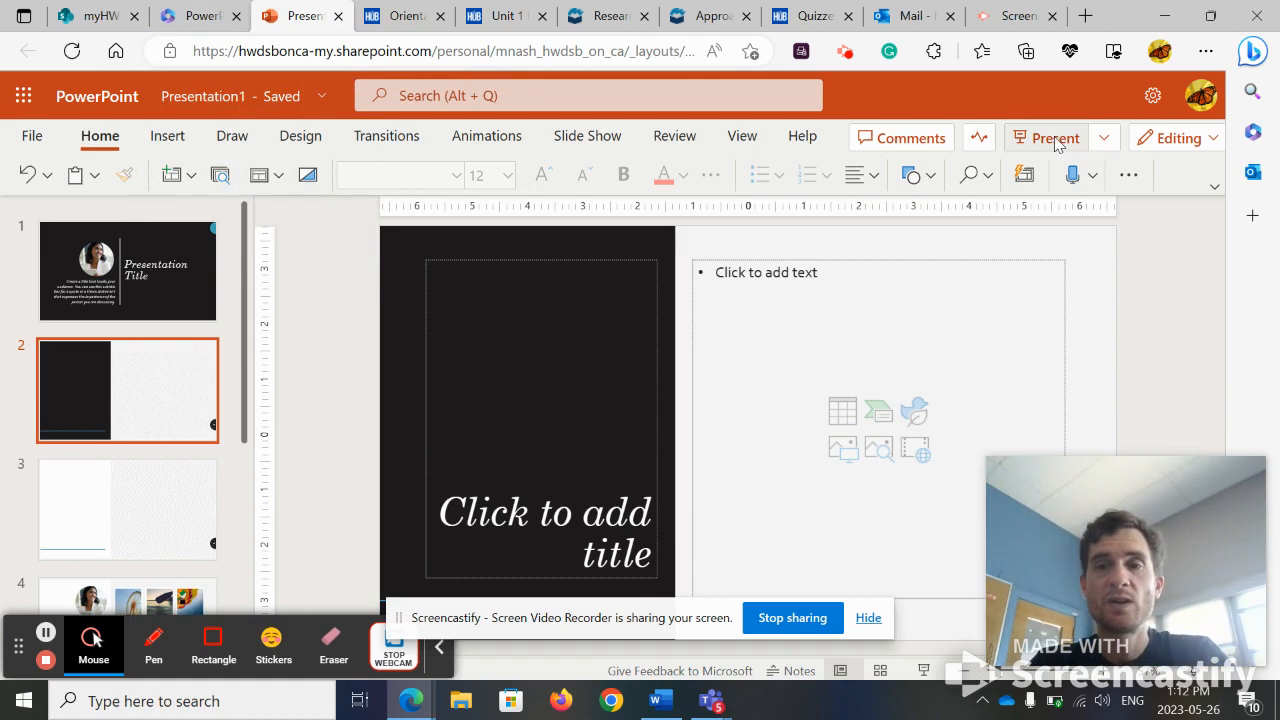
{"action": "left_click", "coordinate": [1048, 136]}
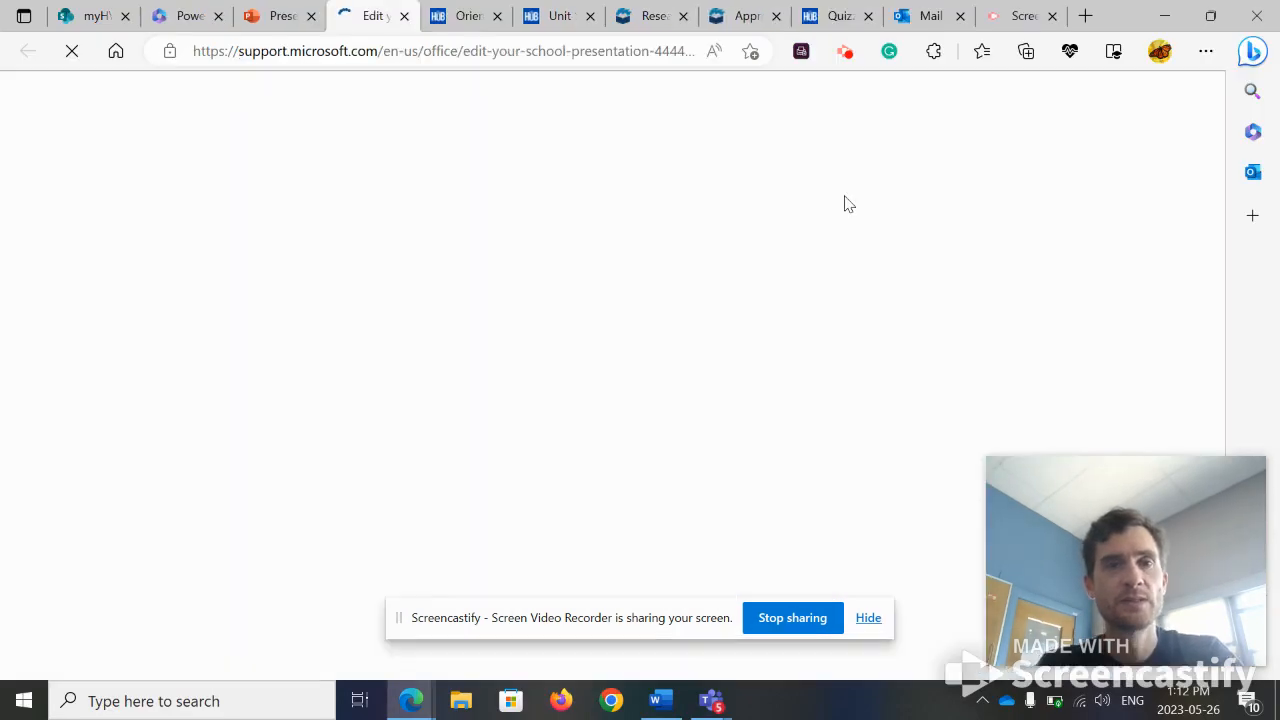
{"action": "left_click", "coordinate": [280, 16]}
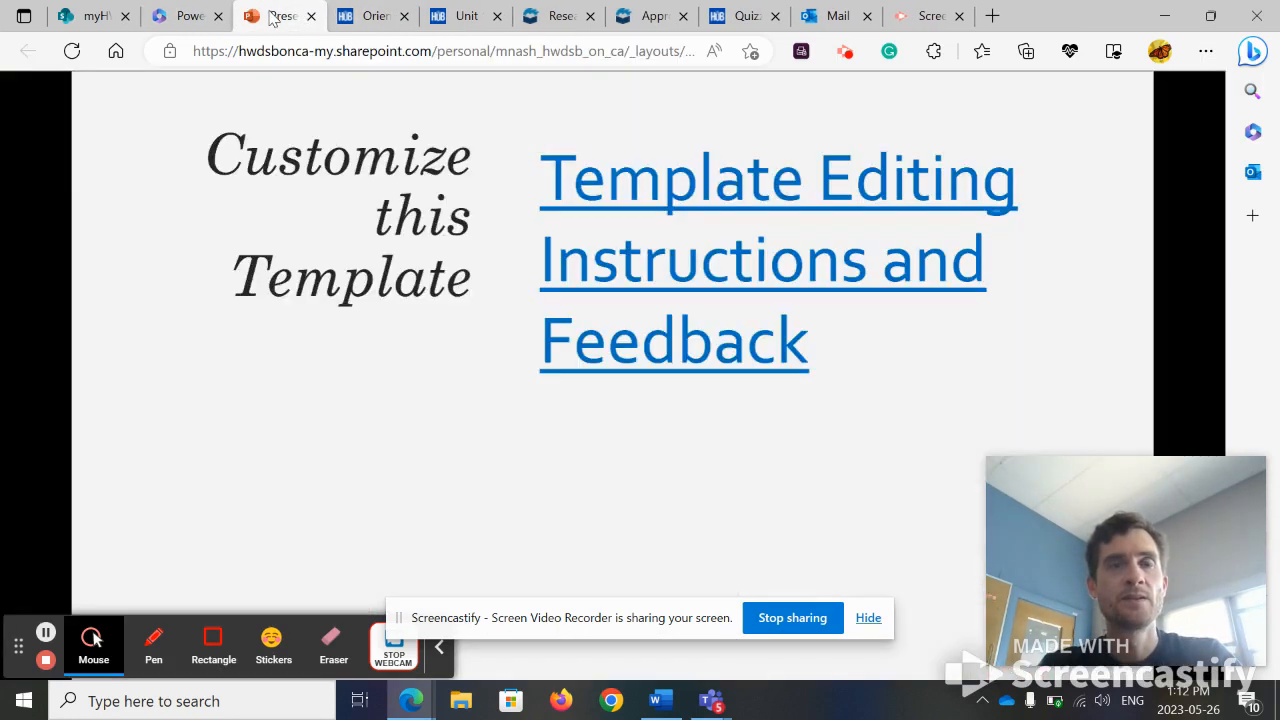
{"action": "left_click", "coordinate": [380, 16]}
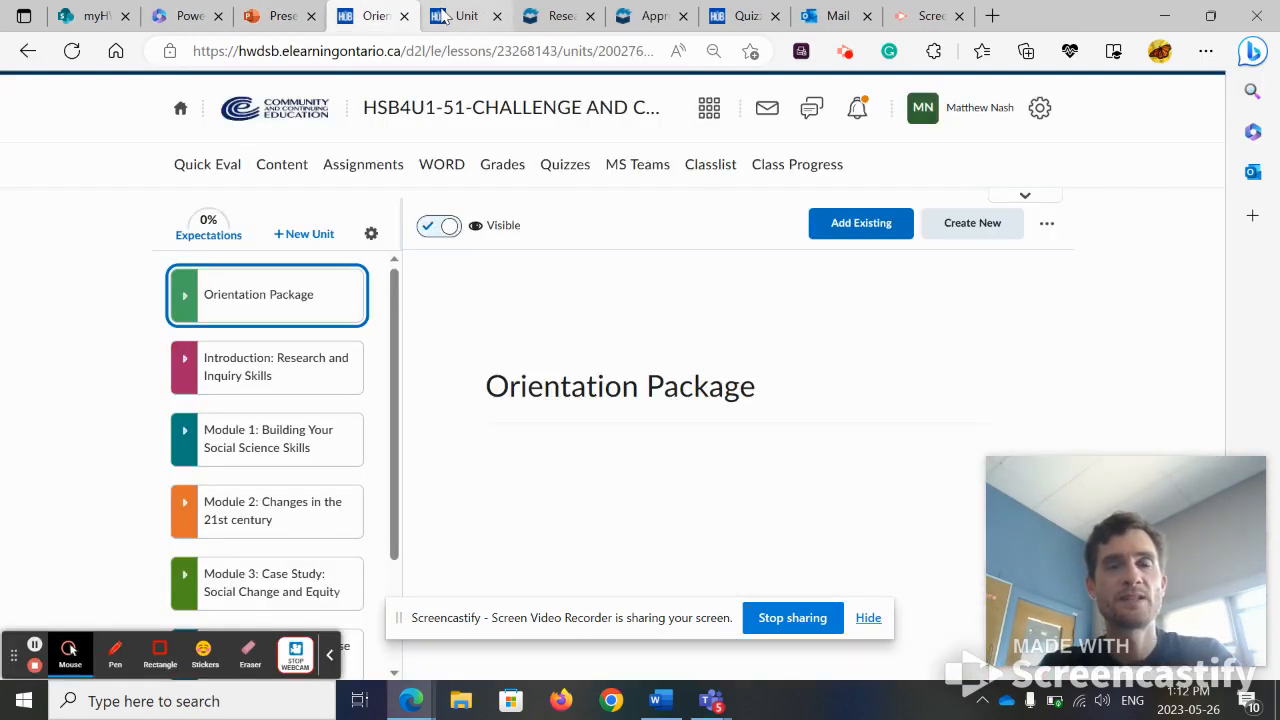
{"action": "mouse_move", "coordinate": [260, 376]}
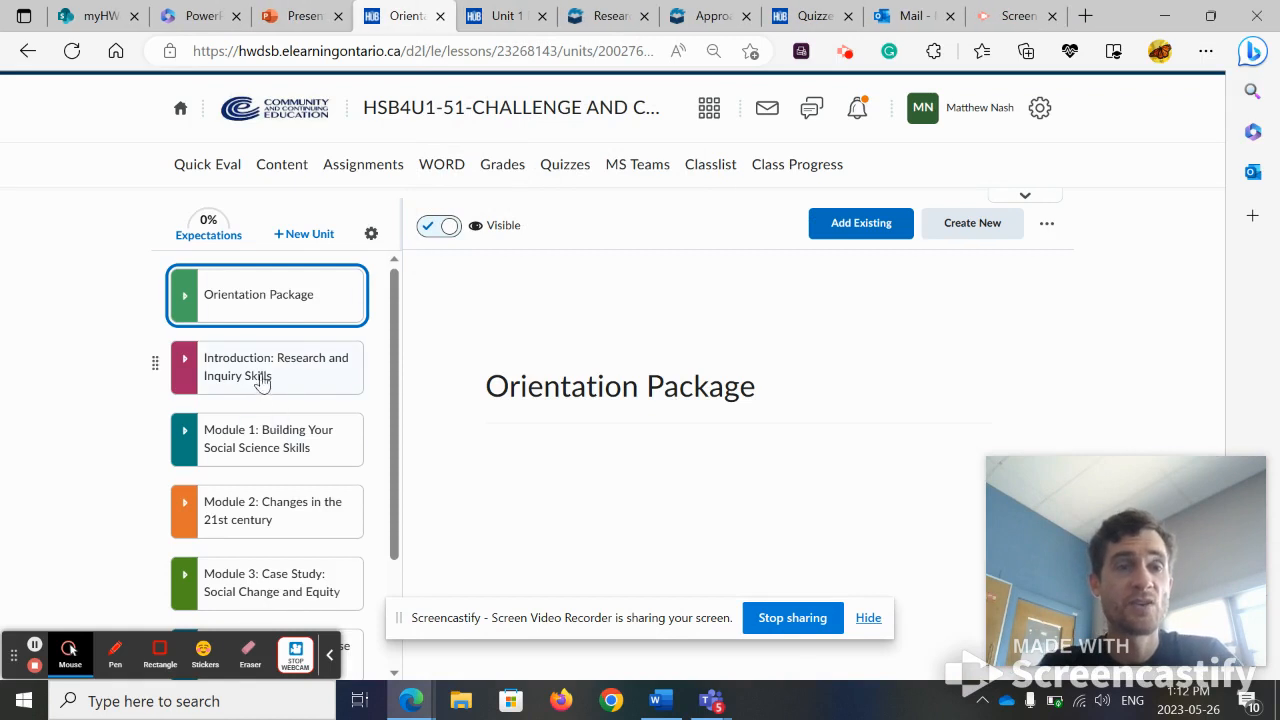
Step: Open Lesson 5's Option B - Cons vs Libs assignment and review the comparison chart PDF
{"action": "left_click", "coordinate": [262, 366]}
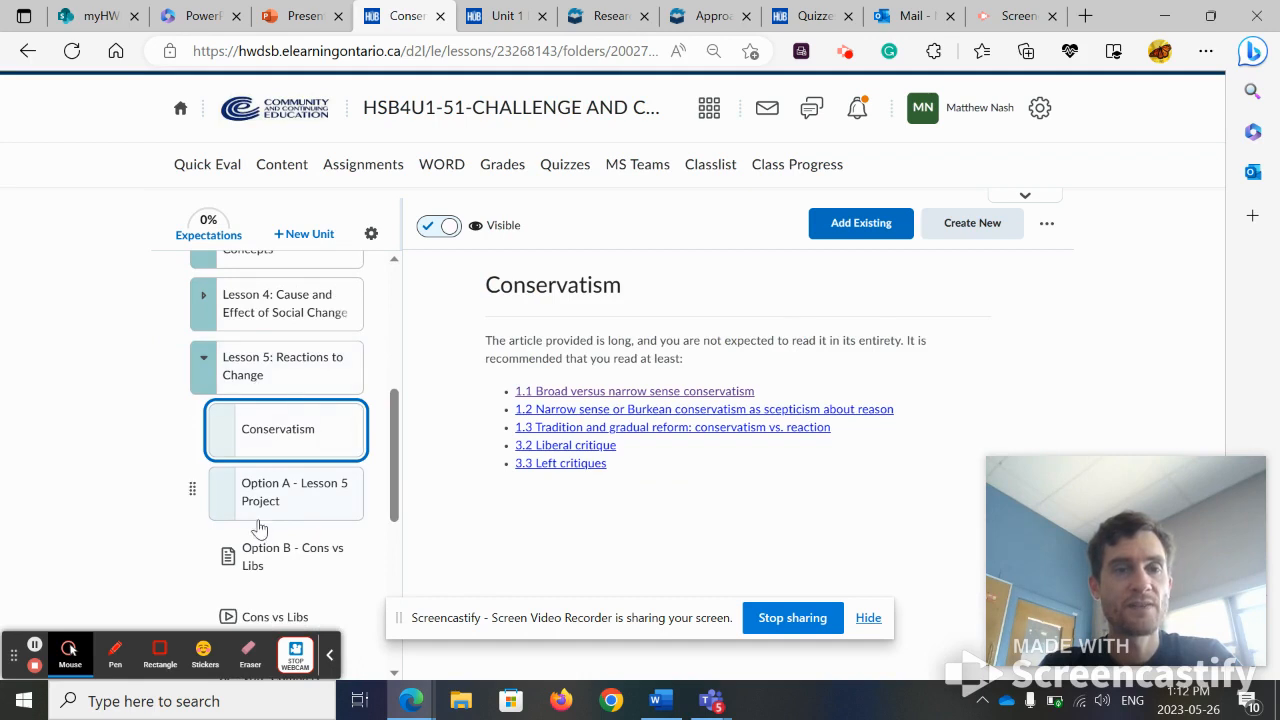
{"action": "left_click", "coordinate": [292, 556]}
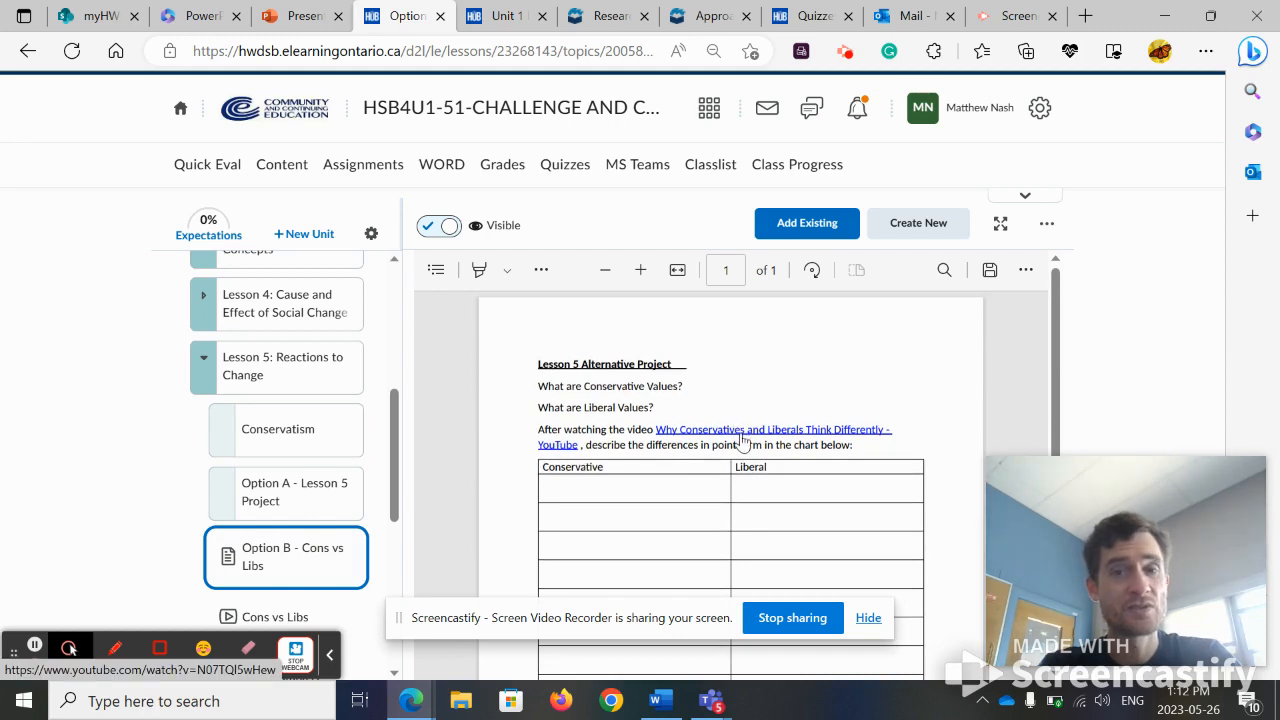
{"action": "mouse_move", "coordinate": [656, 436]}
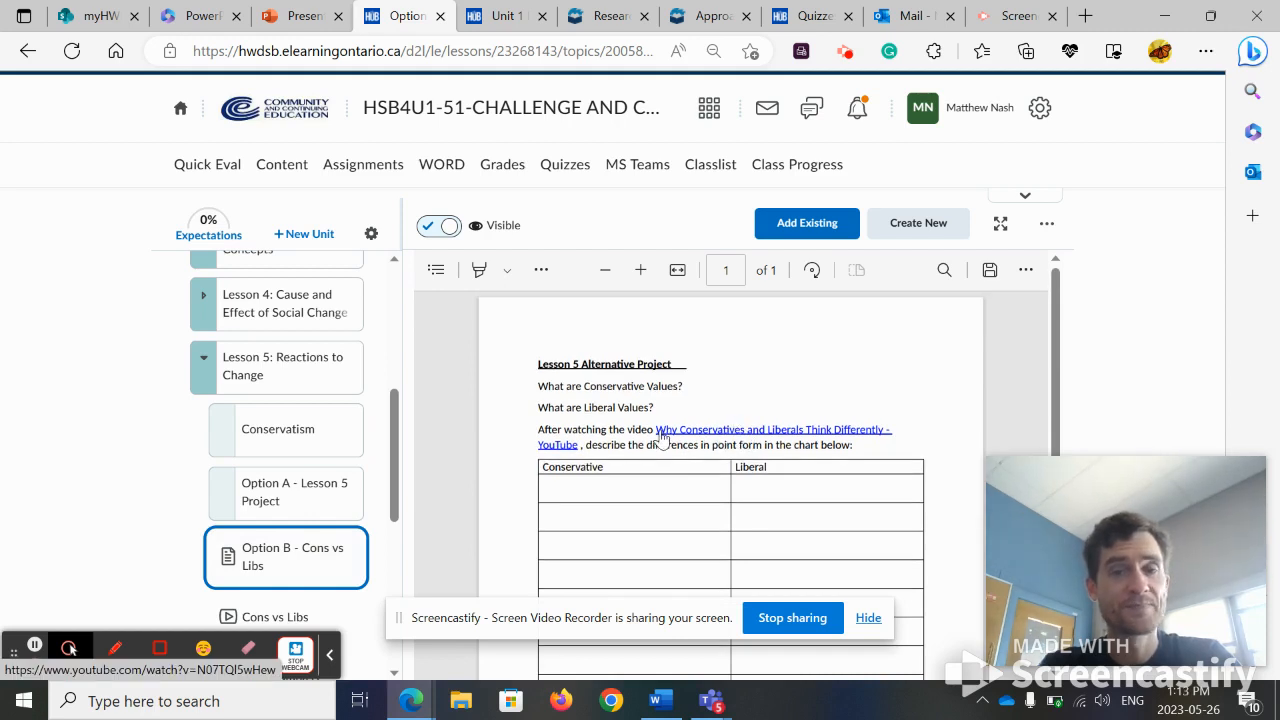
{"action": "scroll", "scroll_direction": "down", "scroll_amount": 3}
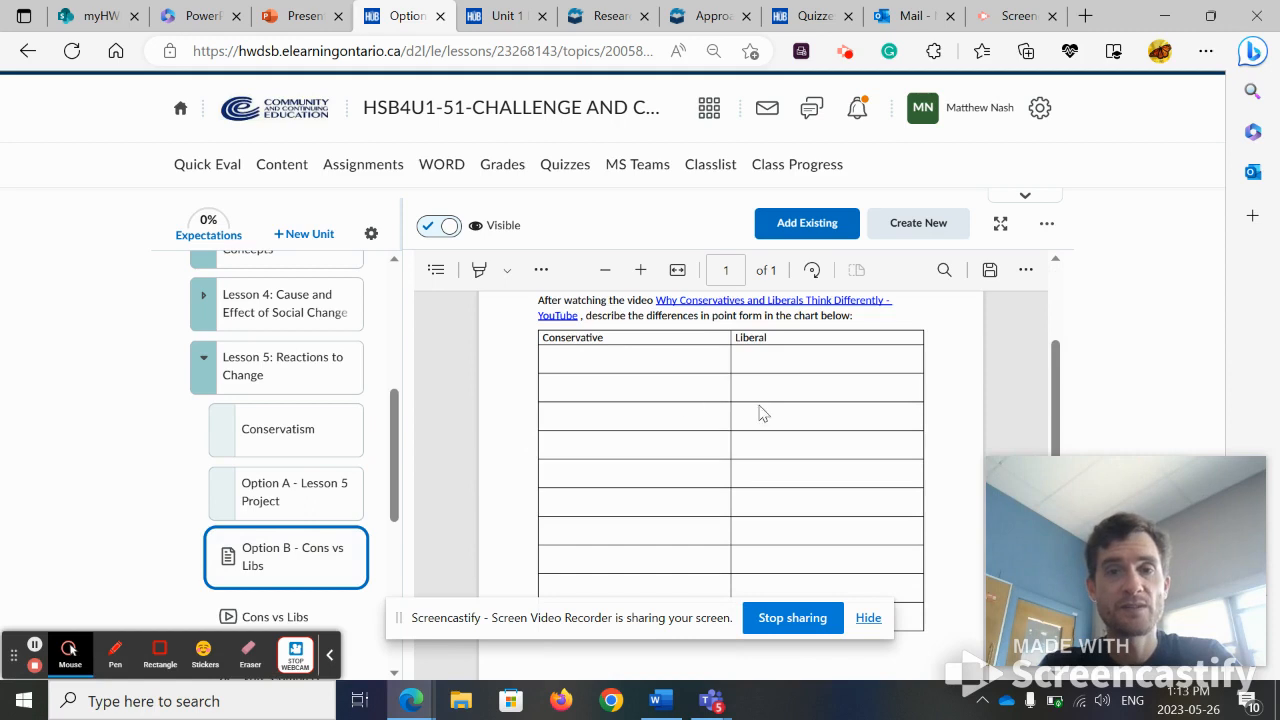
{"action": "scroll", "scroll_direction": "down", "scroll_amount": 3}
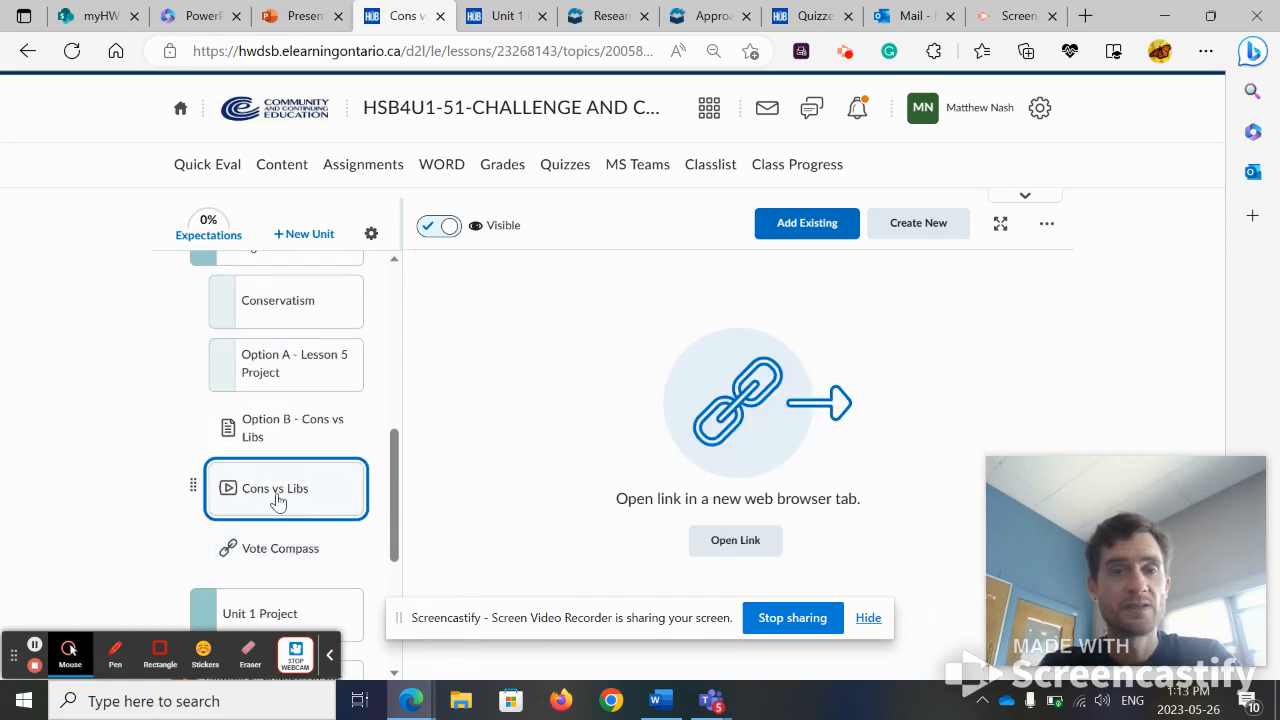
{"action": "mouse_move", "coordinate": [292, 558]}
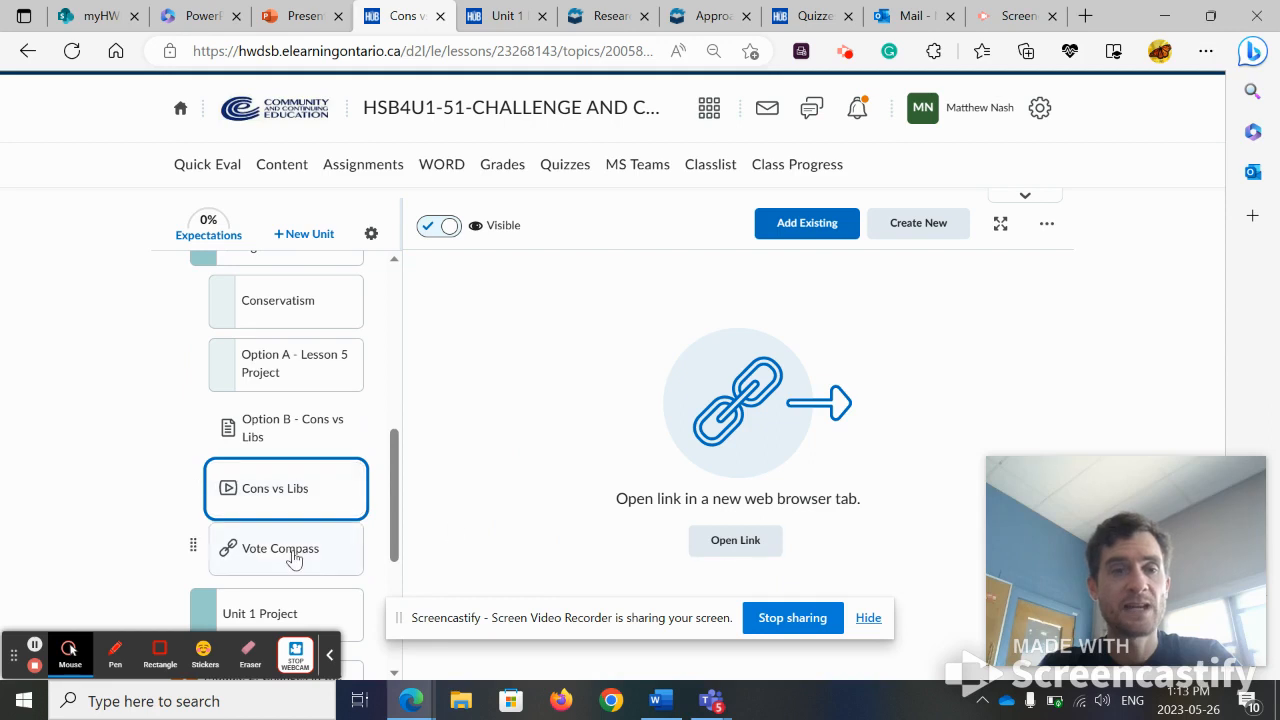
Step: View the Vote Compass link item in Lesson 5 and read through it
{"action": "left_click", "coordinate": [284, 548]}
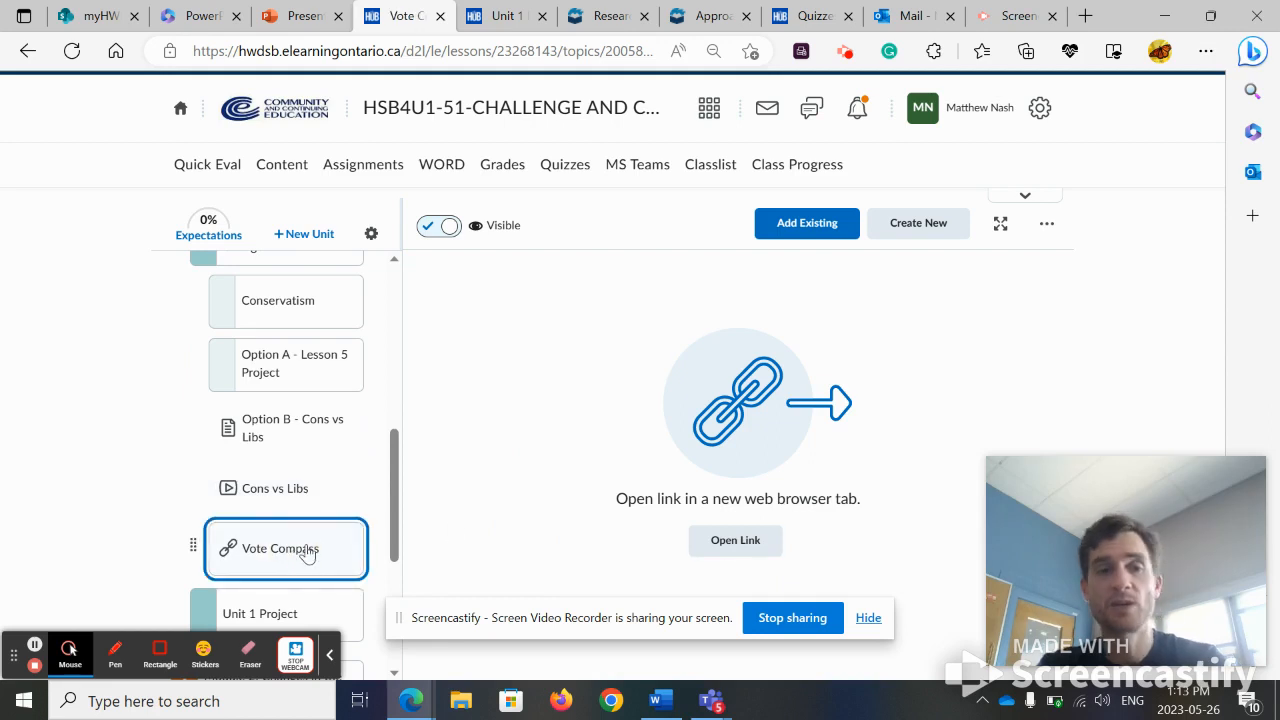
{"action": "mouse_move", "coordinate": [304, 540]}
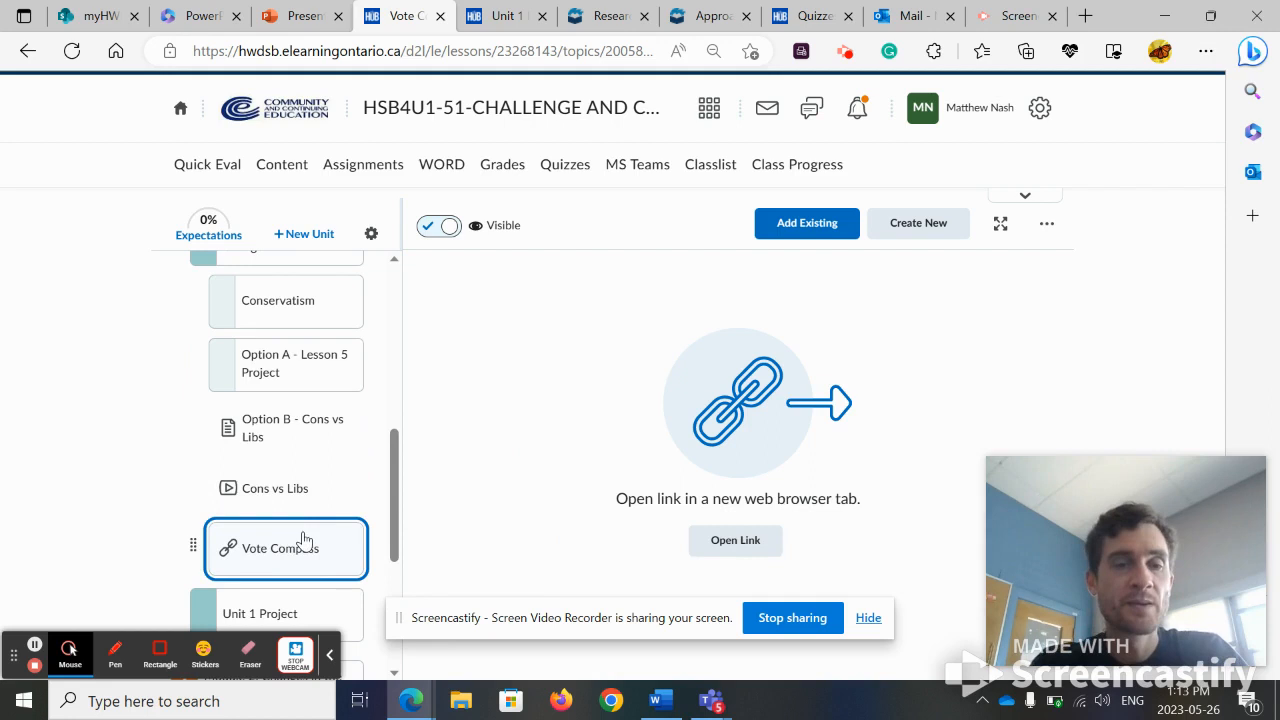
{"action": "scroll", "scroll_direction": "down", "scroll_amount": 3}
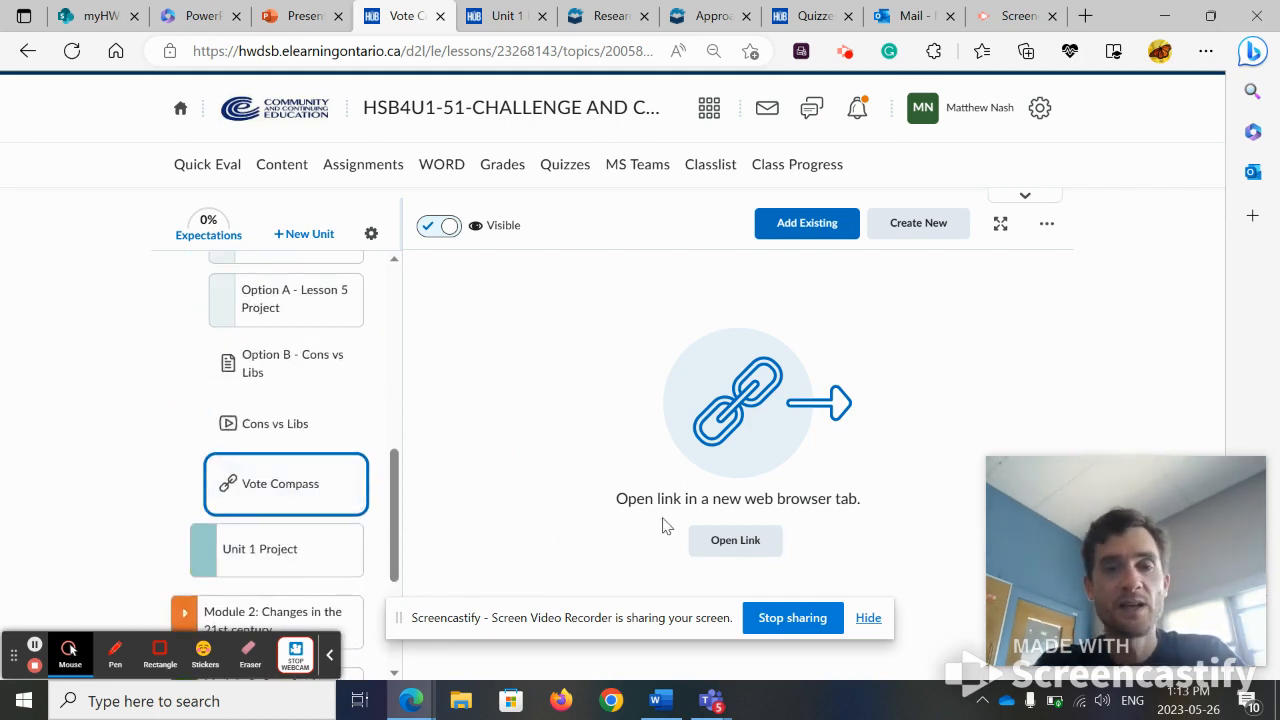
{"action": "mouse_move", "coordinate": [292, 472]}
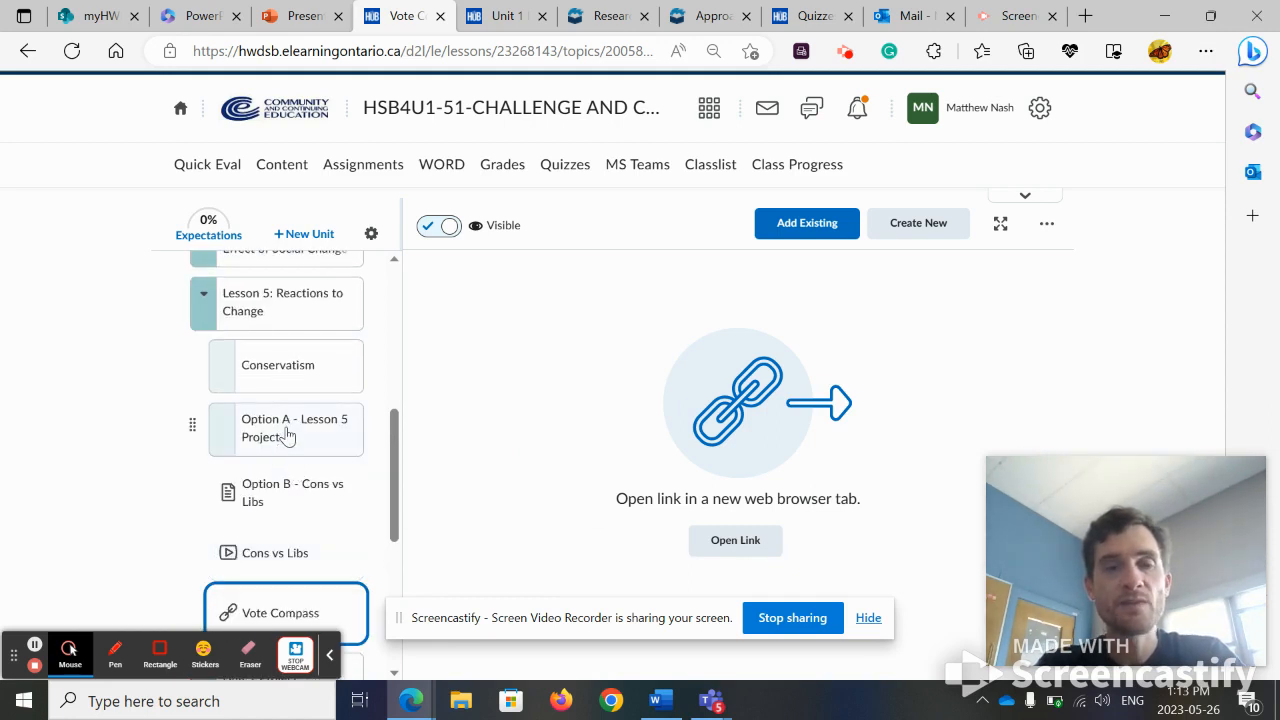
Step: Compare the Option A - Lesson 5 Project questions with the Option B - Cons vs Libs chart
{"action": "left_click", "coordinate": [284, 508]}
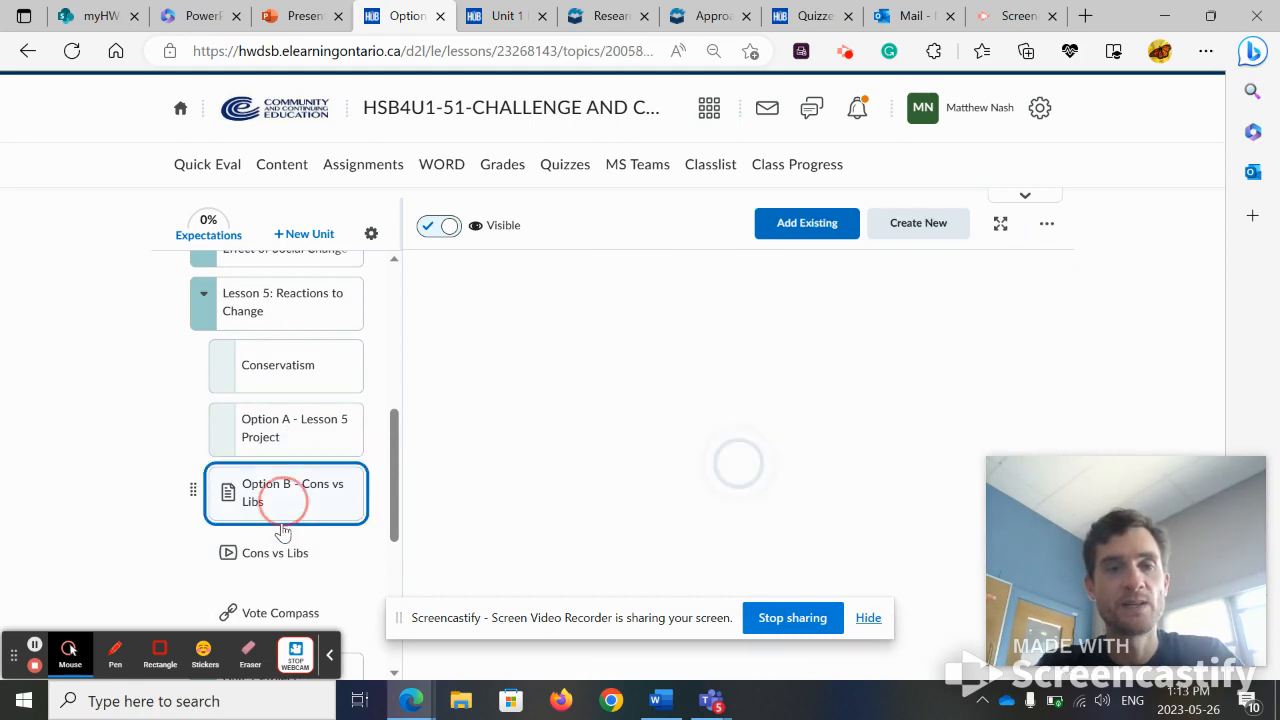
{"action": "left_click", "coordinate": [288, 428]}
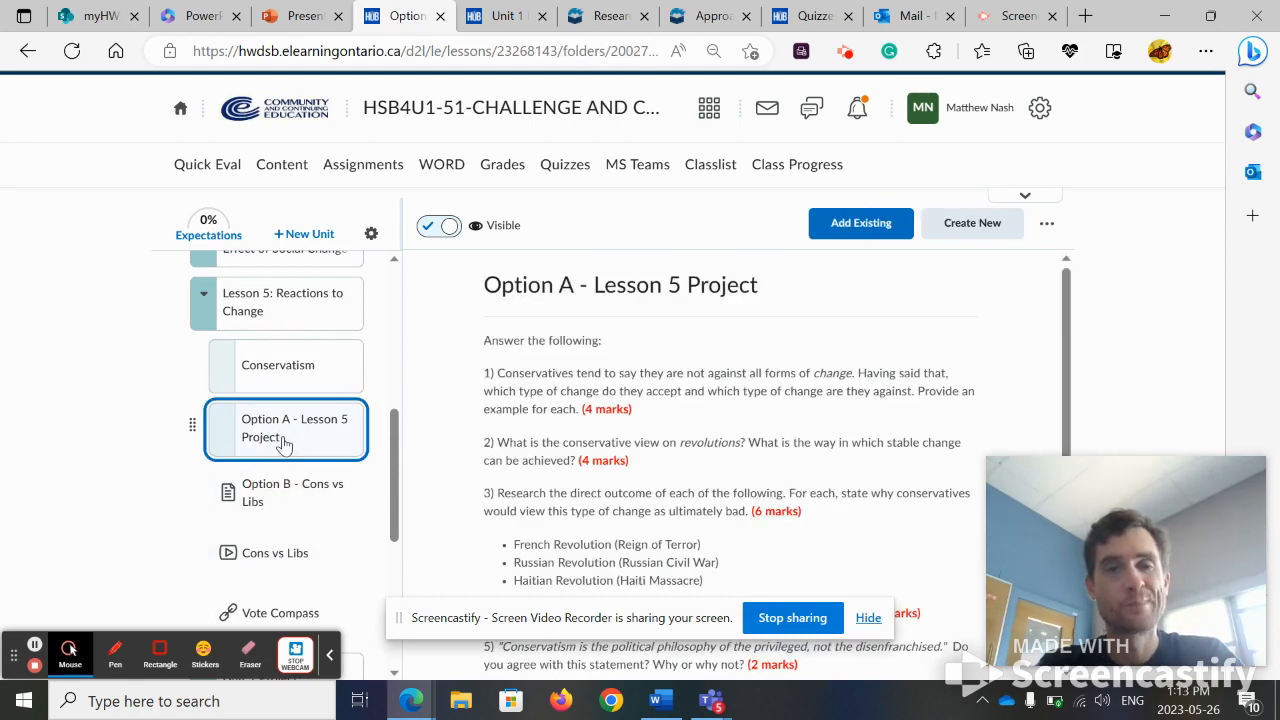
{"action": "left_click", "coordinate": [290, 492]}
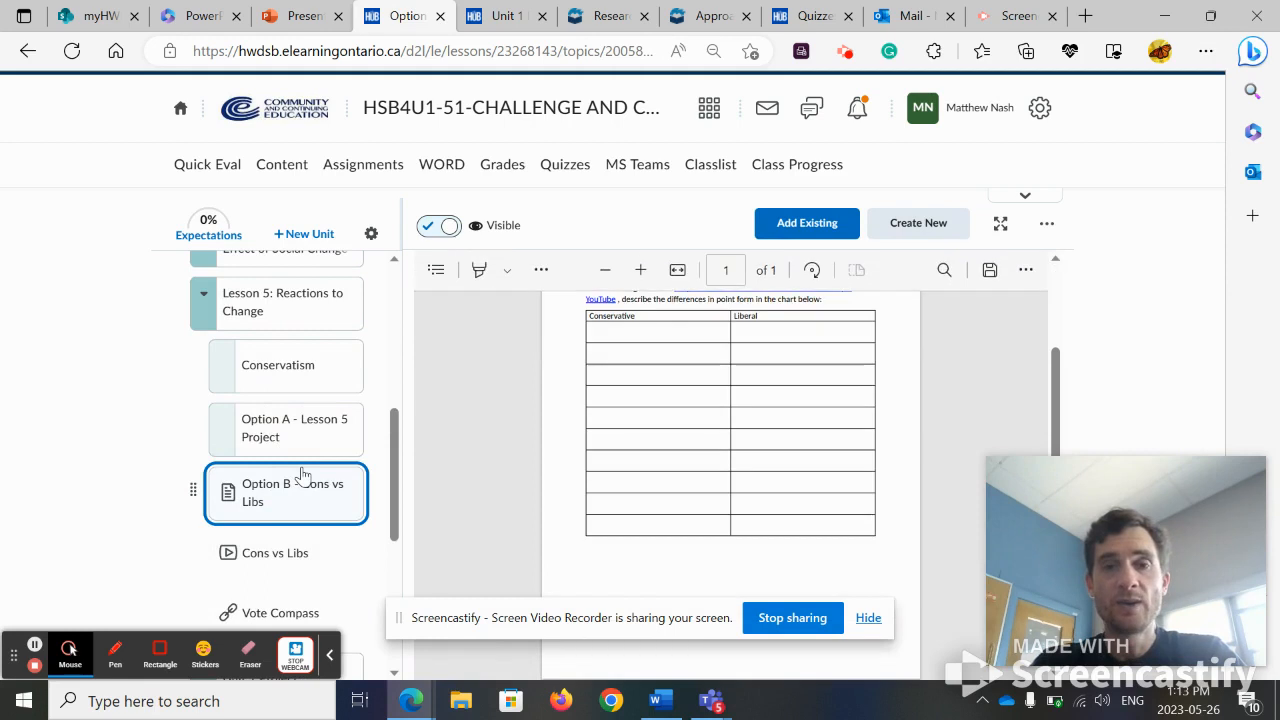